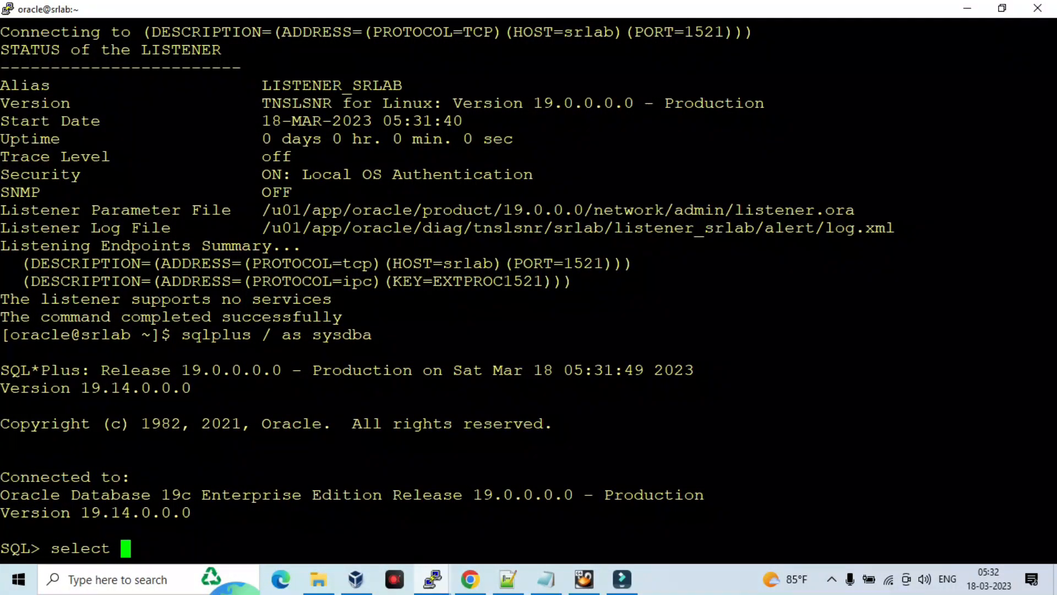
# Step: Check the max_string_size setting with 'show parameter max' in SQL*Plus
pyautogui.click(507, 580)
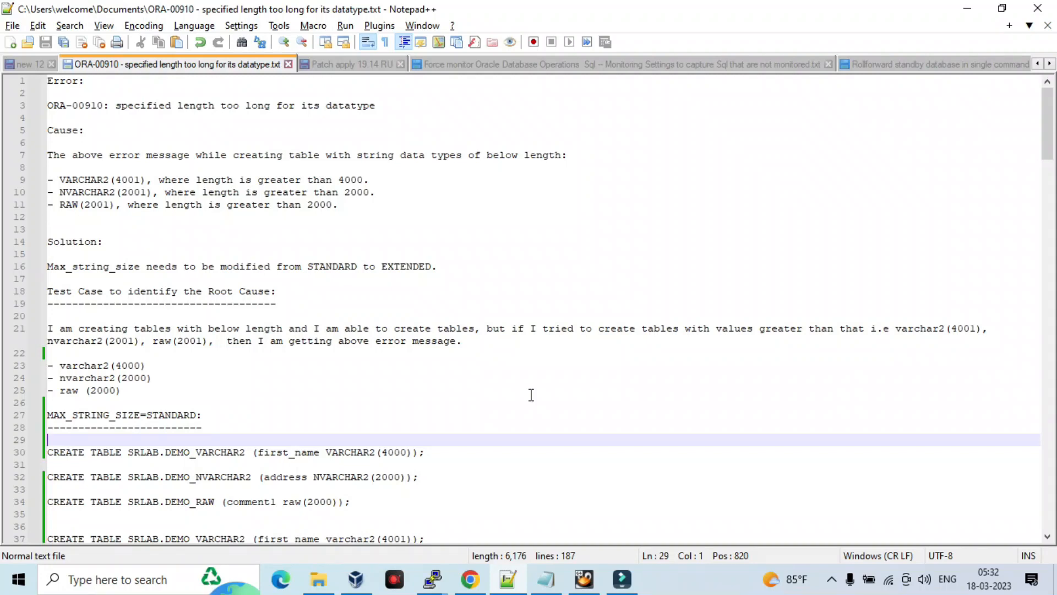
pyautogui.moveTo(431, 579)
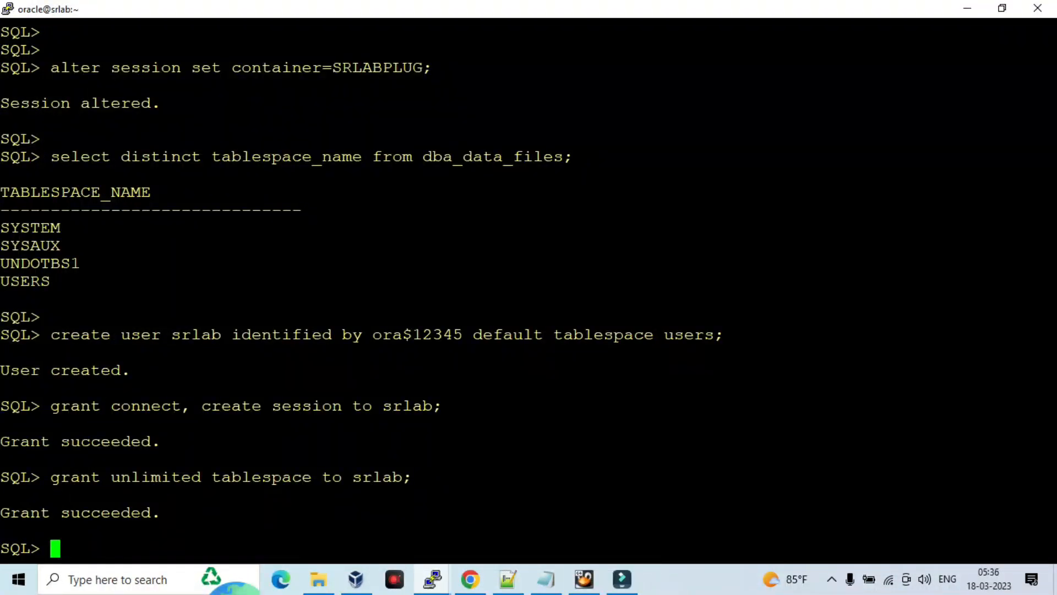
pyautogui.write('show para')
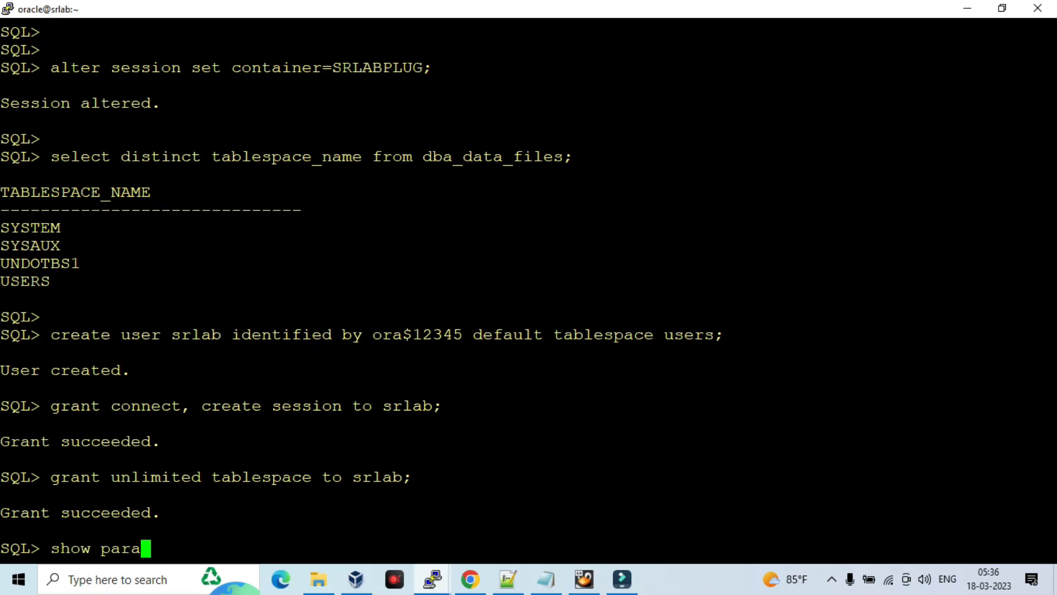
pyautogui.write('meter')
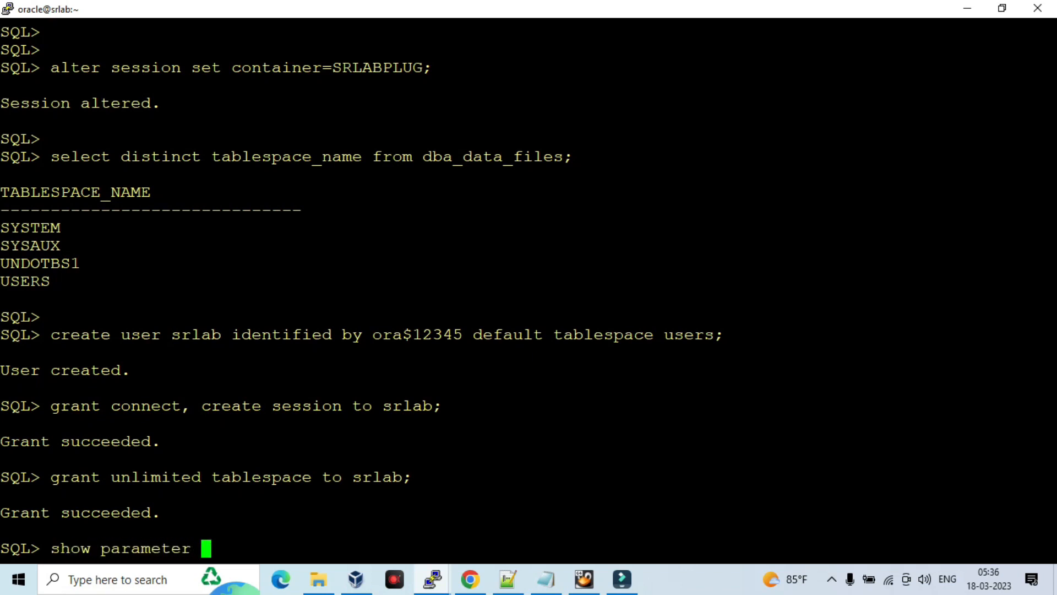
pyautogui.write('max')
pyautogui.write('show pdbs')
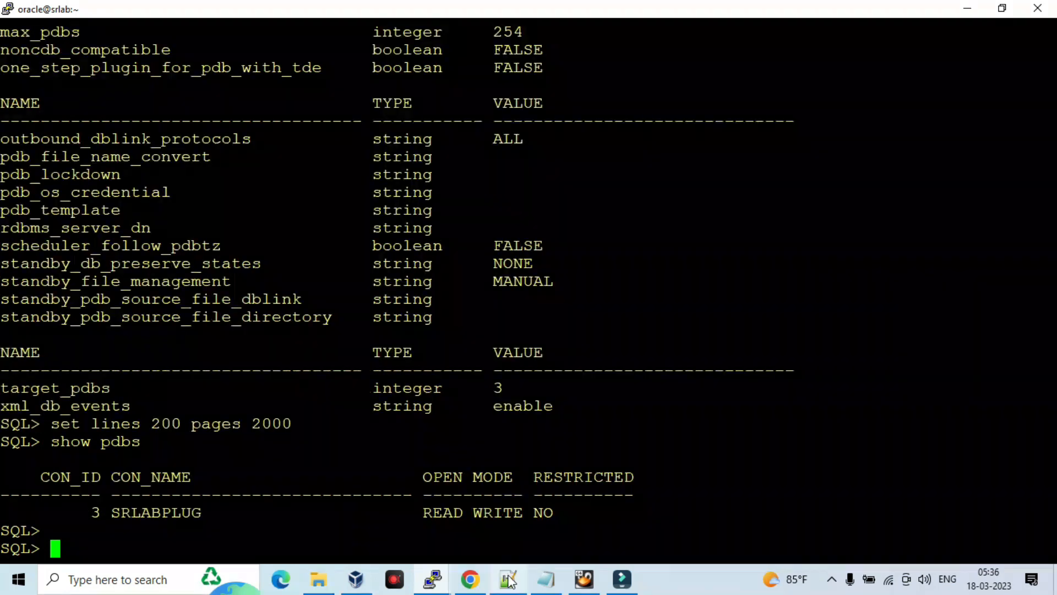
# Step: Run the DEMO_VARCHAR2 VARCHAR2(4000) CREATE TABLE statement copied from the ORA-00910 notes
pyautogui.click(507, 578)
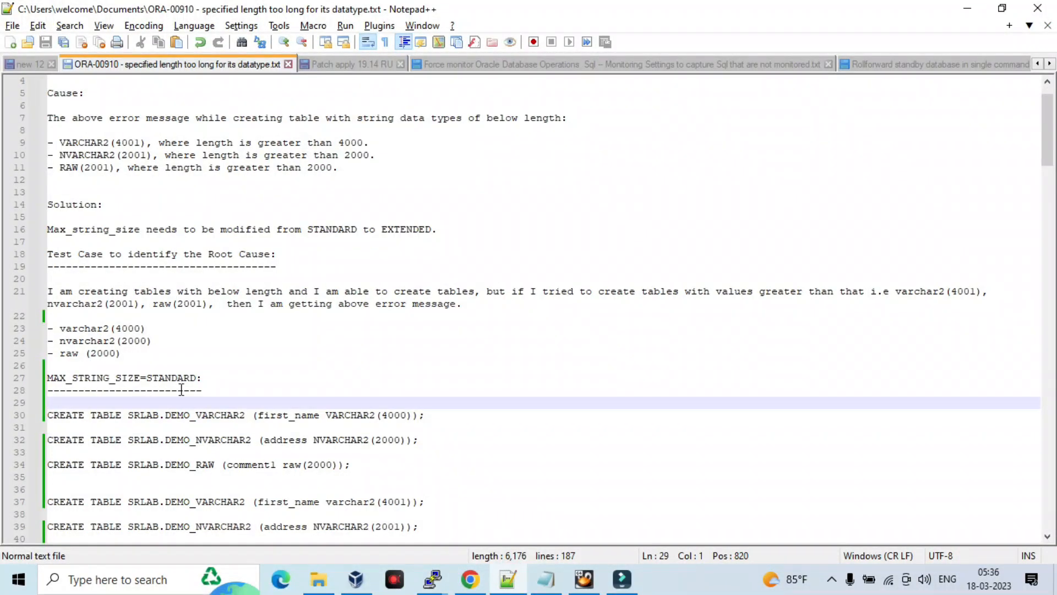
pyautogui.scroll(-3)
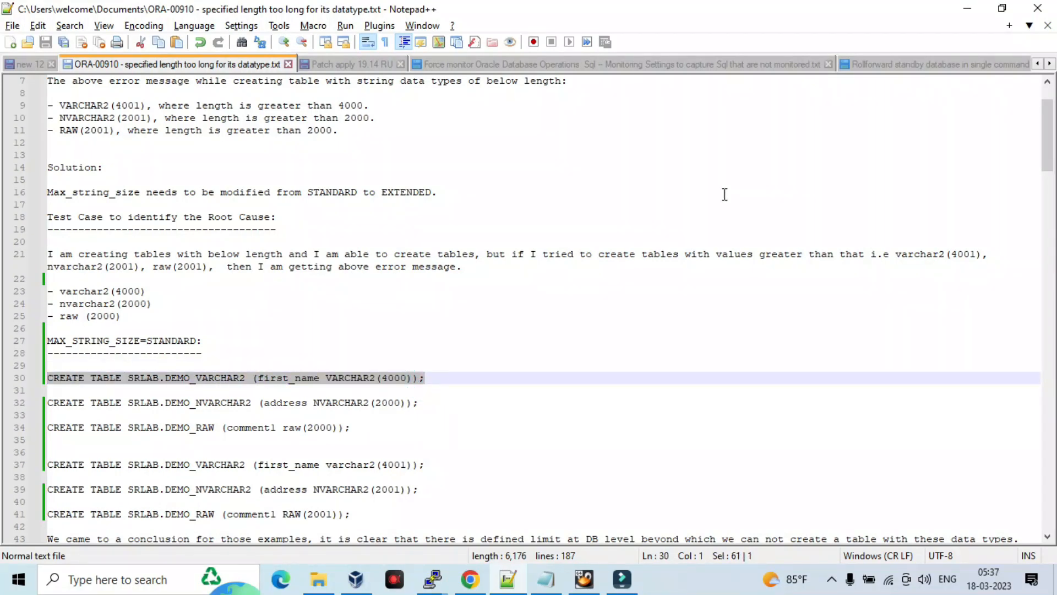
pyautogui.click(431, 579)
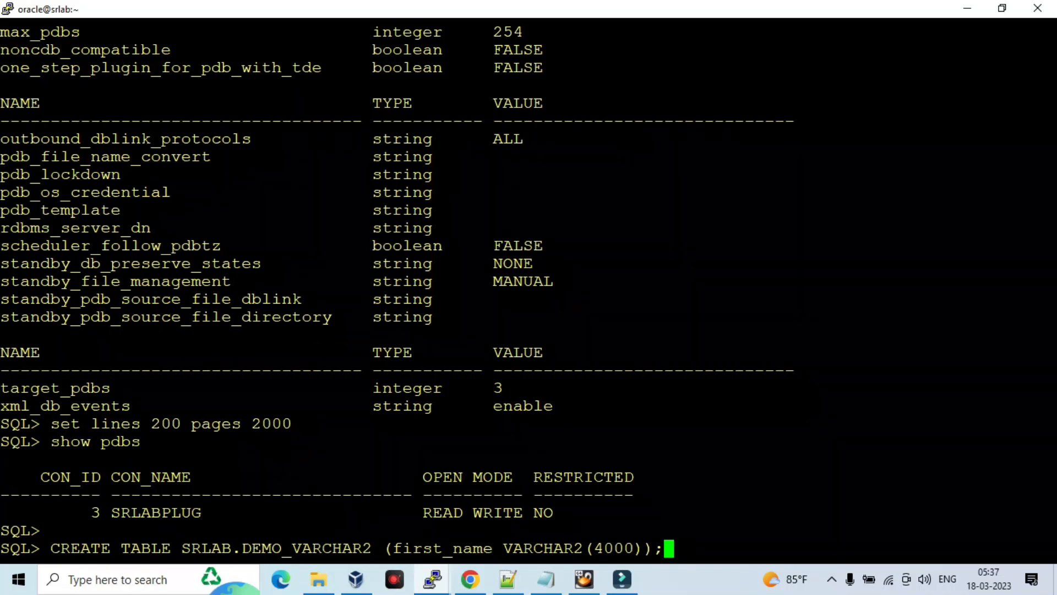
pyautogui.press('Return')
pyautogui.write('CREATE TABLE SRLAB.DEMO_NVARCHAR2 (address NVARCHAR2(2000));')
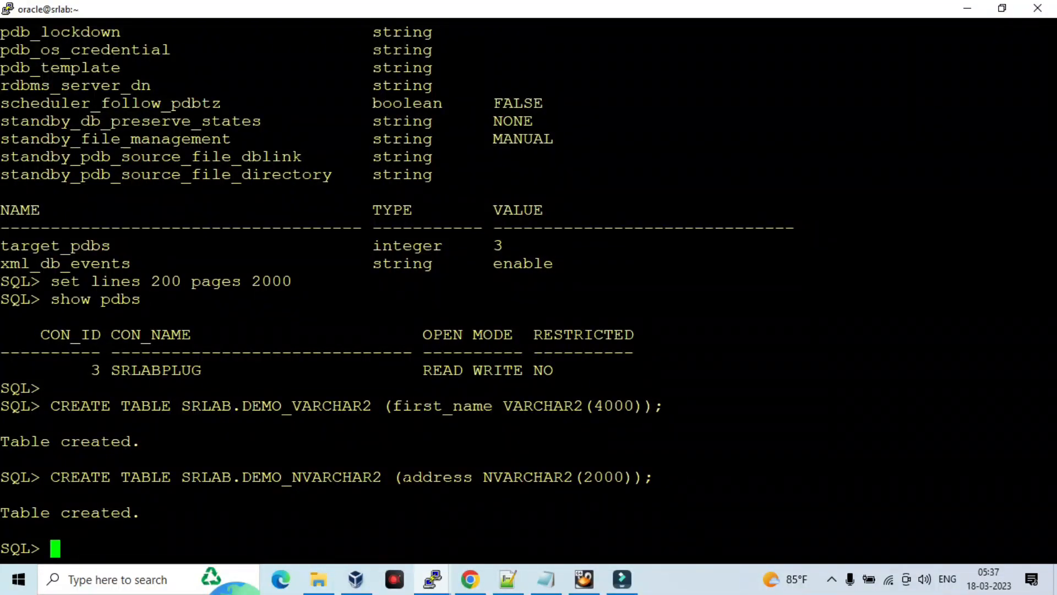
pyautogui.click(507, 579)
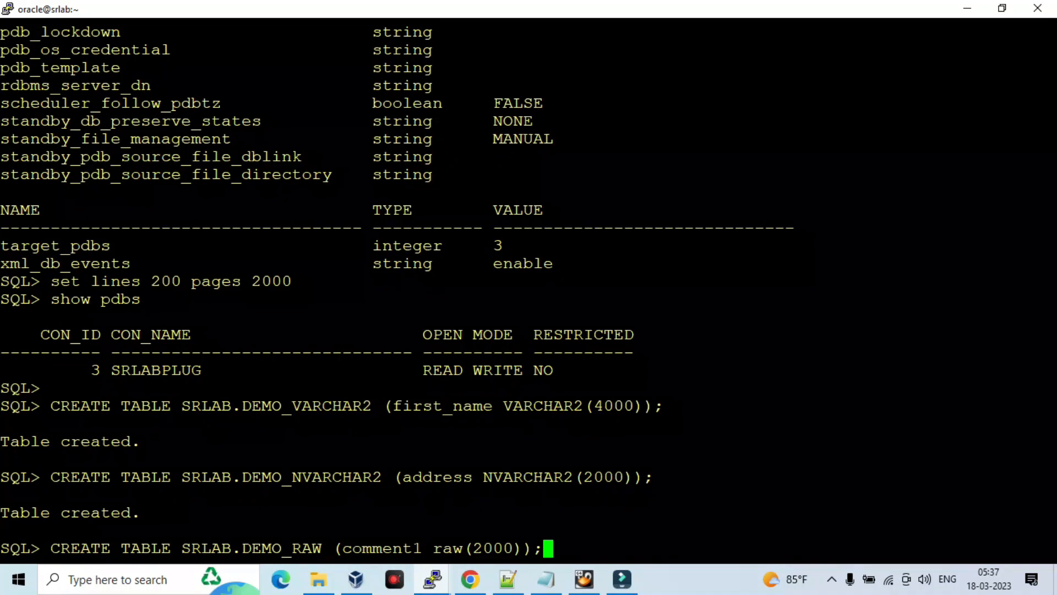
# Step: Create DEMO_RAW with raw(2000), then retry the VARCHAR2 table at length 4001
pyautogui.press('Return')
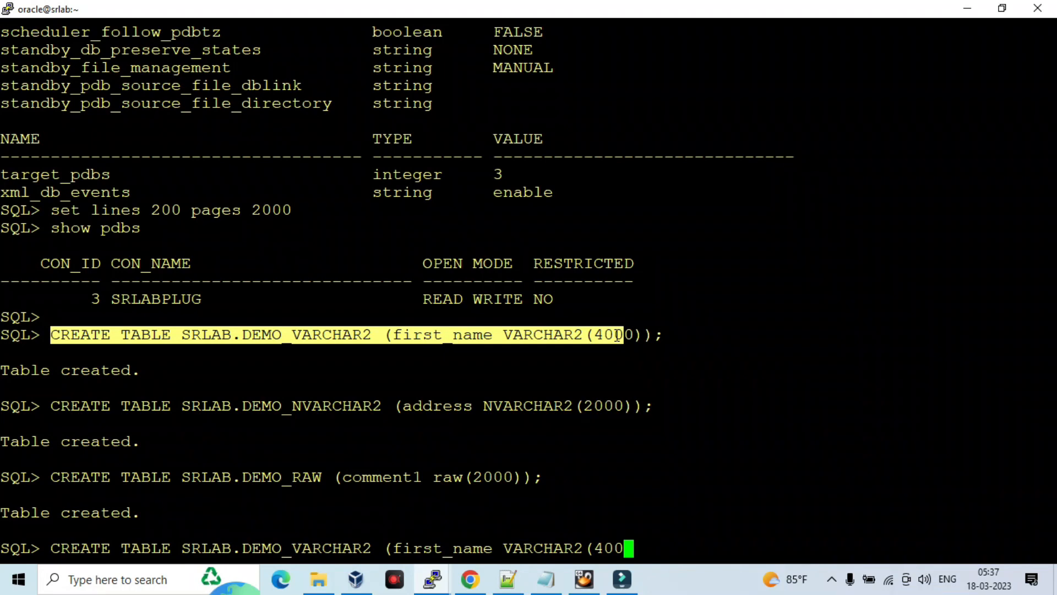
pyautogui.write('1));));')
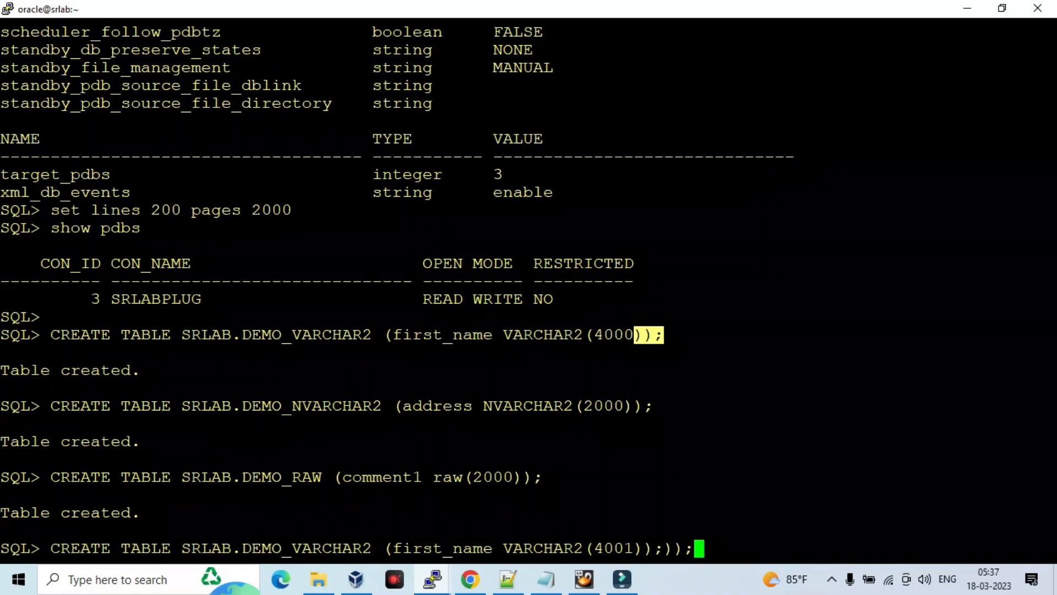
pyautogui.press('BackSpace')
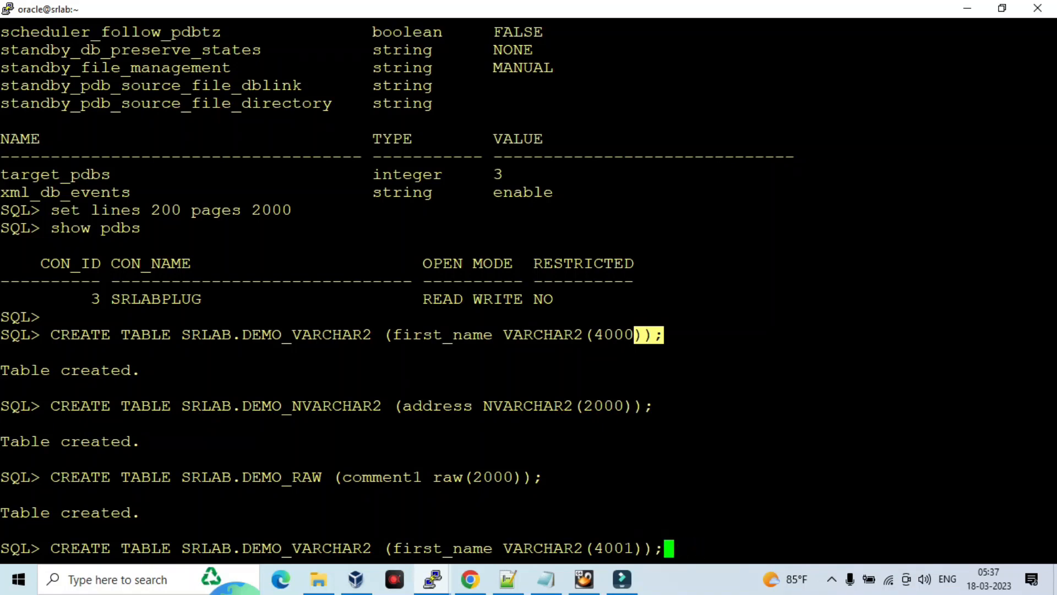
pyautogui.press('Return')
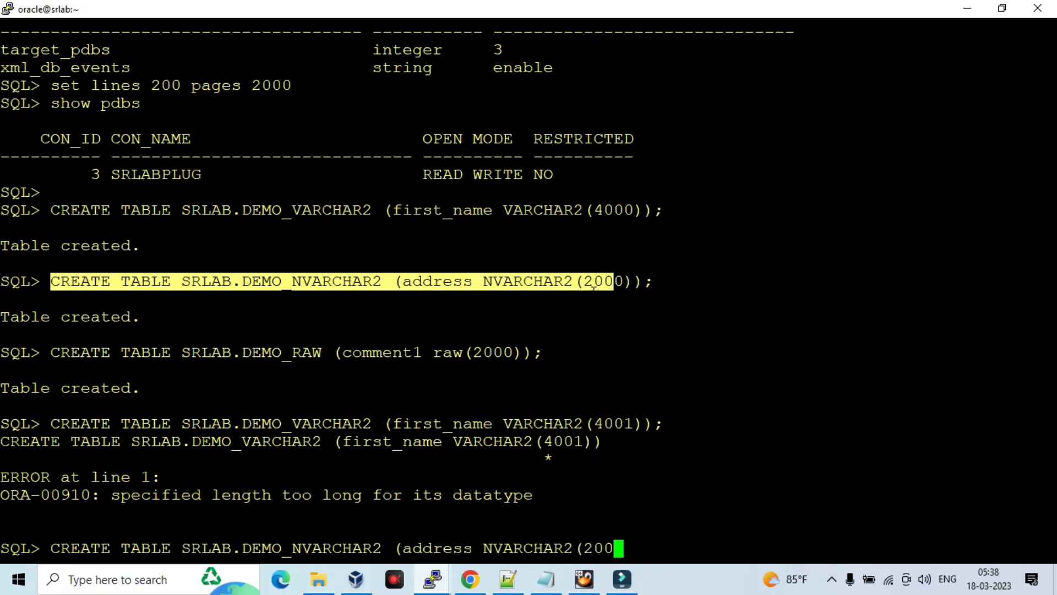
# Step: Retry the NVARCHAR2(2001) and RAW(2001) table creates, both failing with ORA-00910
pyautogui.write('1')
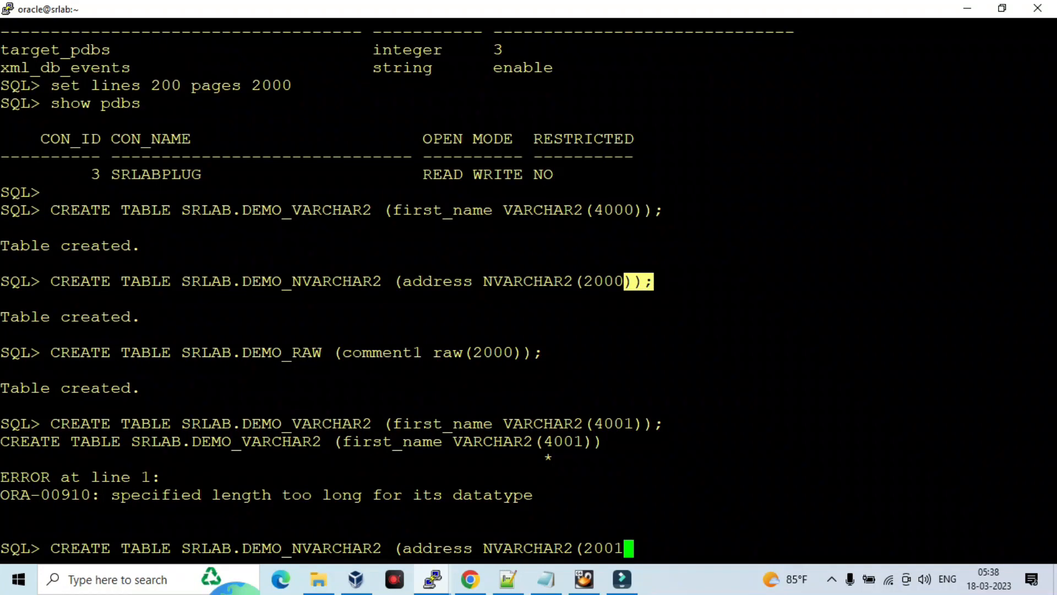
pyautogui.press('Return')
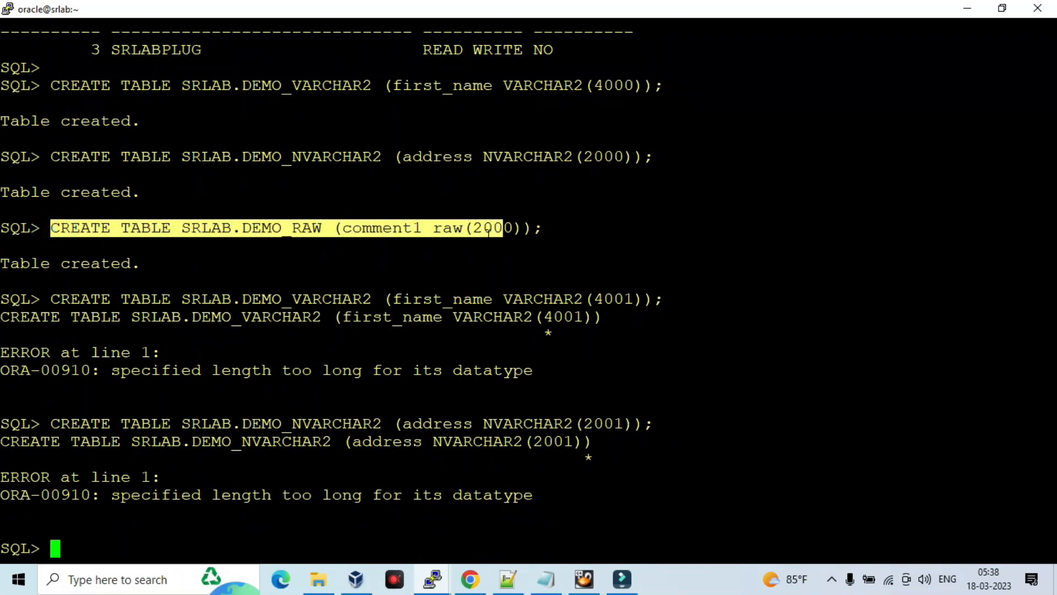
pyautogui.write('CREATE TABLE SRLAB.DEMO_RAW (comment1 raw(2001')
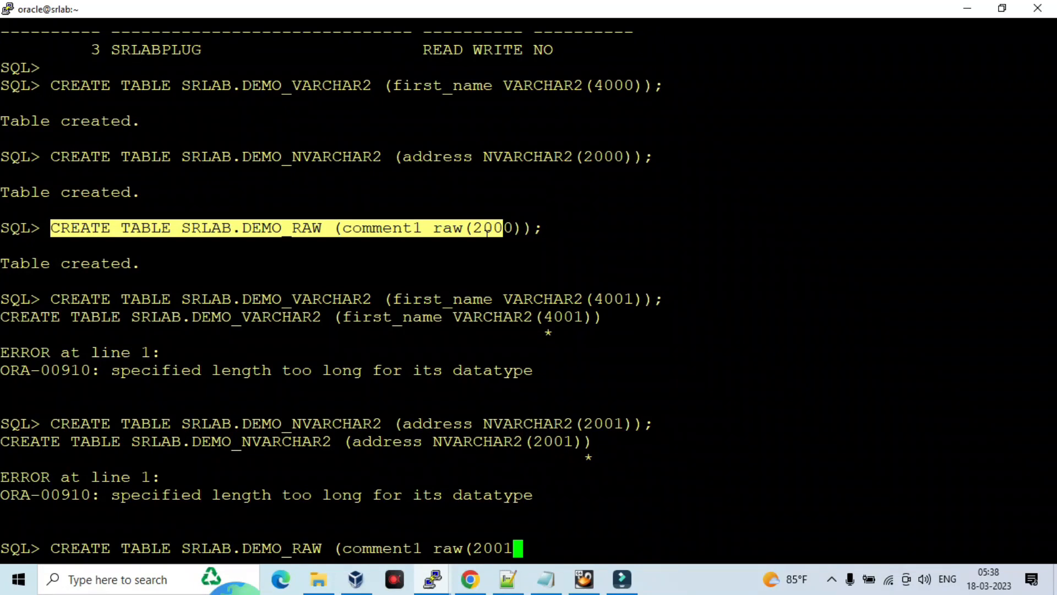
pyautogui.write('));')
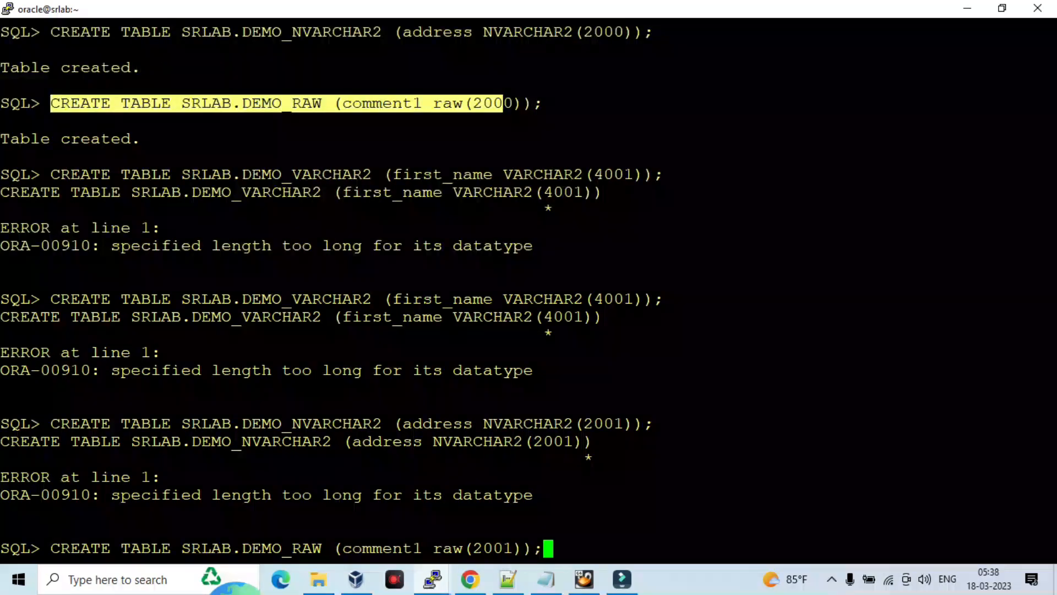
pyautogui.press('Return')
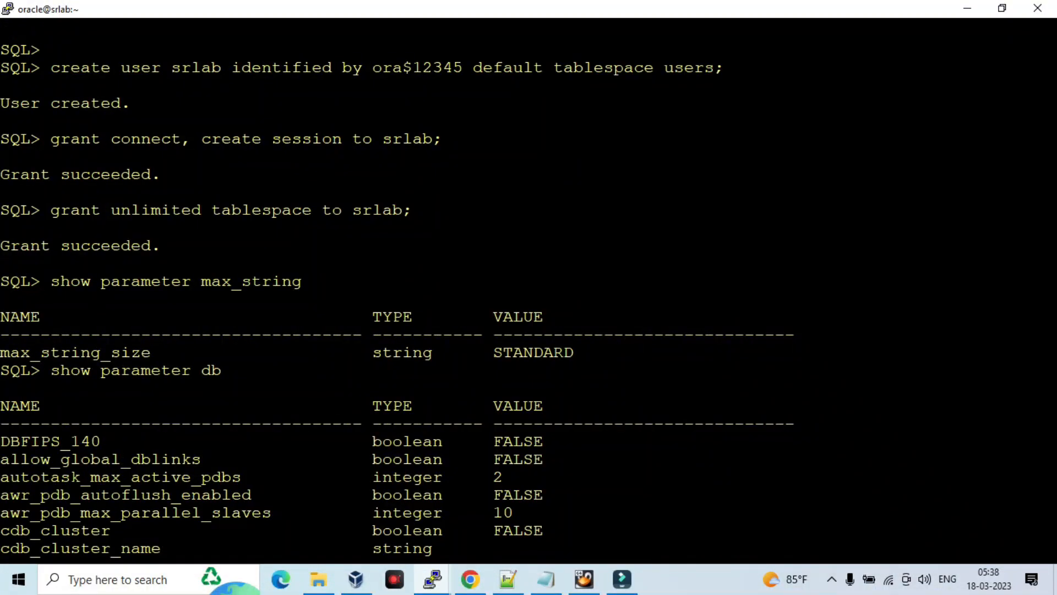
pyautogui.scroll(-3)
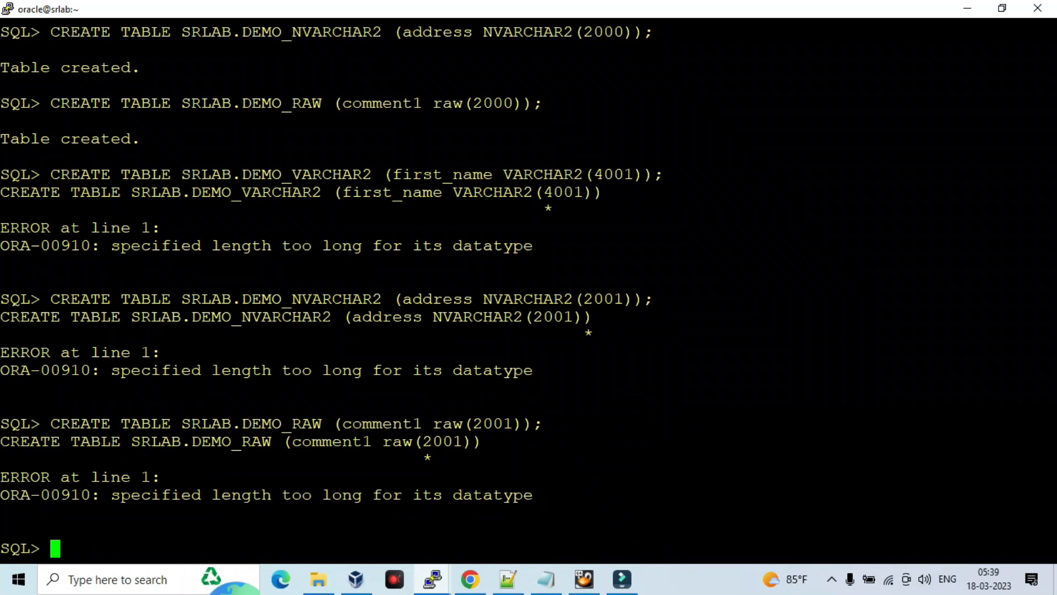
# Step: Copy the Step 1 v$option Database Vault check from the notes into PuTTY
pyautogui.click(508, 579)
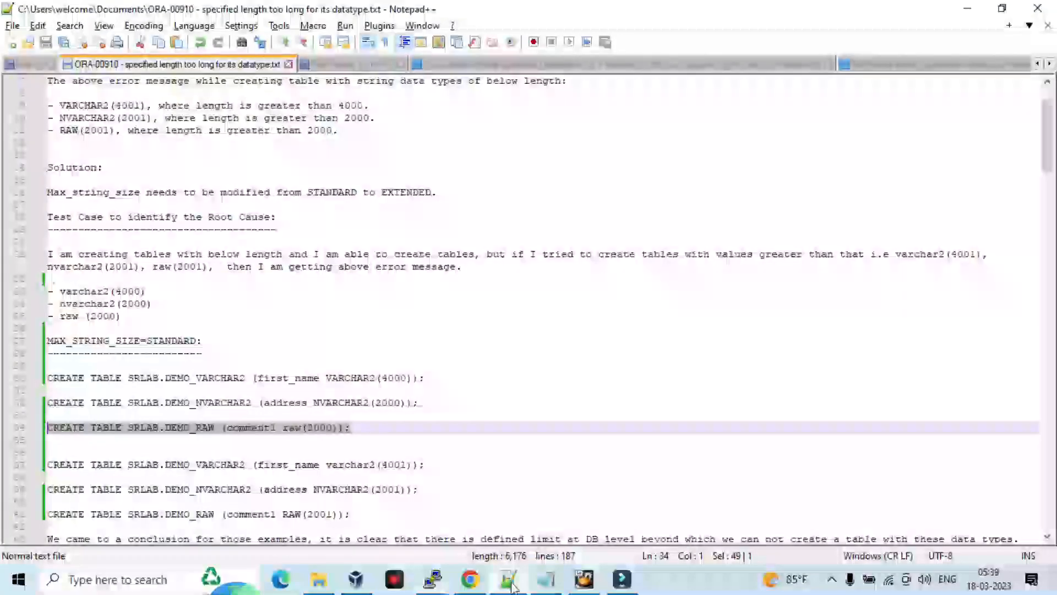
pyautogui.scroll(-3)
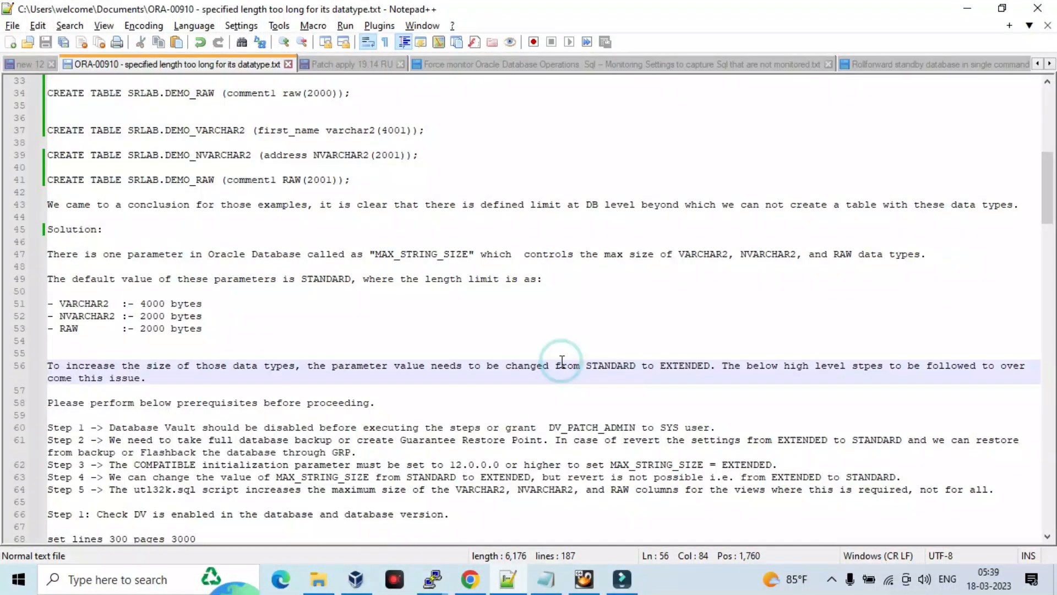
pyautogui.click(631, 340)
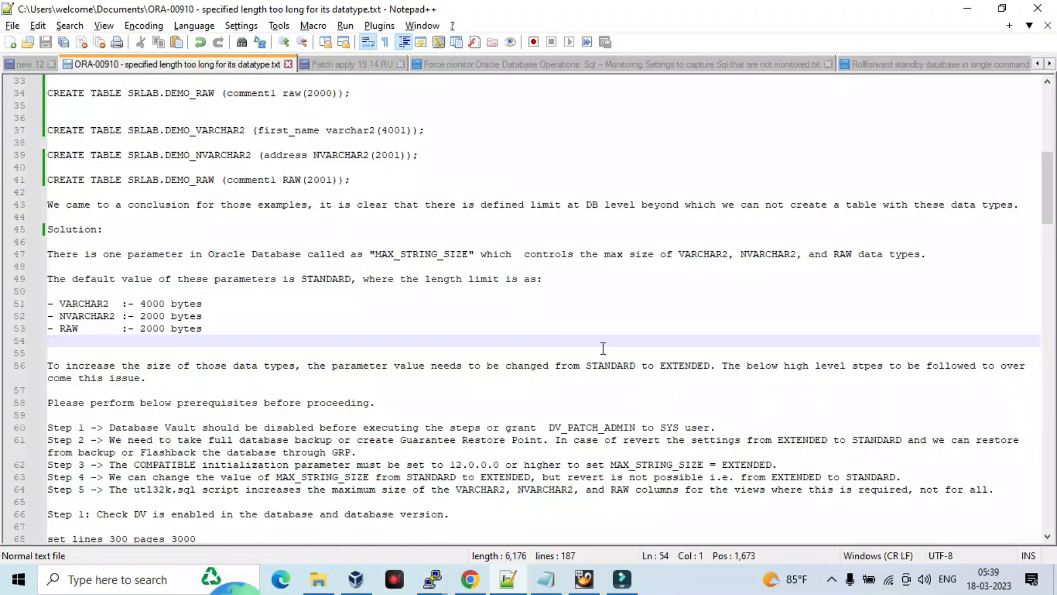
pyautogui.click(49, 340)
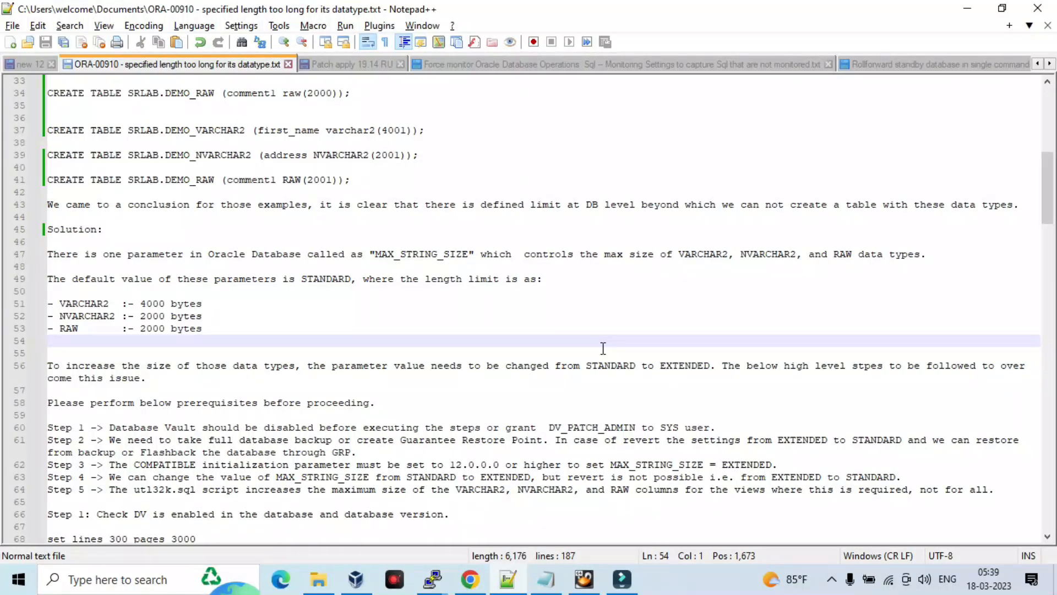
pyautogui.scroll(-3)
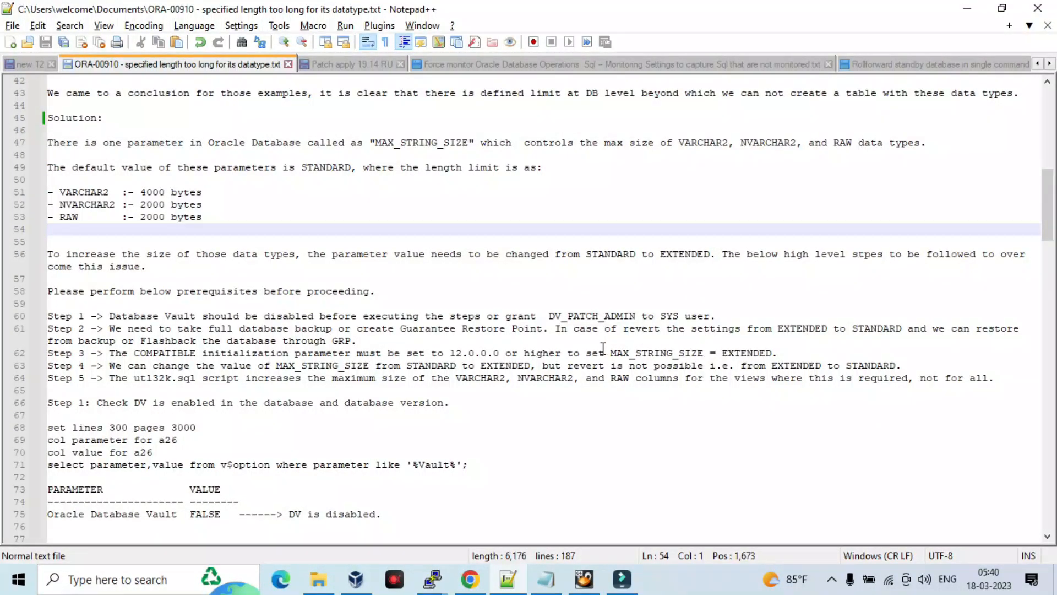
pyautogui.scroll(-3)
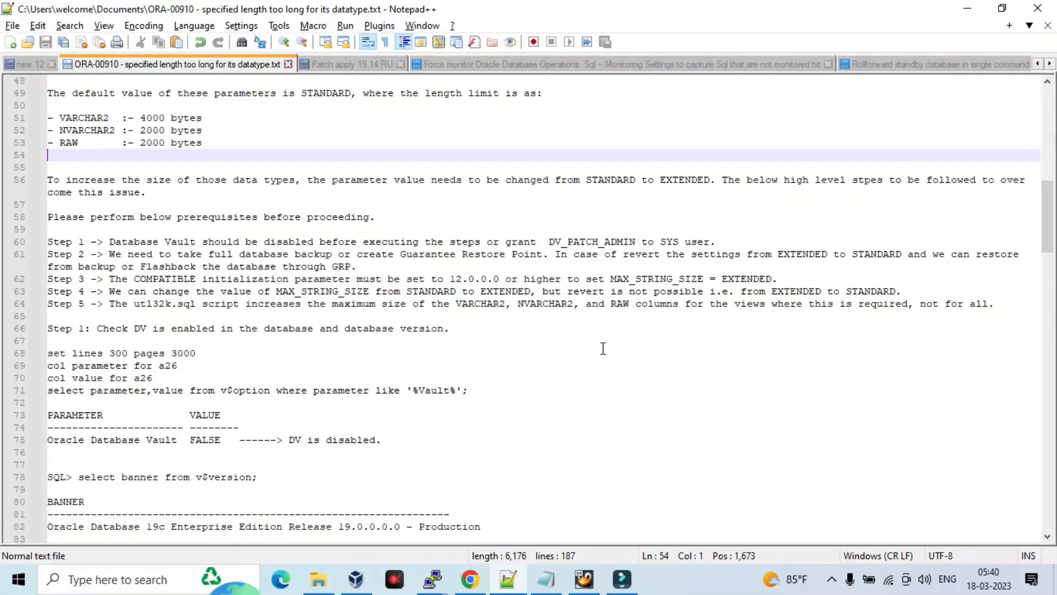
pyautogui.scroll(-3)
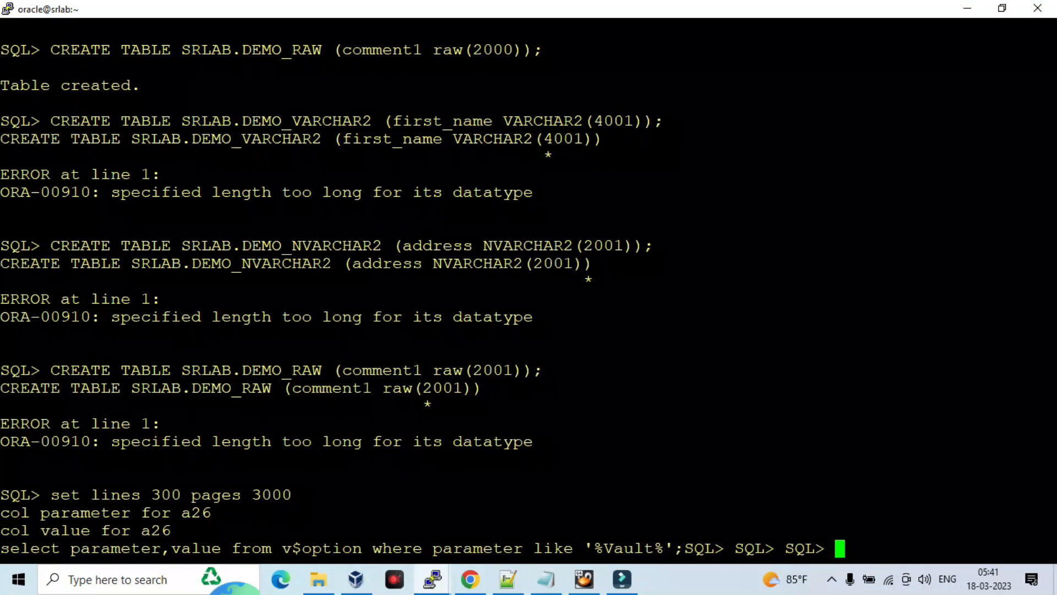
# Step: Run the Database Vault check (FALSE) and the v$version banner query (19c)
pyautogui.press('Return')
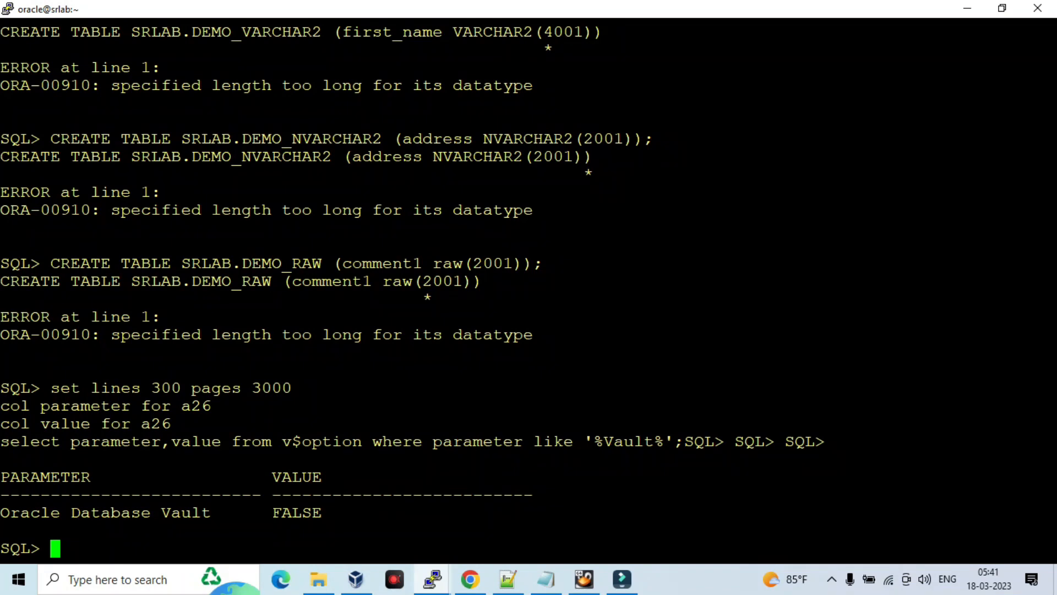
pyautogui.click(506, 579)
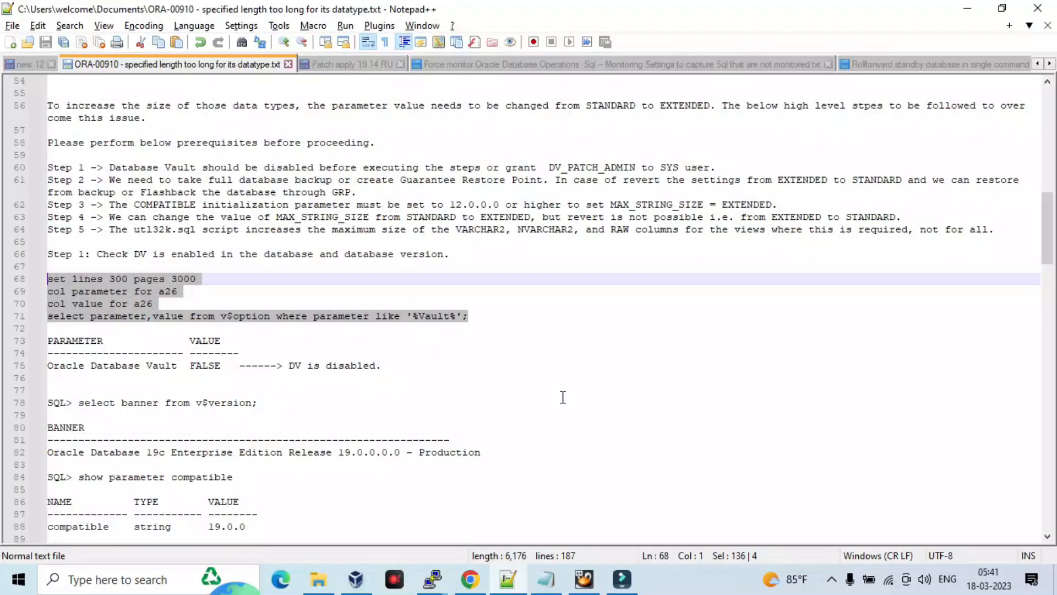
pyautogui.scroll(-3)
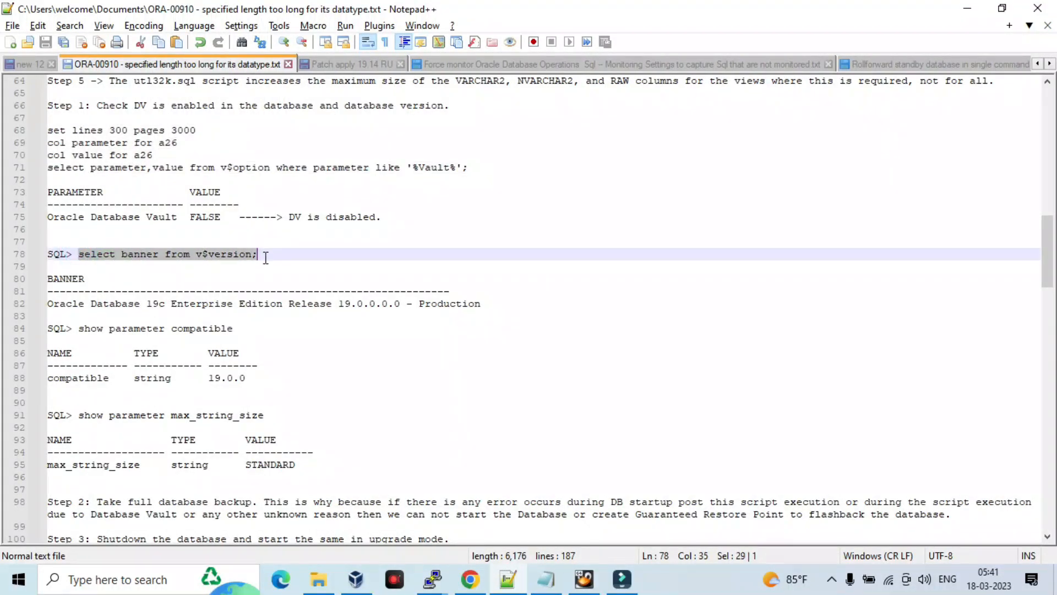
pyautogui.click(431, 578)
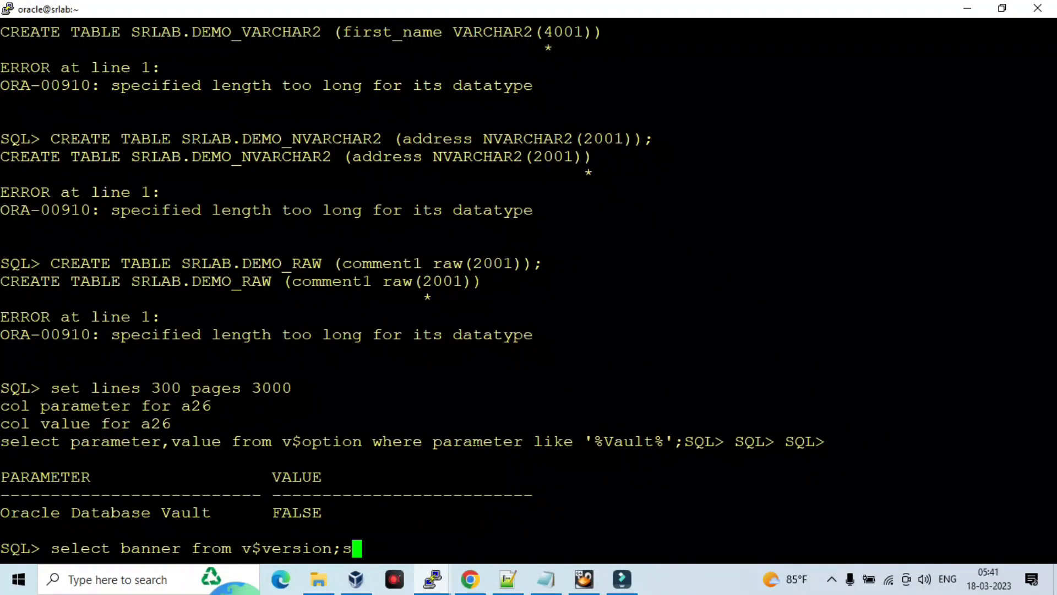
pyautogui.press('Return')
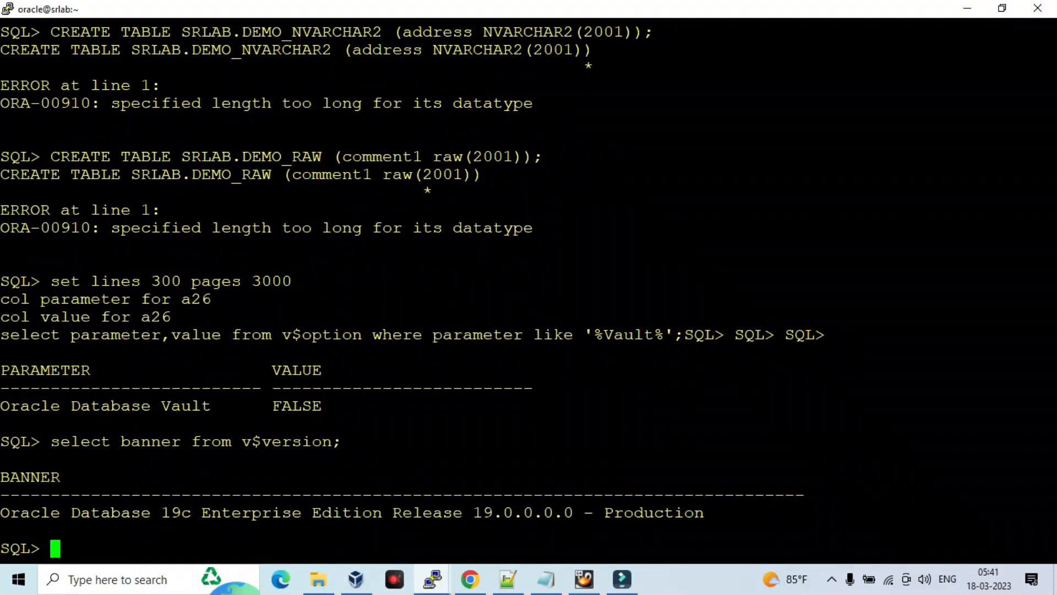
# Step: Check parameters compatible (19.0.0) and max_string_size (STANDARD)
pyautogui.click(504, 578)
pyautogui.write('show parameter compatible')
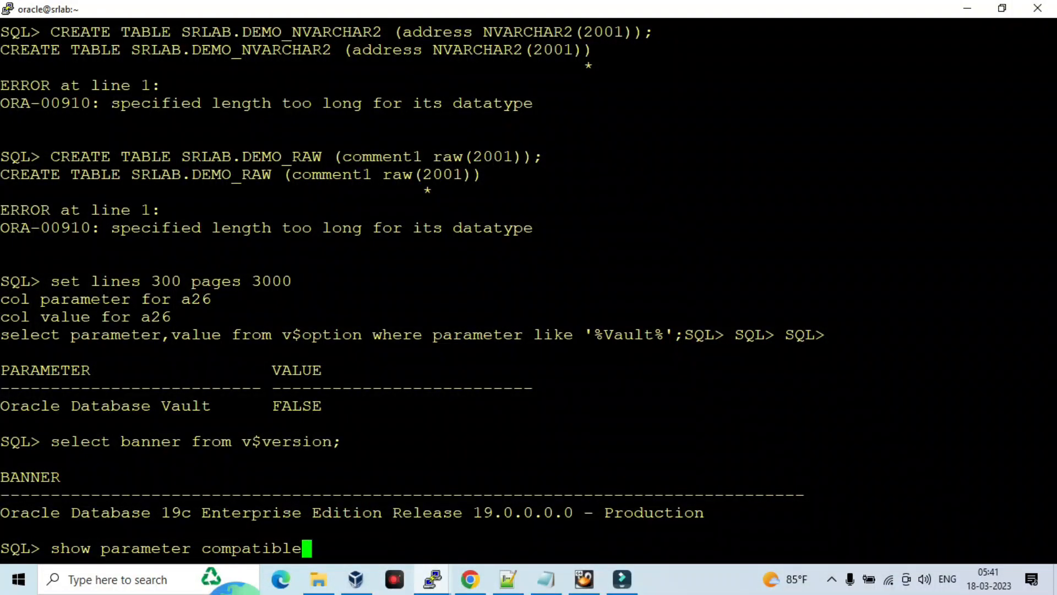
pyautogui.press('Return')
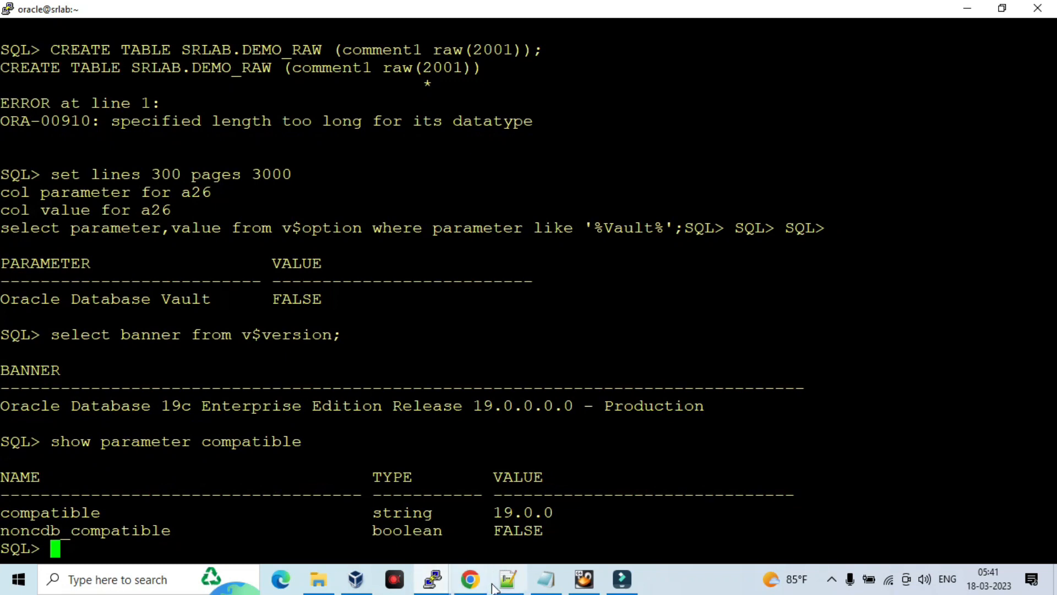
pyautogui.click(507, 578)
pyautogui.write('show parameter max_string_size')
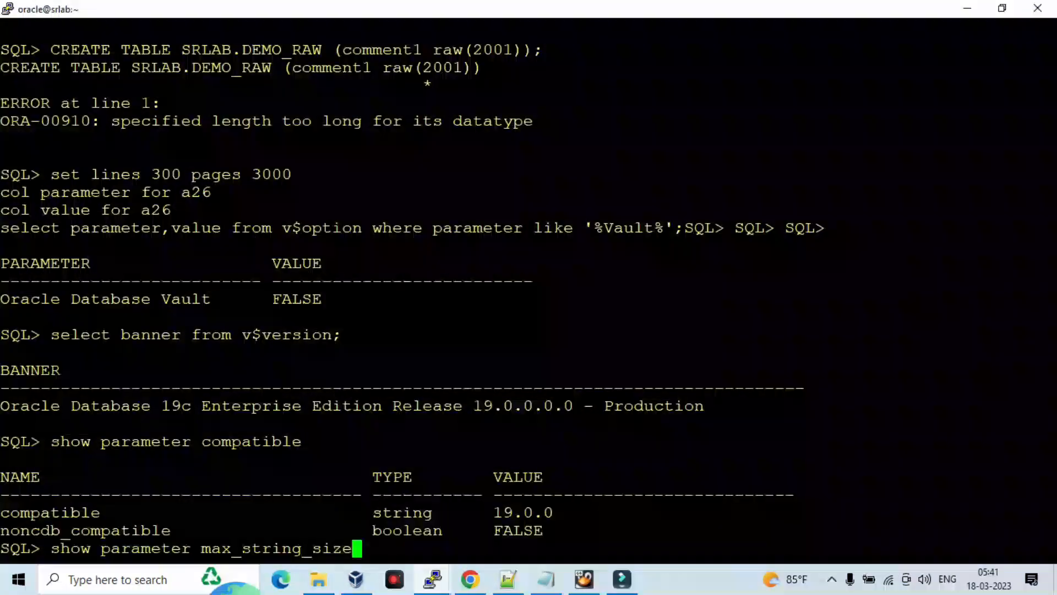
pyautogui.press('Return')
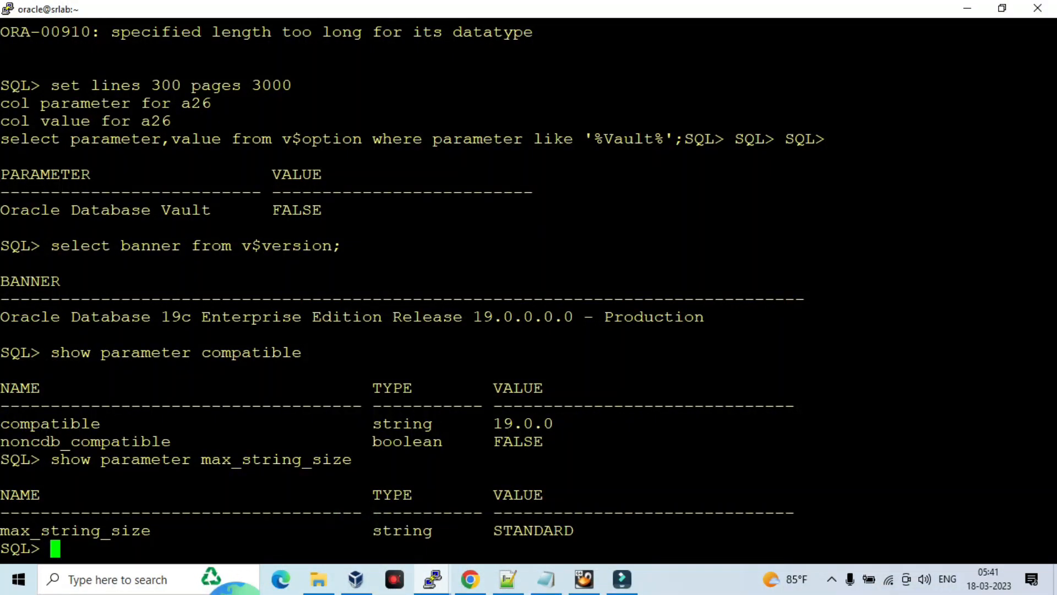
pyautogui.click(507, 578)
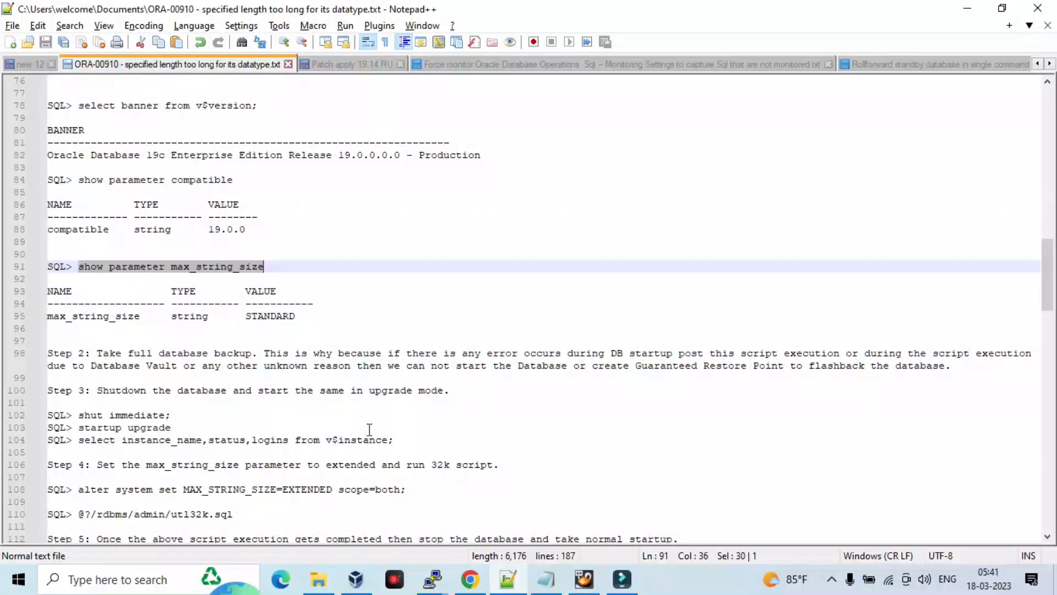
pyautogui.scroll(-3)
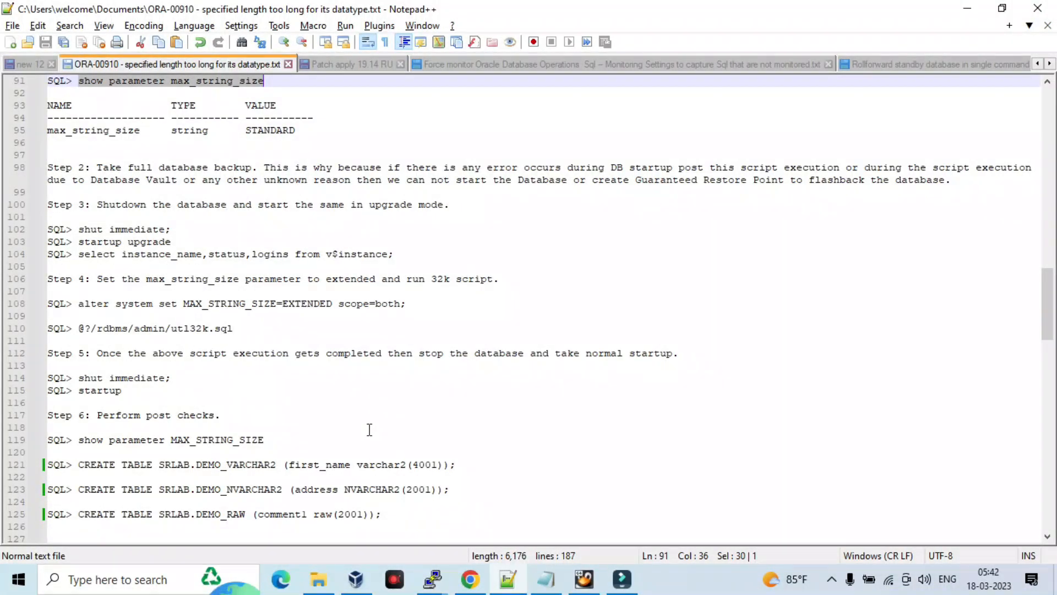
pyautogui.moveTo(879, 224)
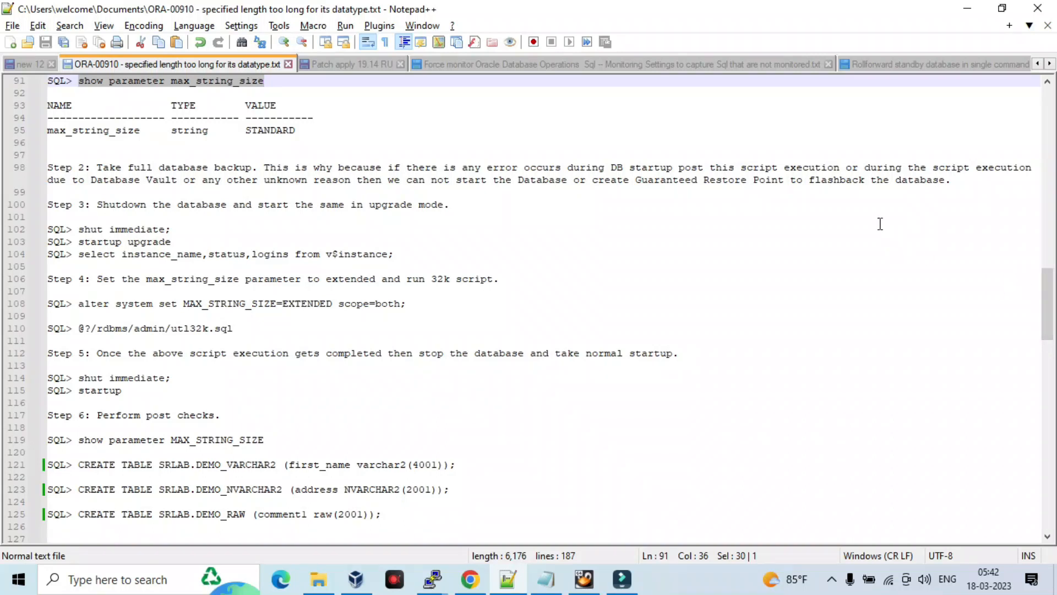
pyautogui.moveTo(931, 199)
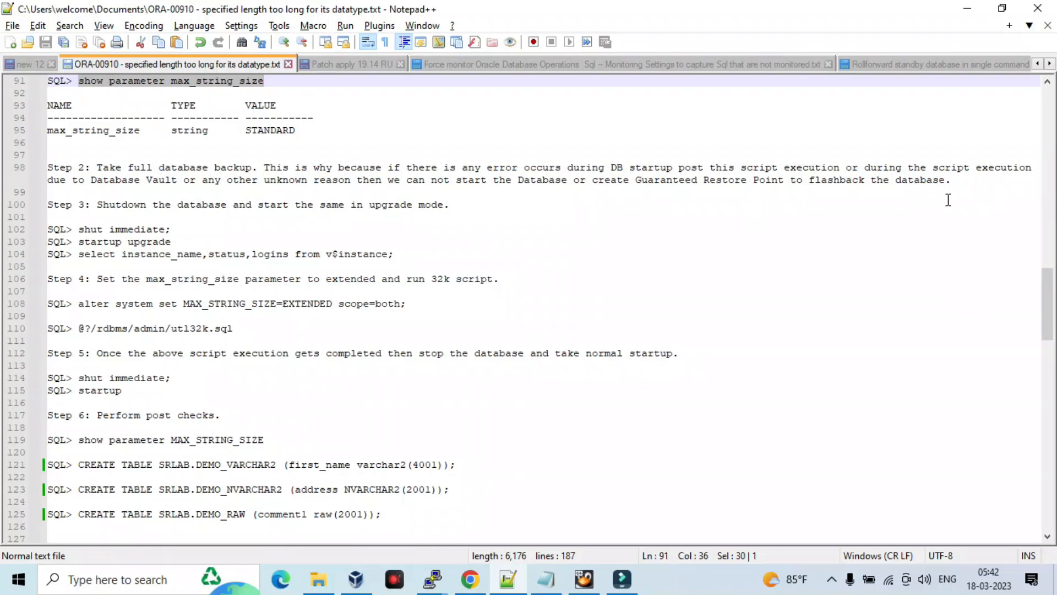
pyautogui.moveTo(923, 215)
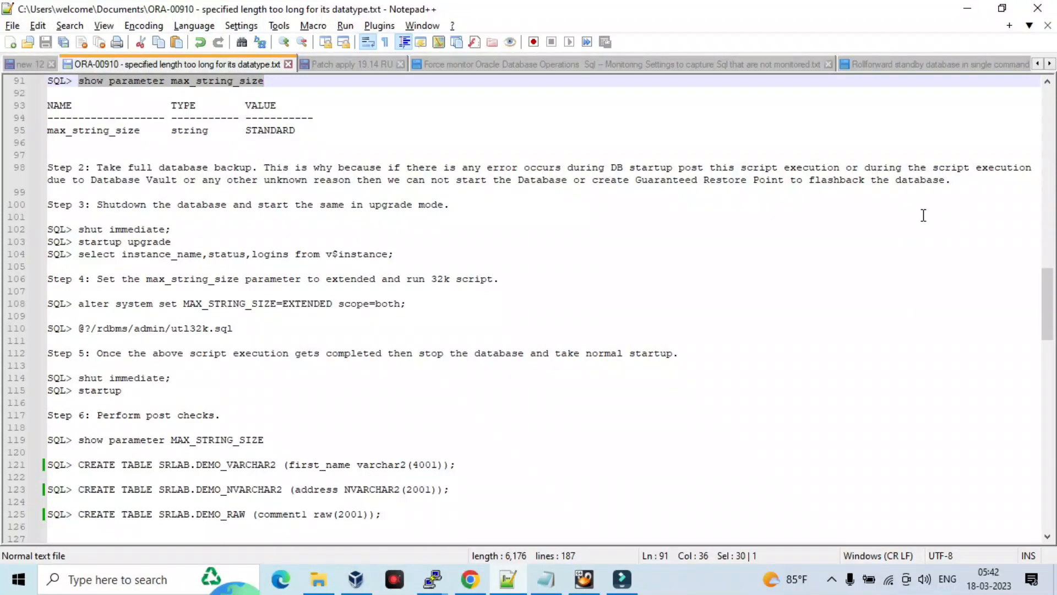
pyautogui.moveTo(847, 246)
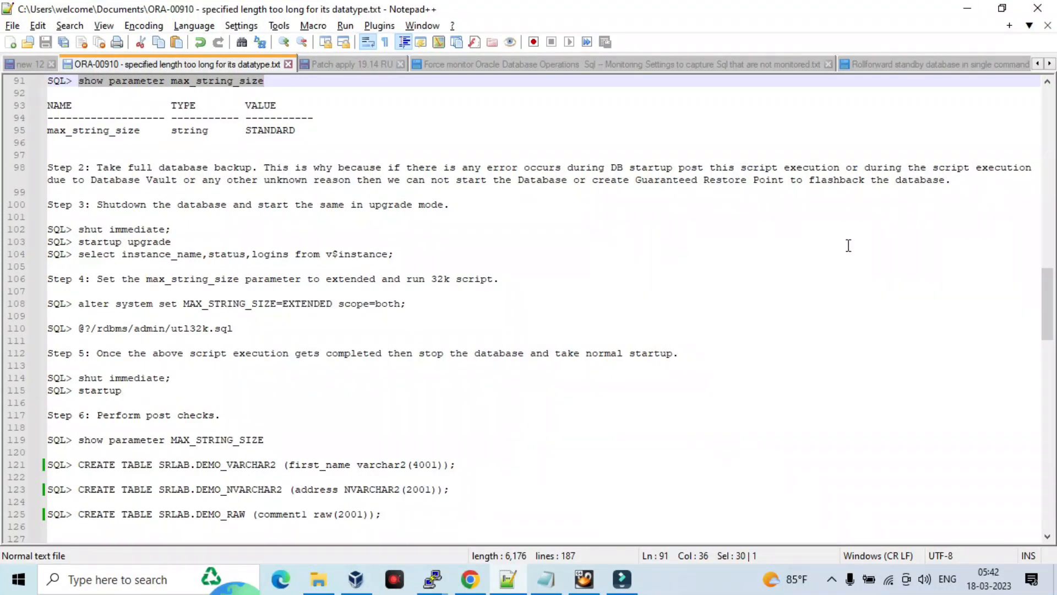
pyautogui.moveTo(721, 284)
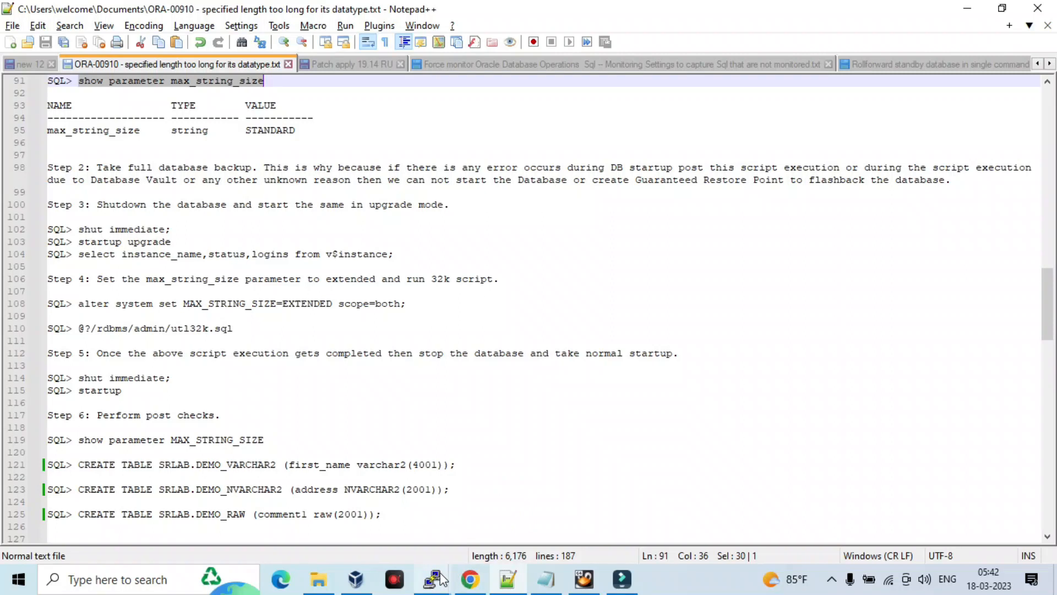
pyautogui.click(430, 578)
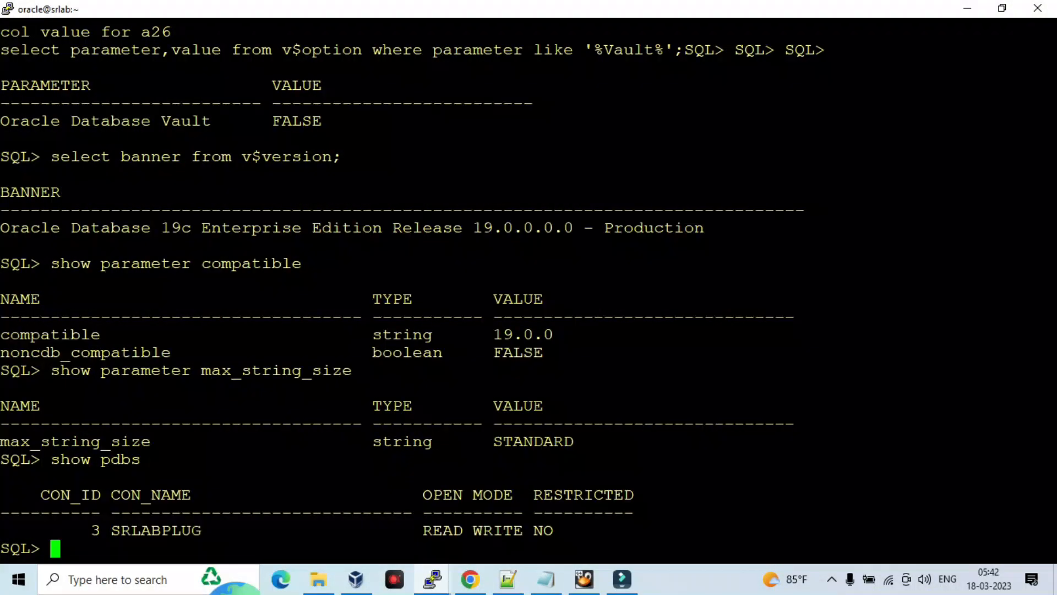
# Step: Switch the session container to CDB$ROOT
pyautogui.write('alter ses')
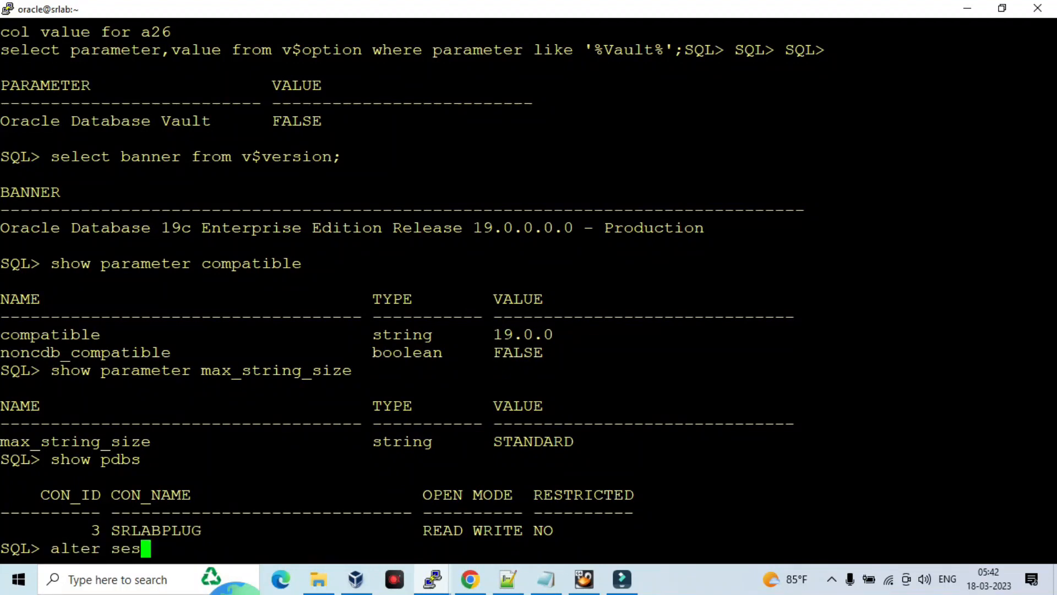
pyautogui.write('sion set containe')
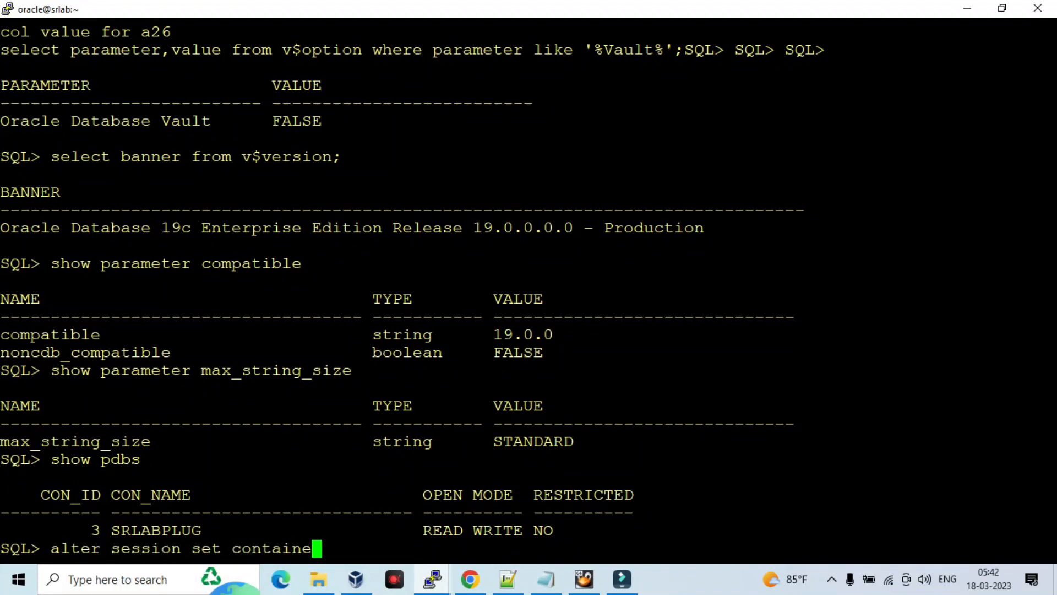
pyautogui.write('r=c')
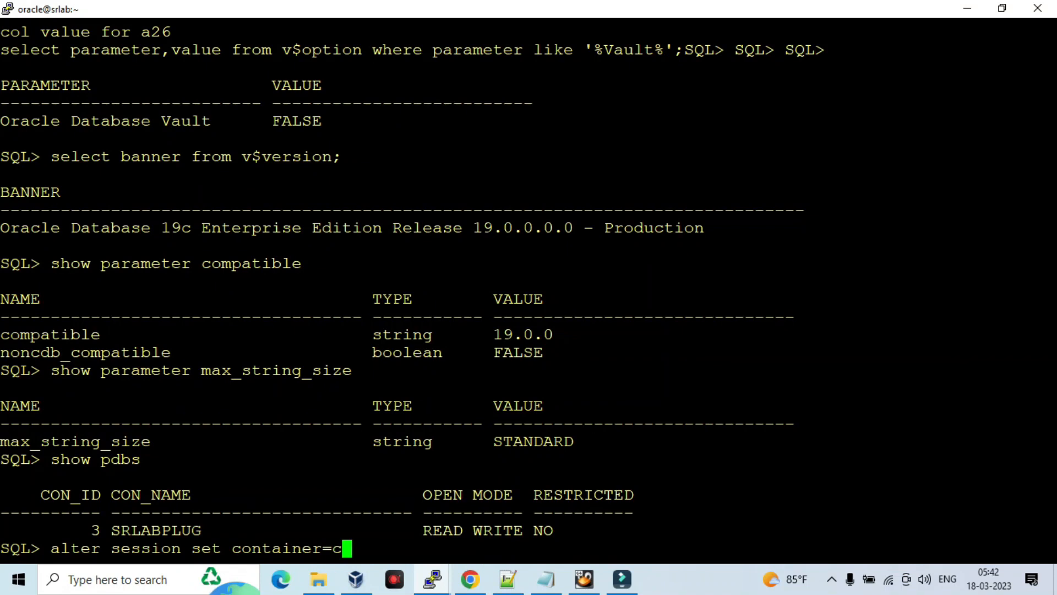
pyautogui.press('Return')
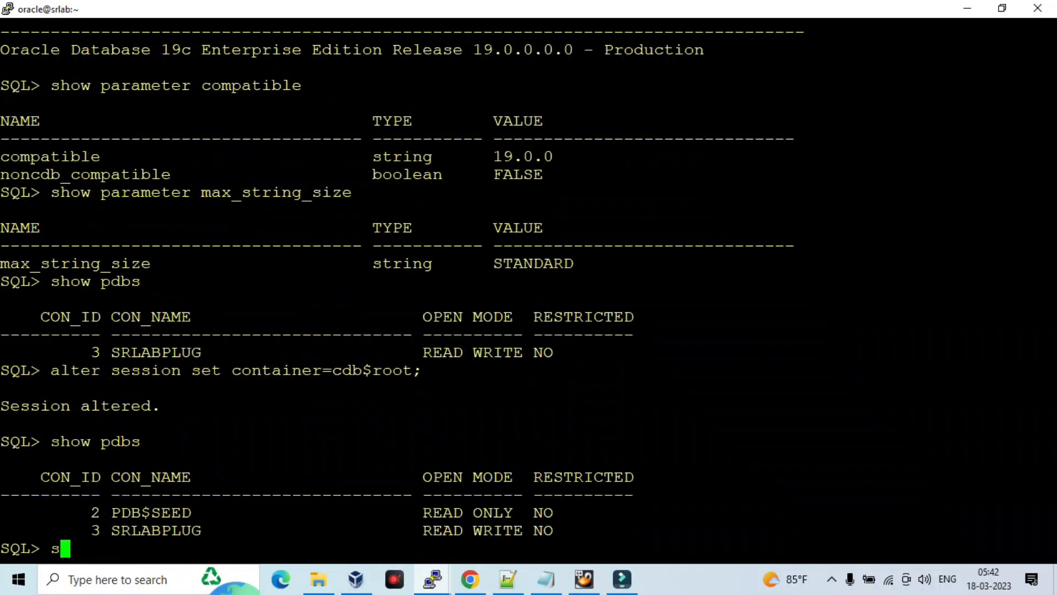
# Step: Query flashback_on from v$database, which reports NO
pyautogui.write('elect flas')
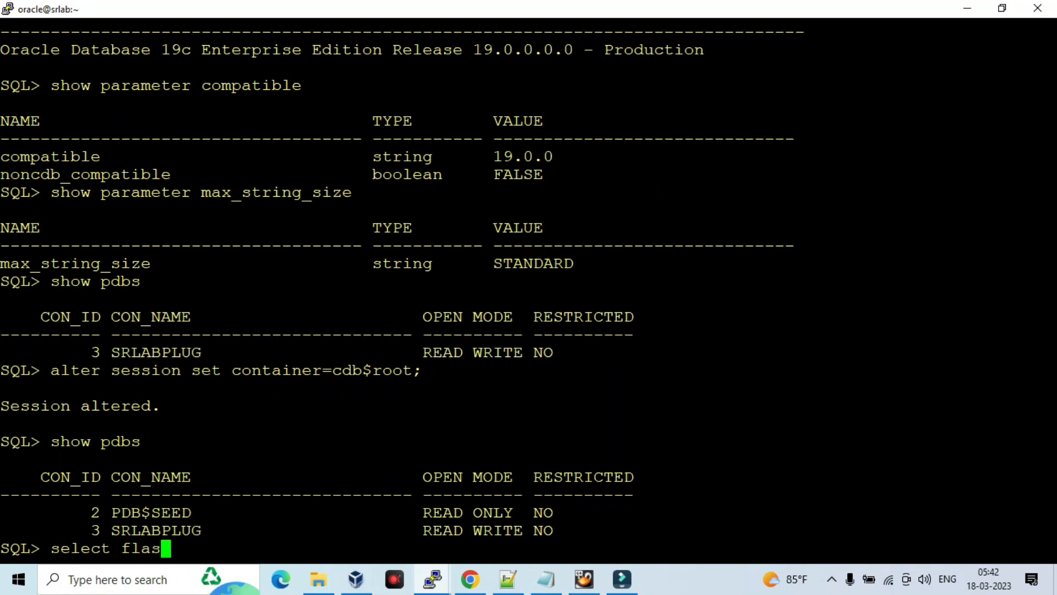
pyautogui.write('hback')
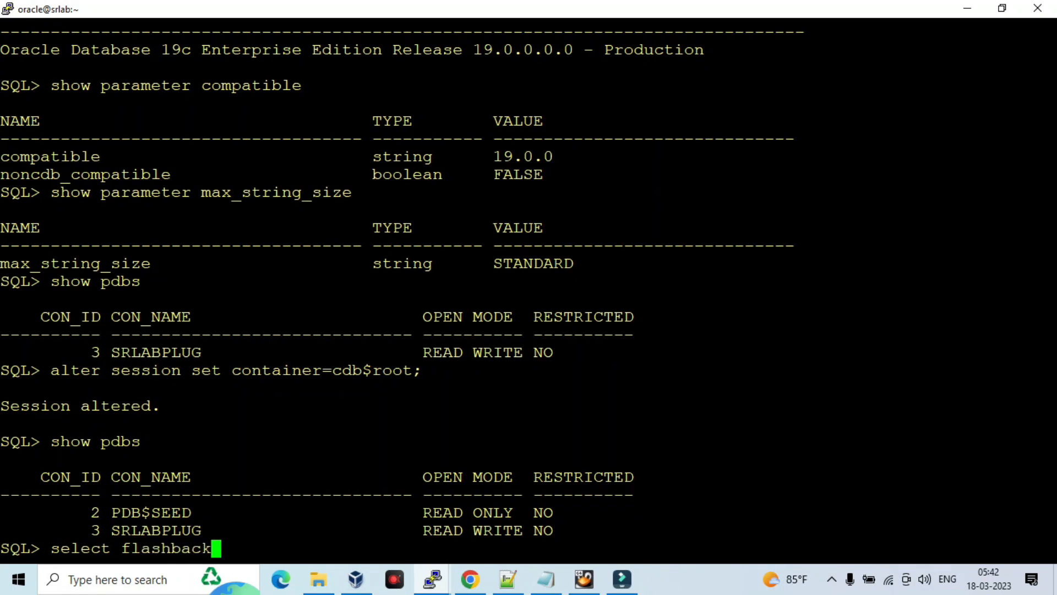
pyautogui.write('_onf')
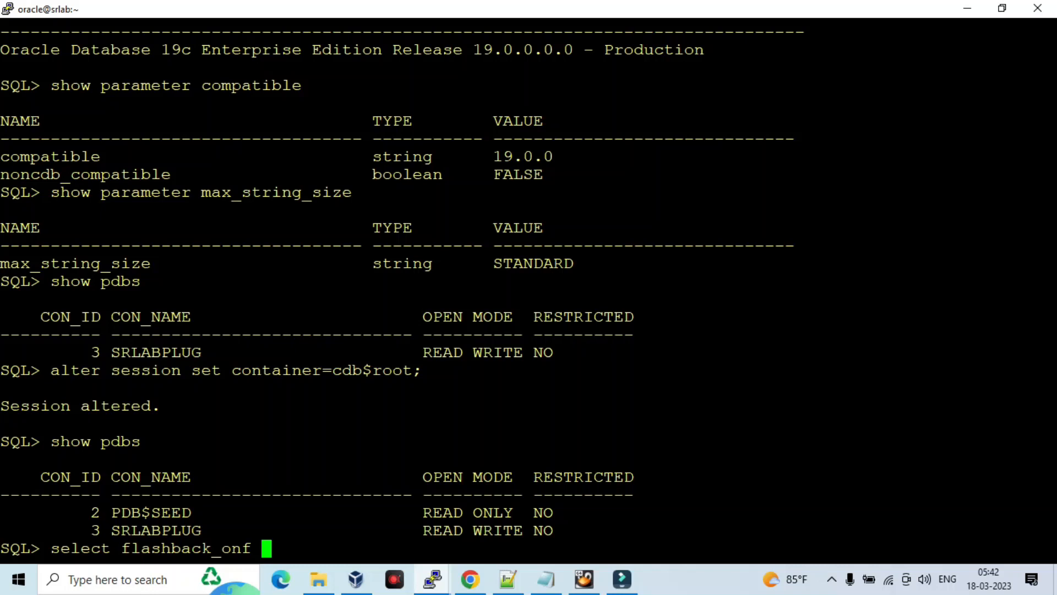
pyautogui.write('from v$dat')
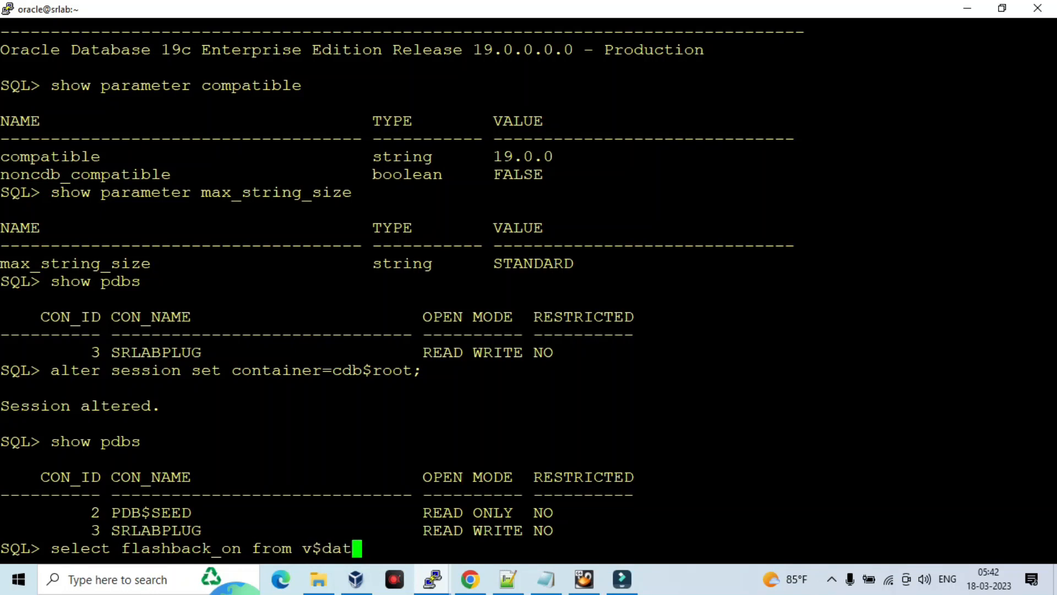
pyautogui.press('Return')
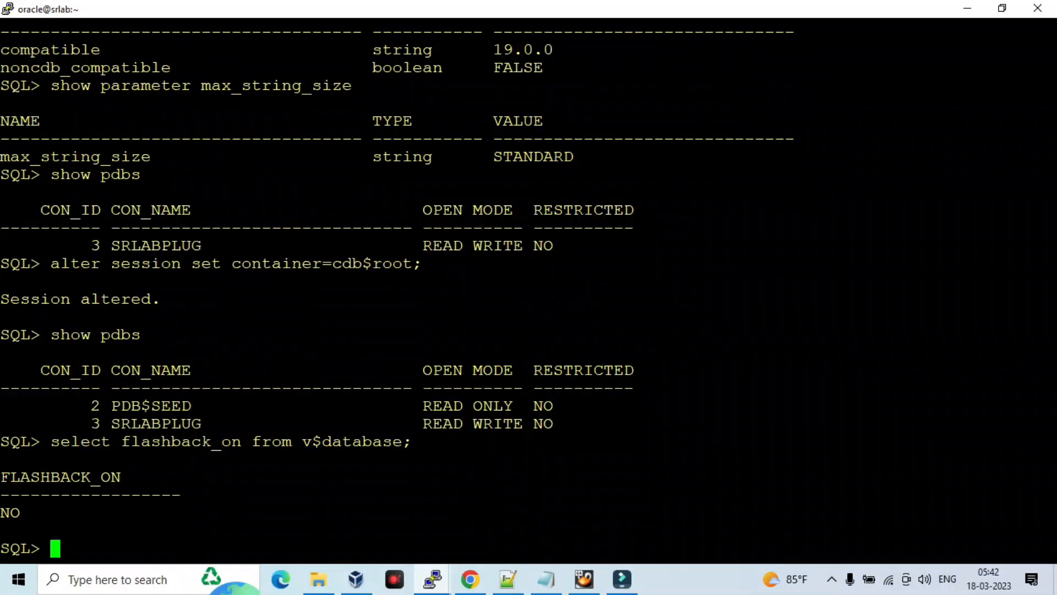
pyautogui.write('alter databae')
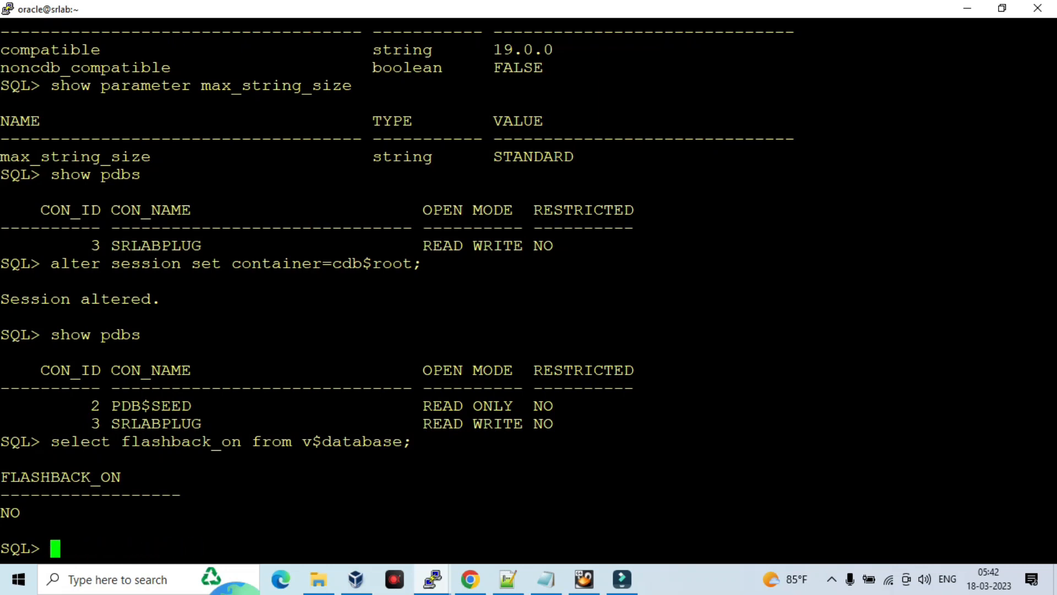
# Step: Review recovery parameters (/u01/oradata/srlab/fra, 30G) and enable flashback on the database
pyautogui.write('show parameter recove')
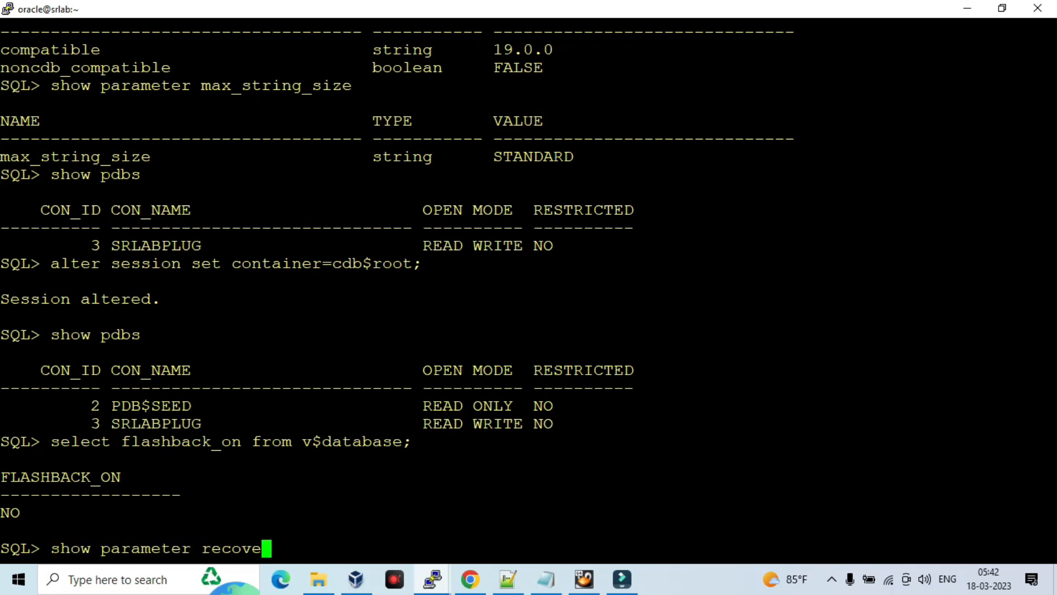
pyautogui.press('Return')
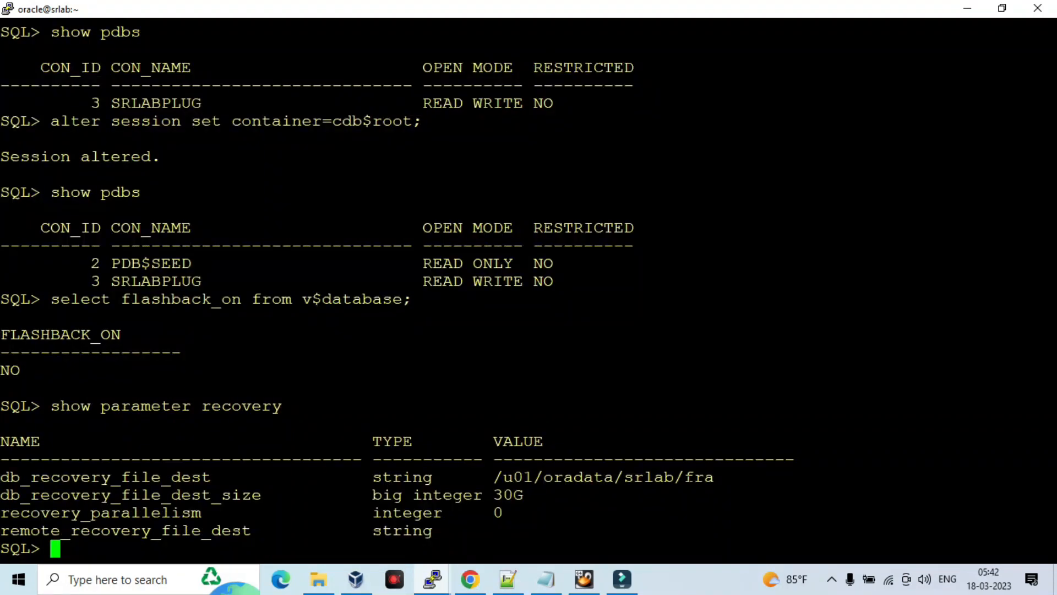
pyautogui.write('alter flash')
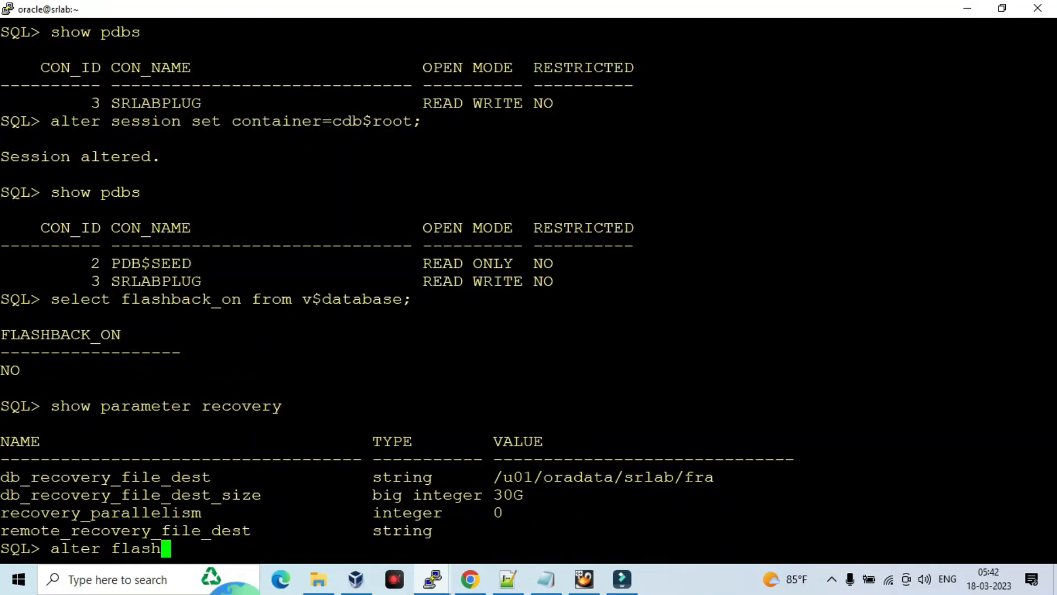
pyautogui.write('database fl')
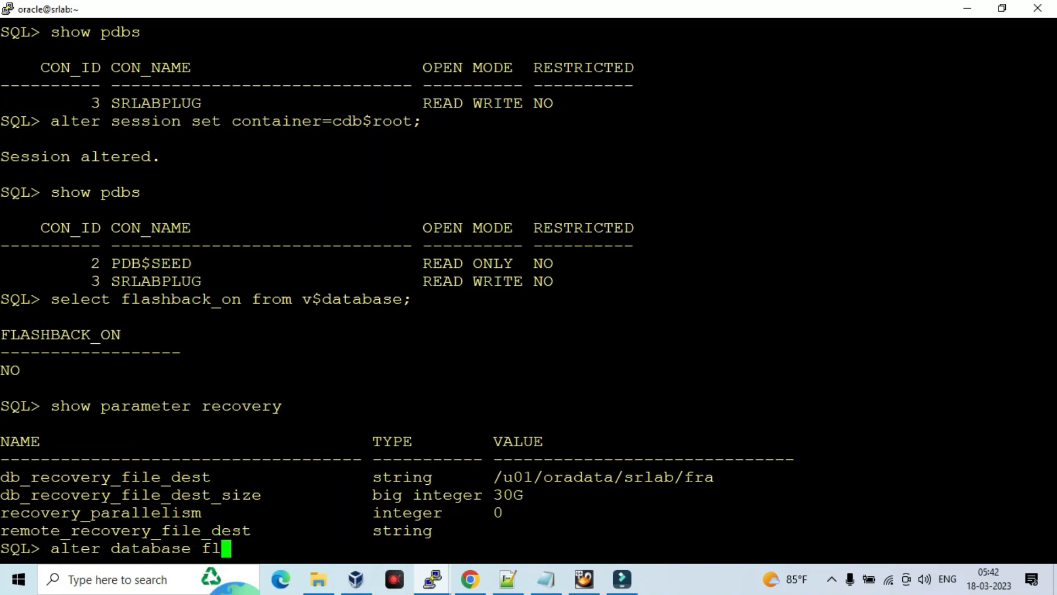
pyautogui.write('ashback on;')
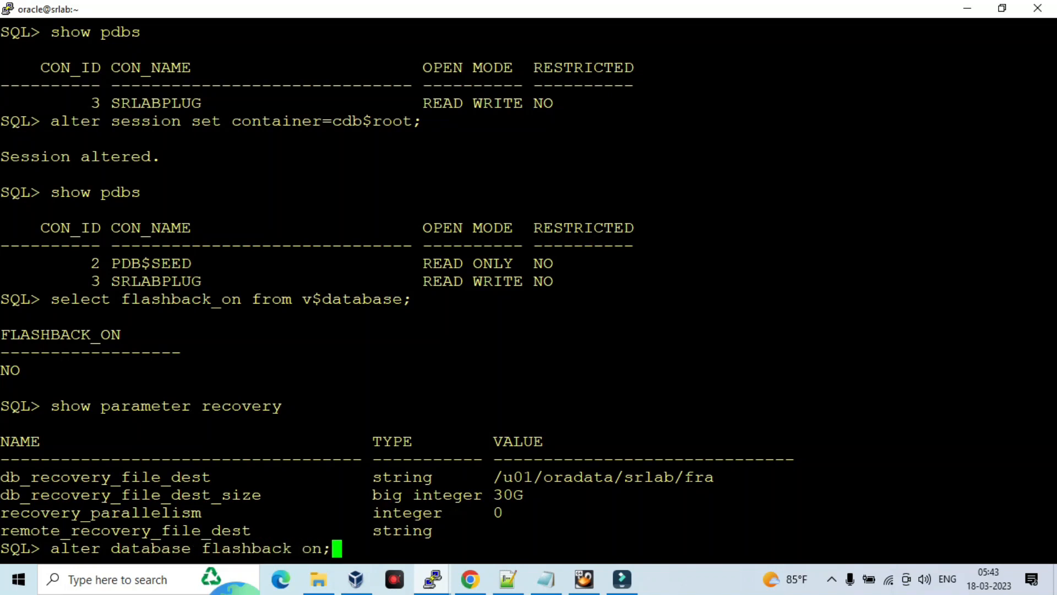
pyautogui.press('Return')
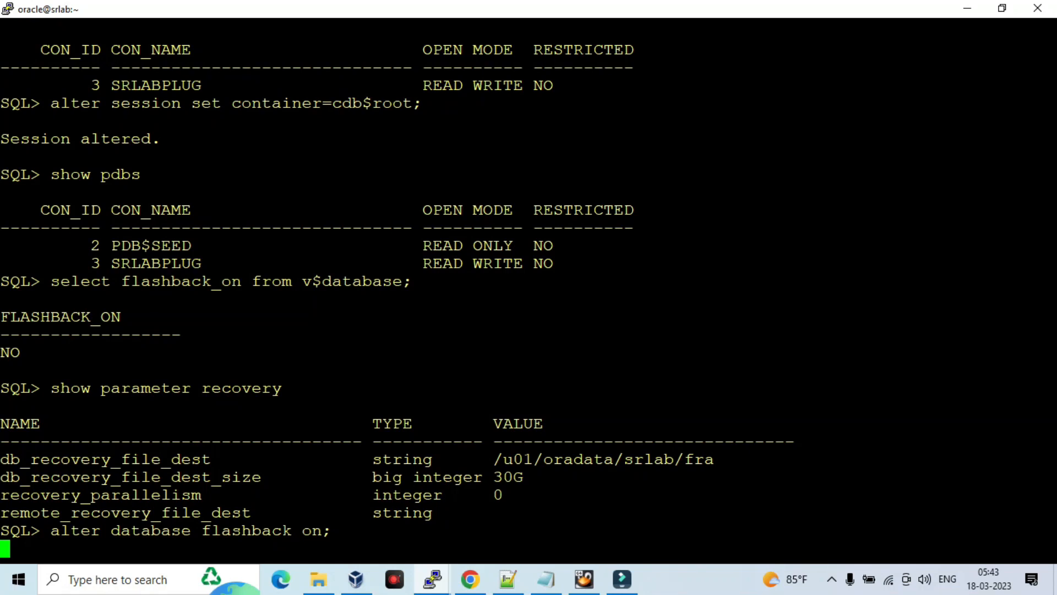
# Step: Confirm flashback_on in v$database now reports YES
pyautogui.press('Return')
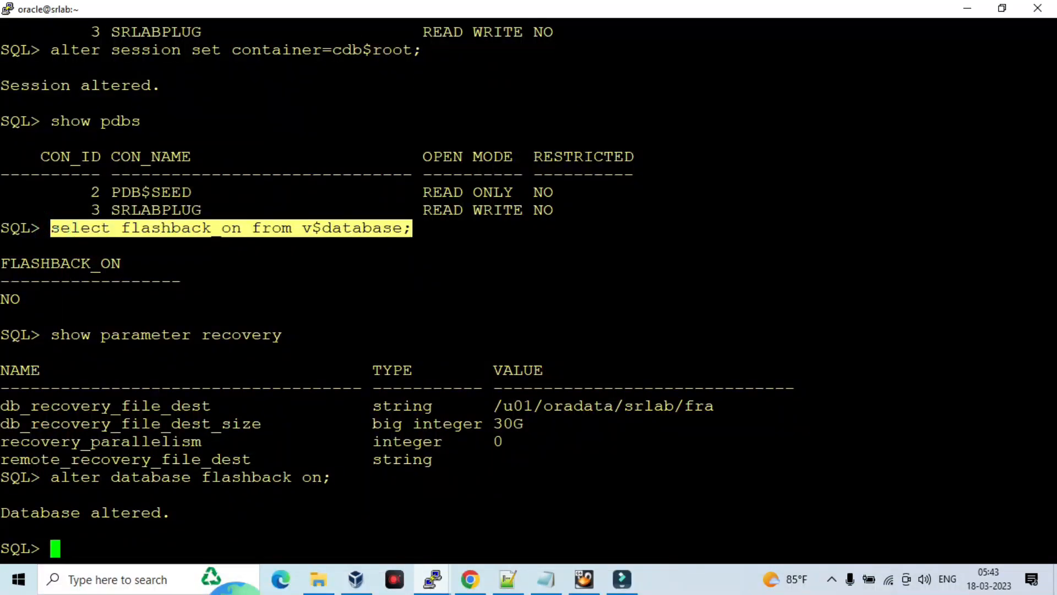
pyautogui.write('select flashback_on from v$database;')
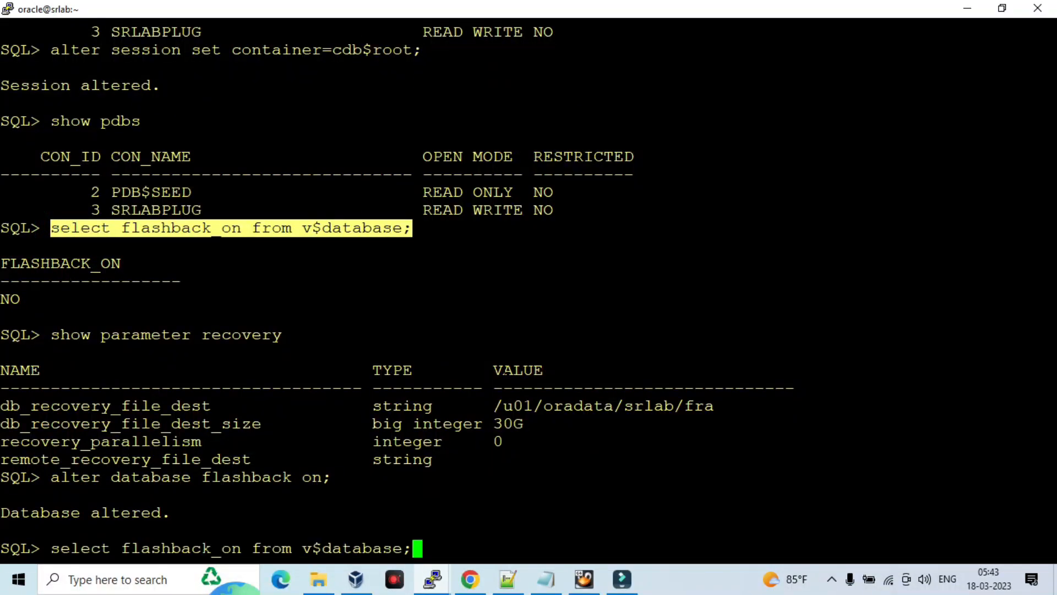
pyautogui.press('Return')
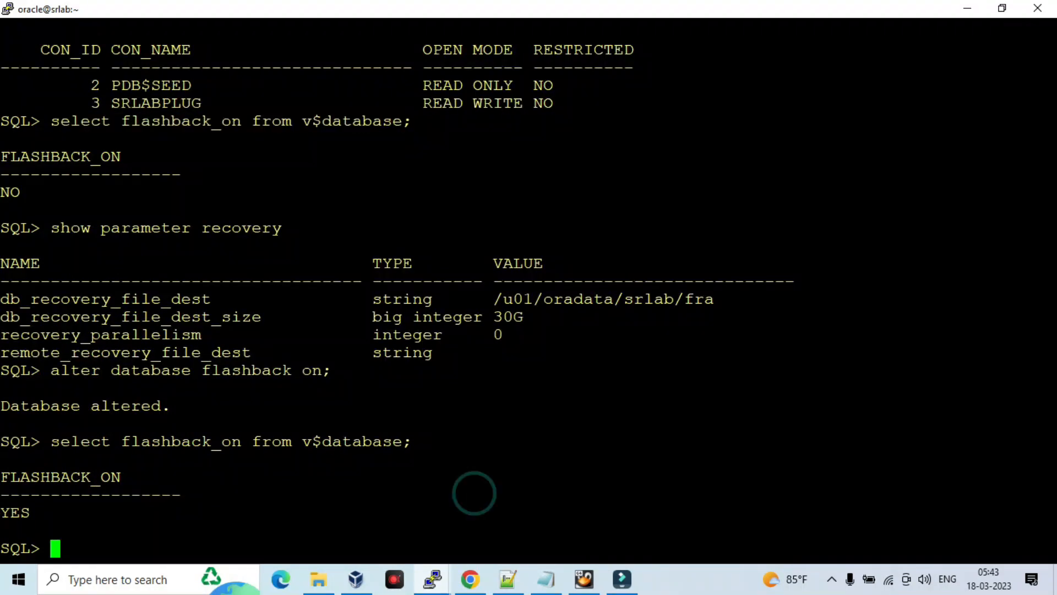
pyautogui.write('cra')
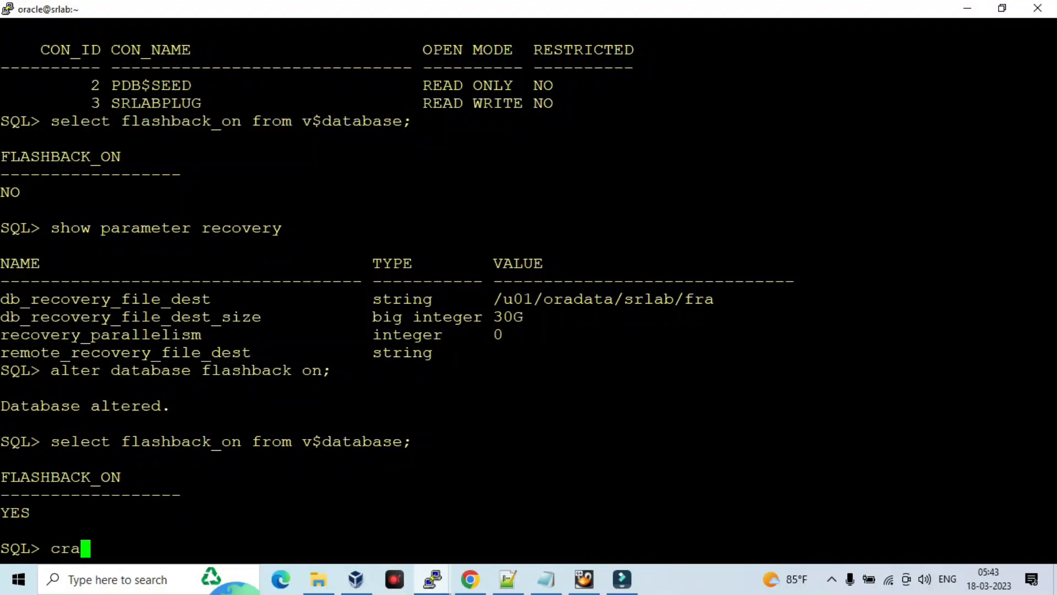
# Step: Create guaranteed restore point BEFORE_MAX_STRING_SIZE with flashback database
pyautogui.write('te')
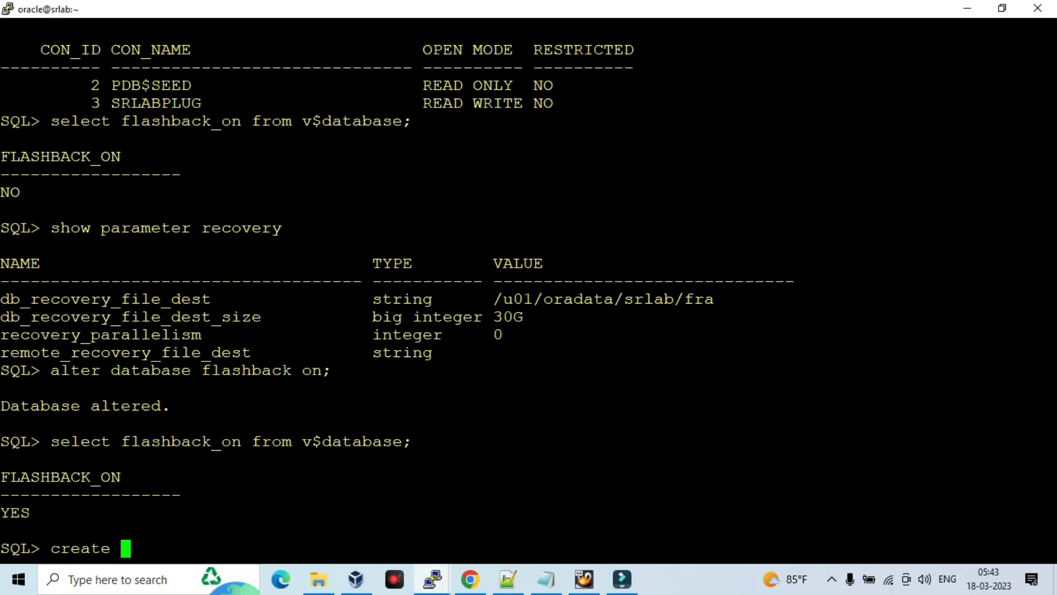
pyautogui.write('resto')
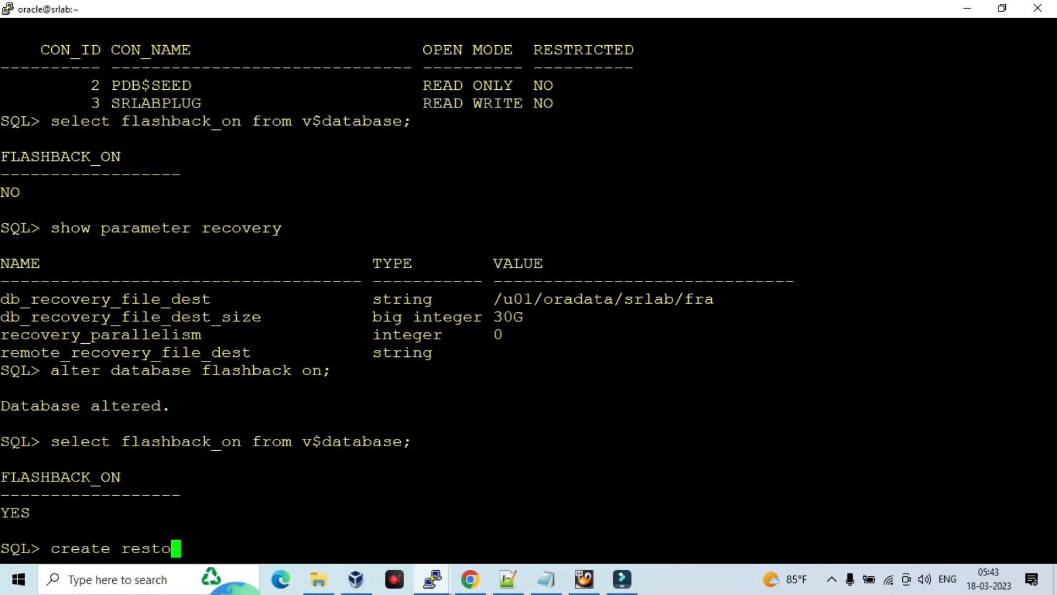
pyautogui.write('re poing')
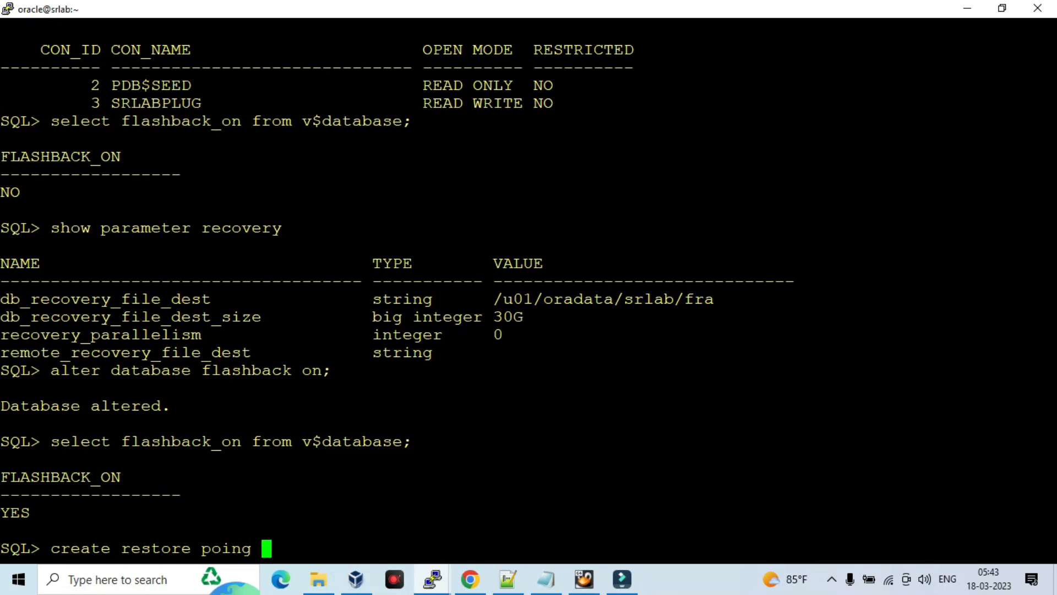
pyautogui.write('t before')
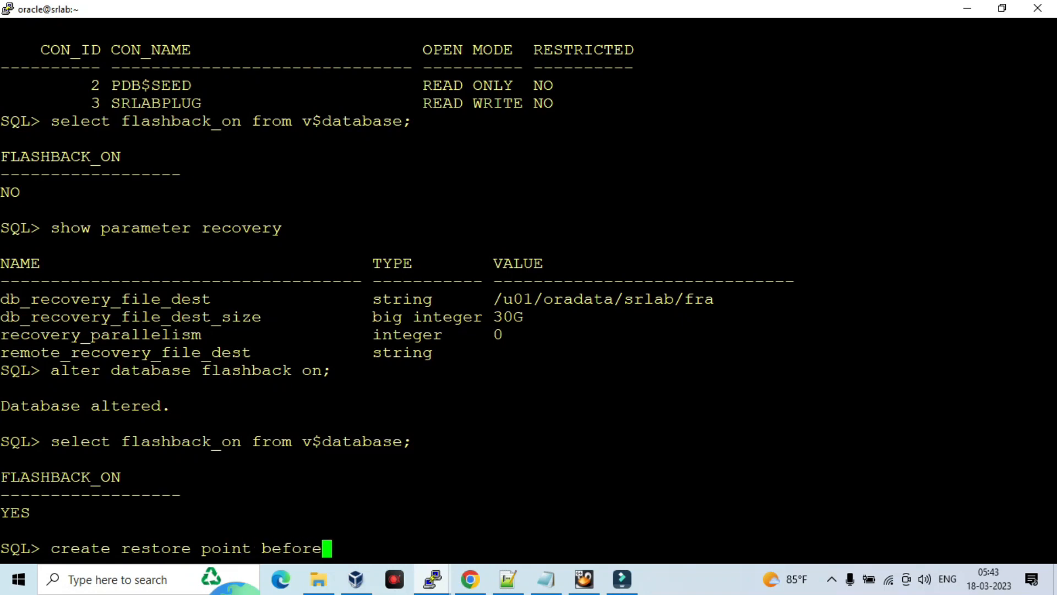
pyautogui.write('_')
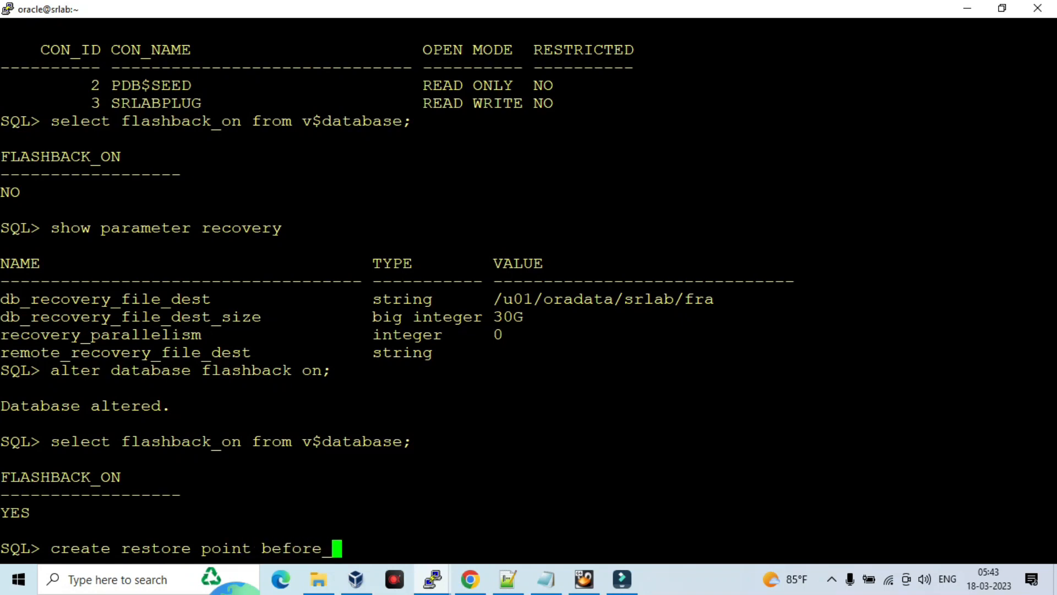
pyautogui.write('max_st')
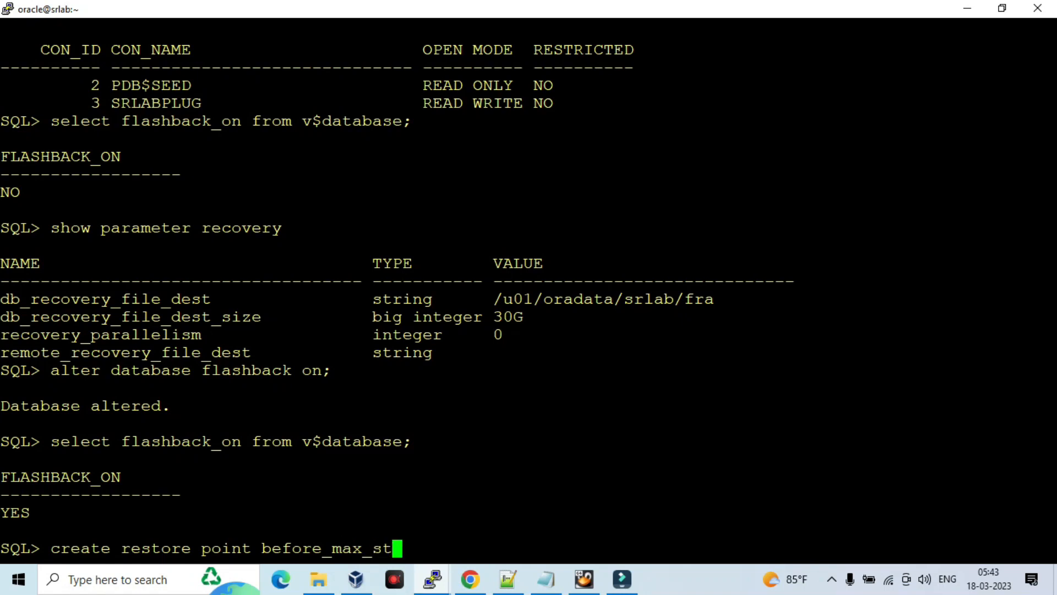
pyautogui.write('ring_szi')
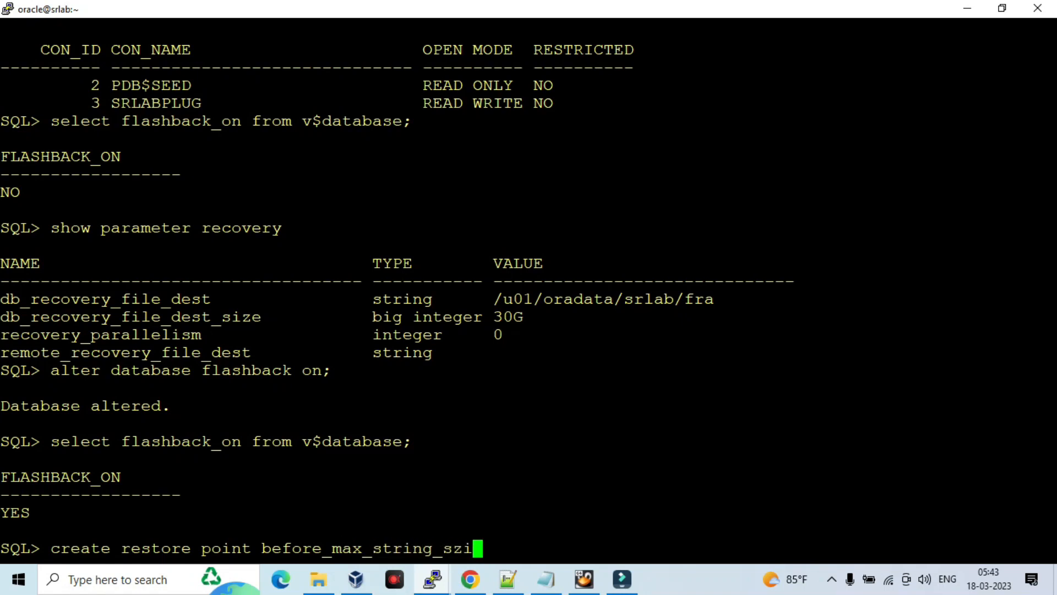
pyautogui.press('Backspace')
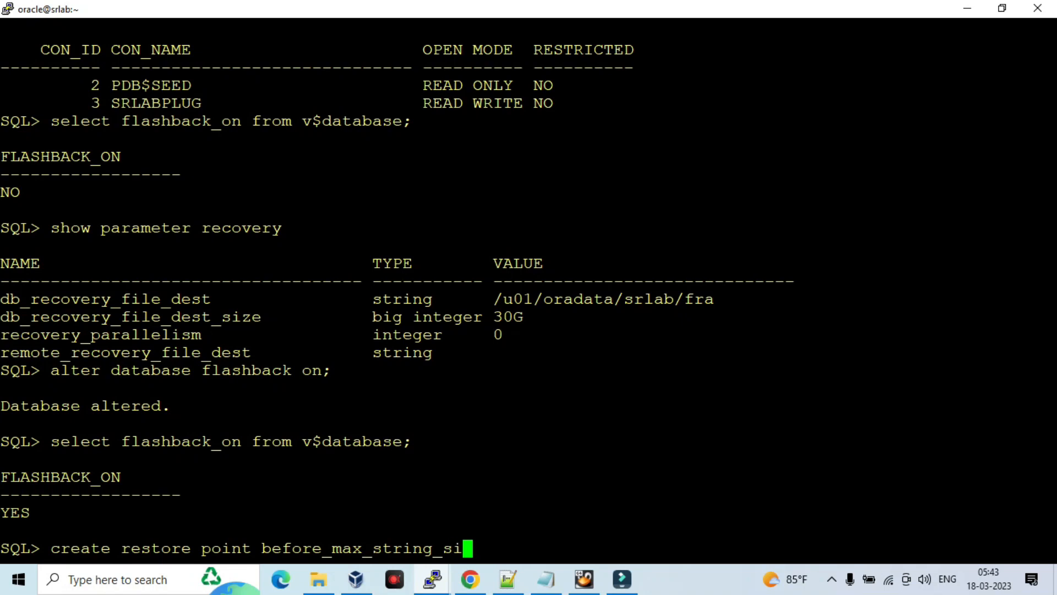
pyautogui.write('ze')
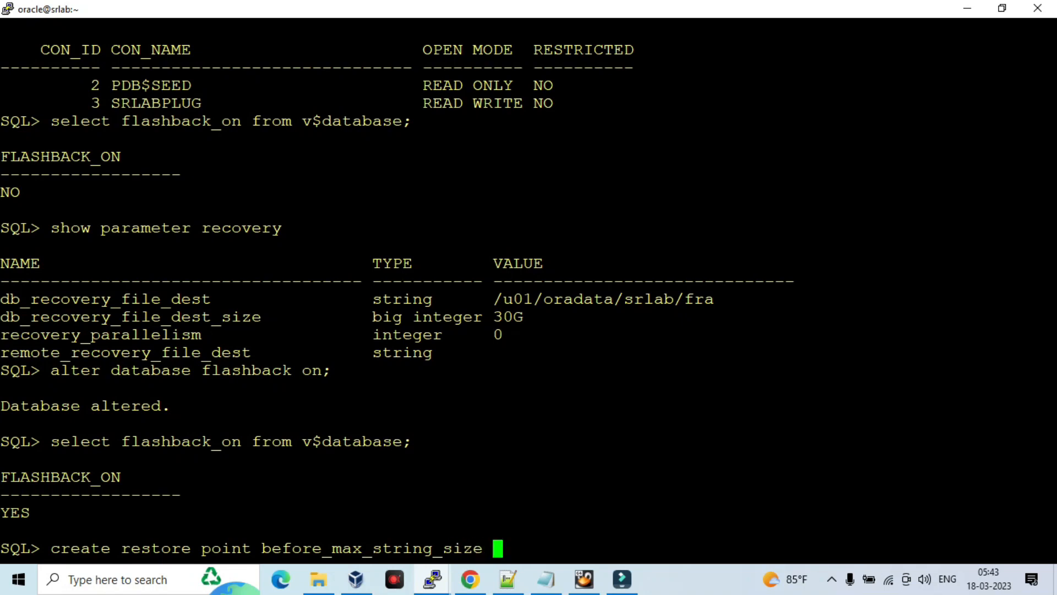
pyautogui.write('guarantee fl')
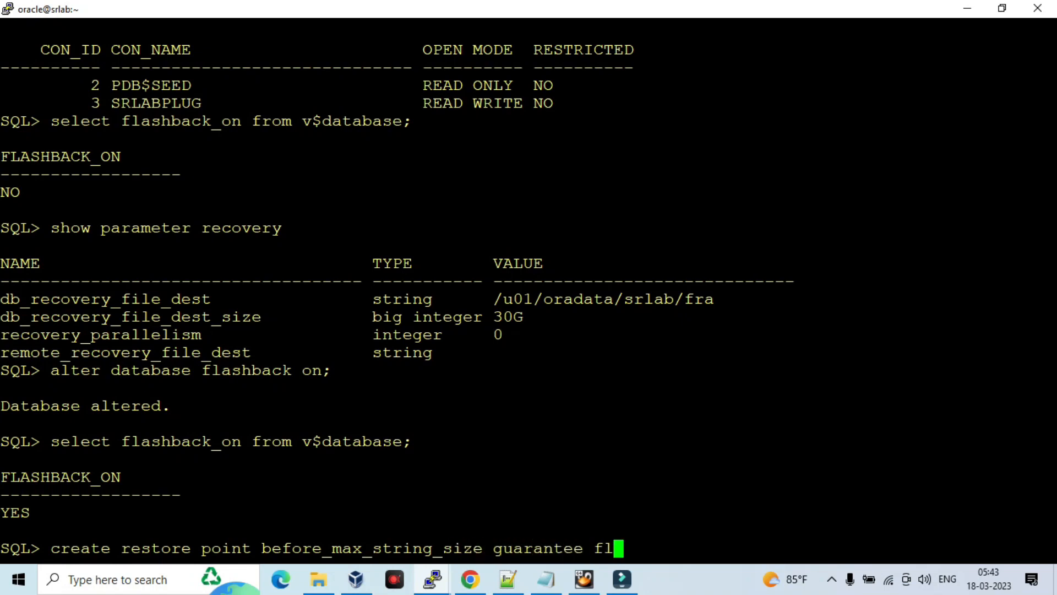
pyautogui.write('ashback datab')
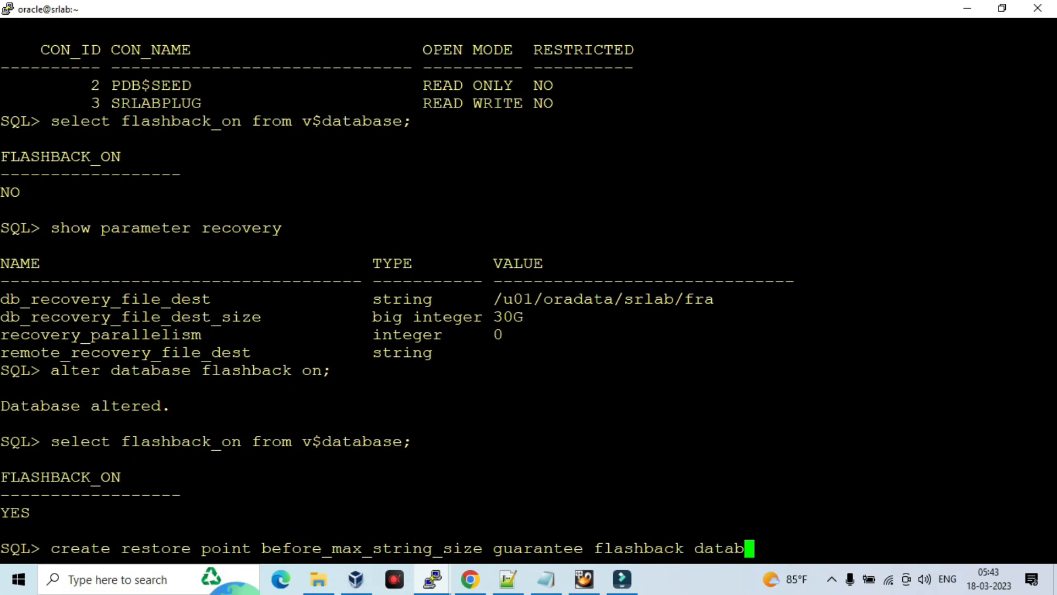
pyautogui.press('Return')
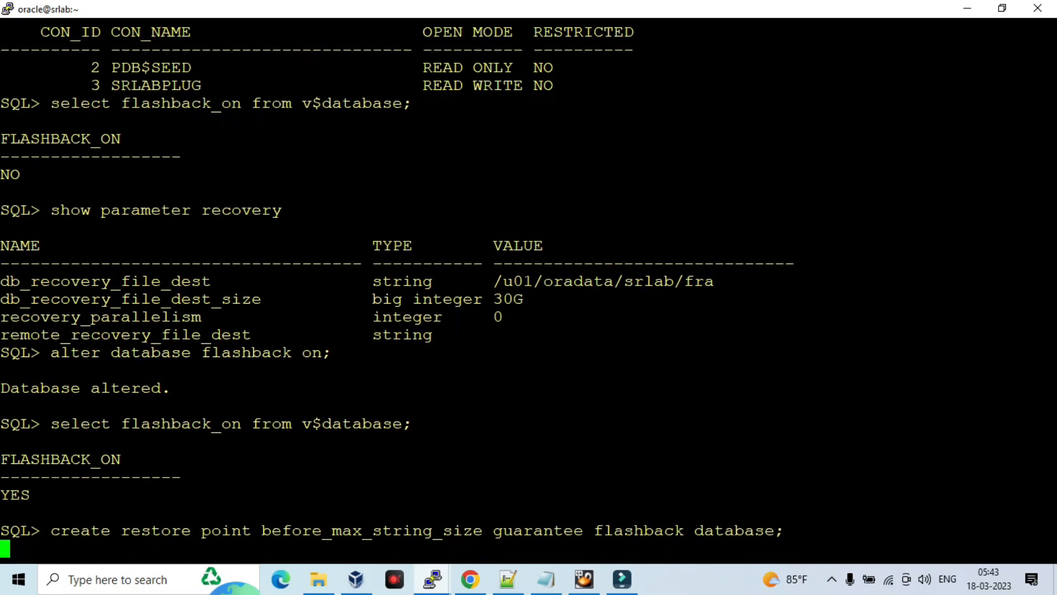
pyautogui.press('Return')
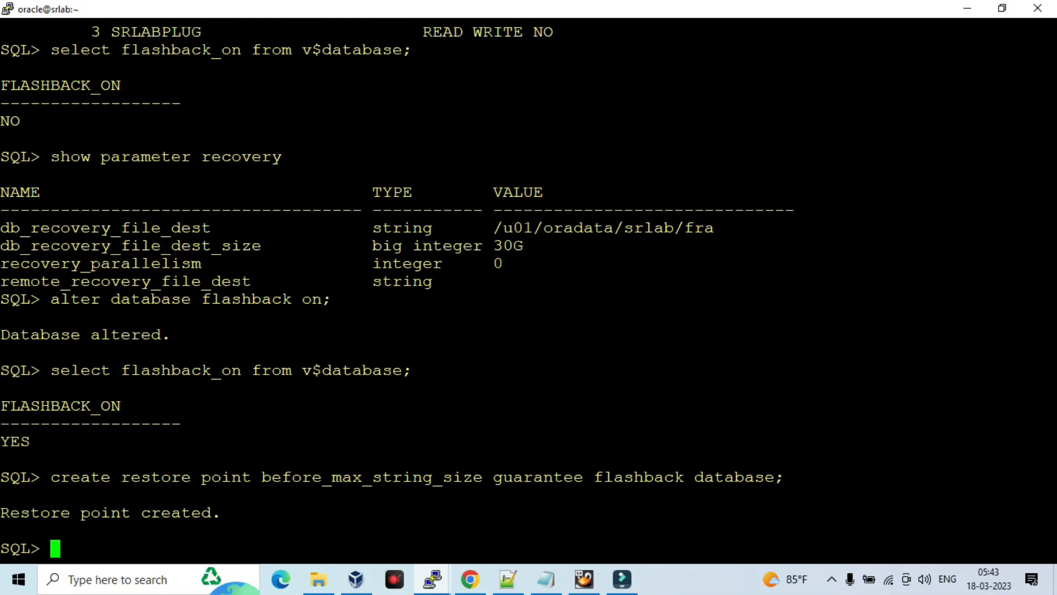
# Step: List restore points from v$restore_point to confirm BEFORE_MAX_STRING_SIZE
pyautogui.write('select name from v$')
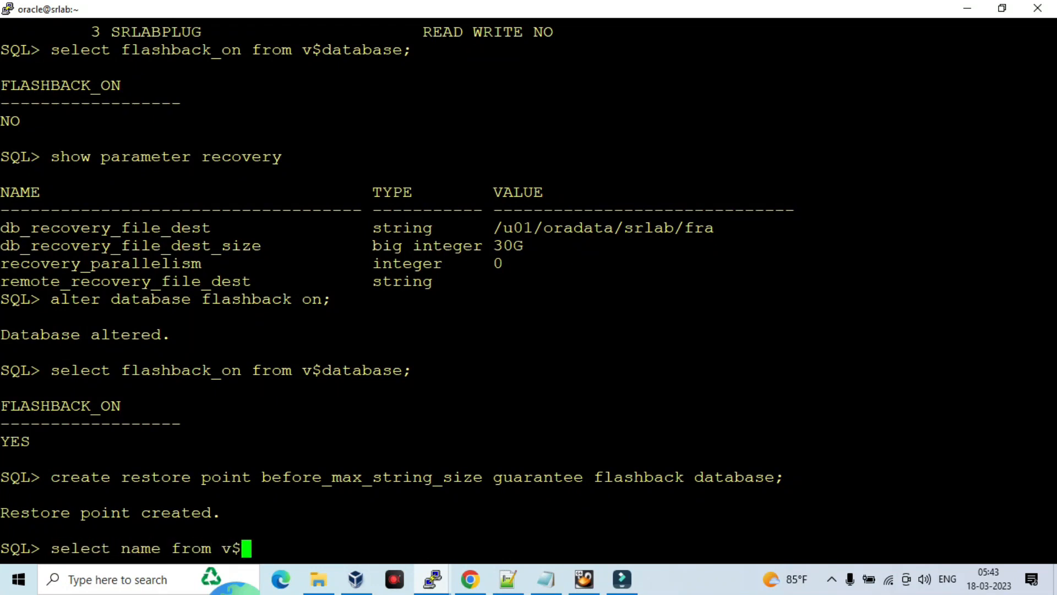
pyautogui.write('restore')
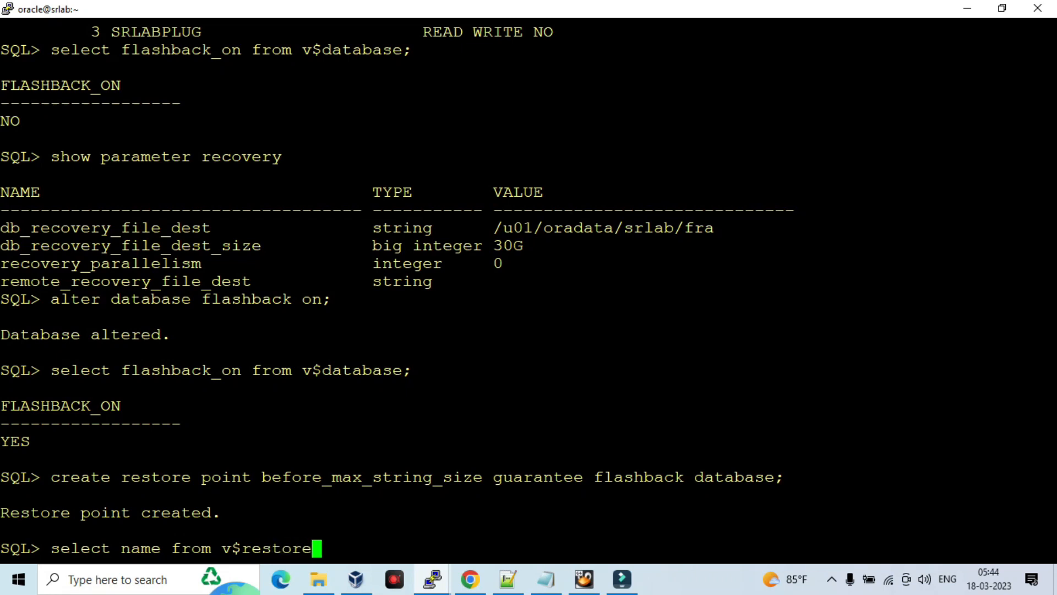
pyautogui.press('Return')
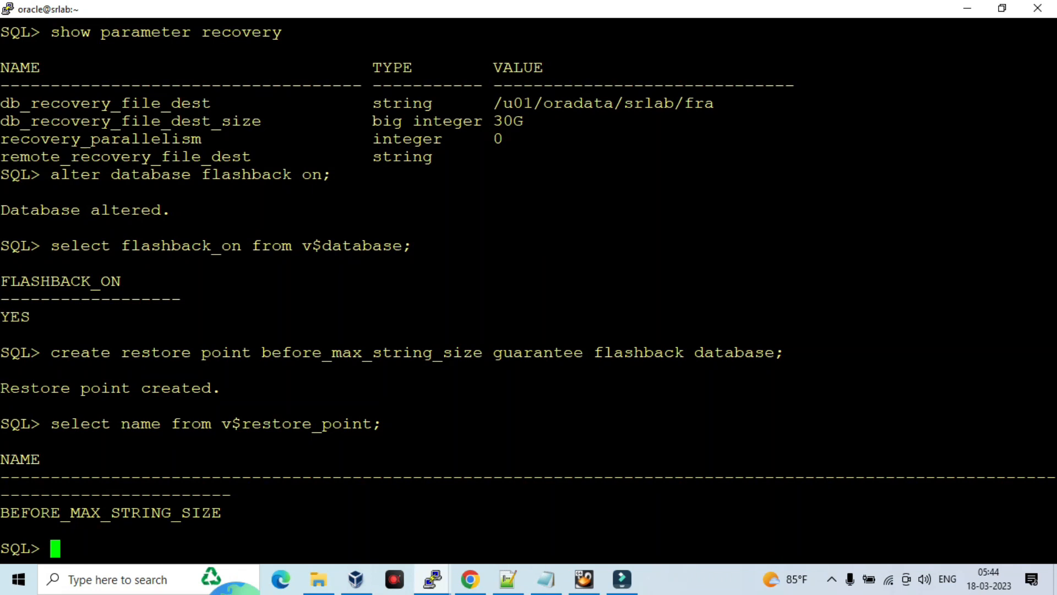
pyautogui.click(507, 579)
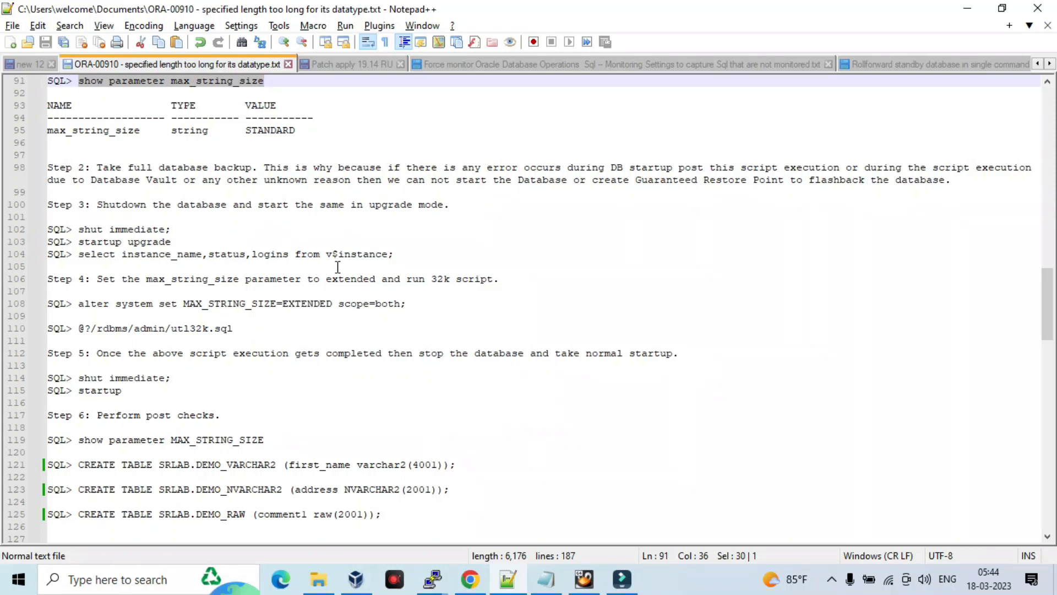
pyautogui.moveTo(640, 482)
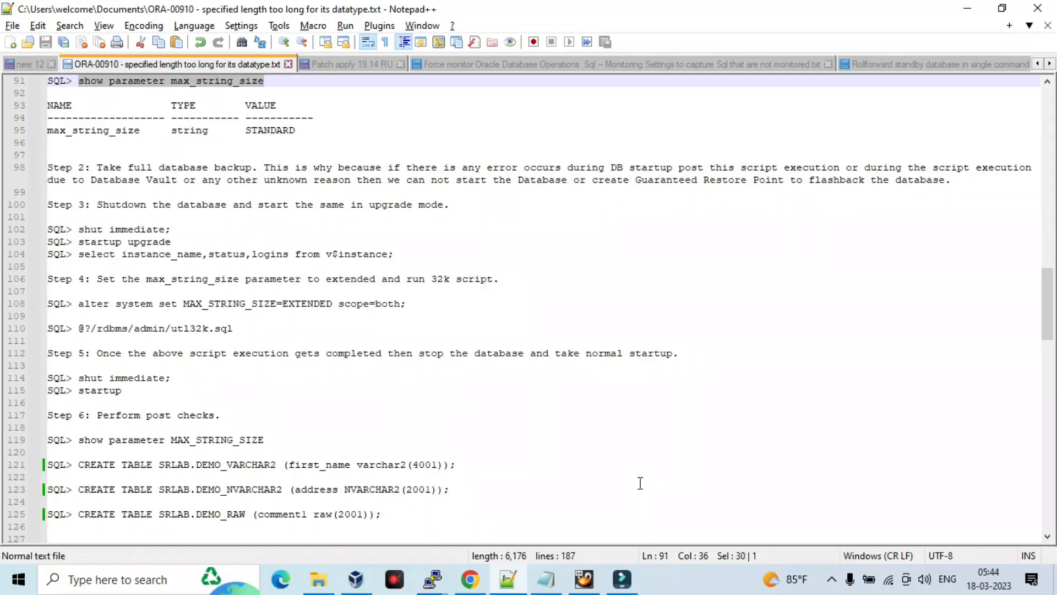
pyautogui.moveTo(99, 234)
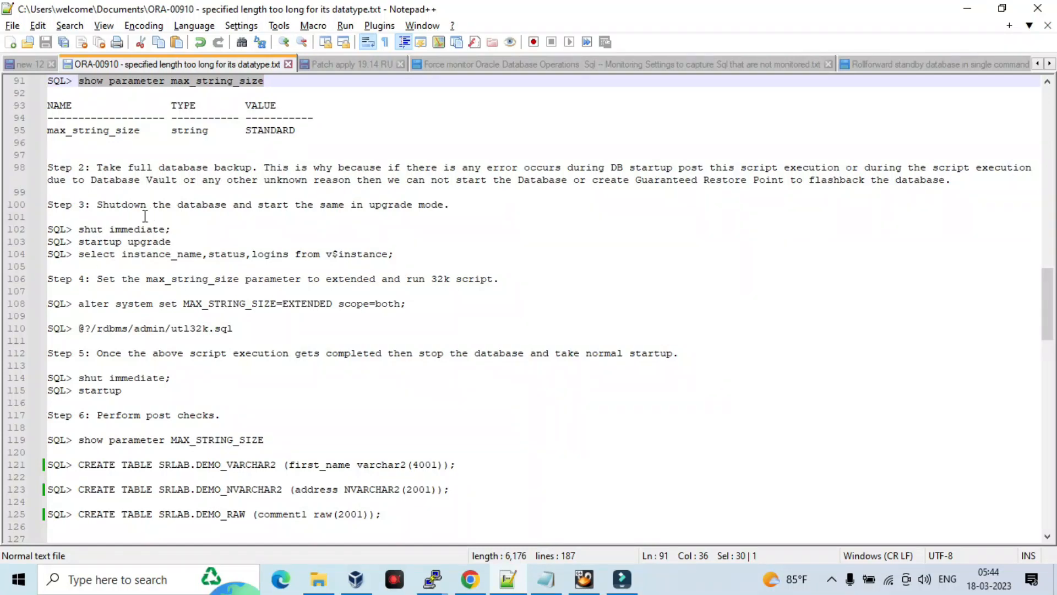
pyautogui.moveTo(291, 263)
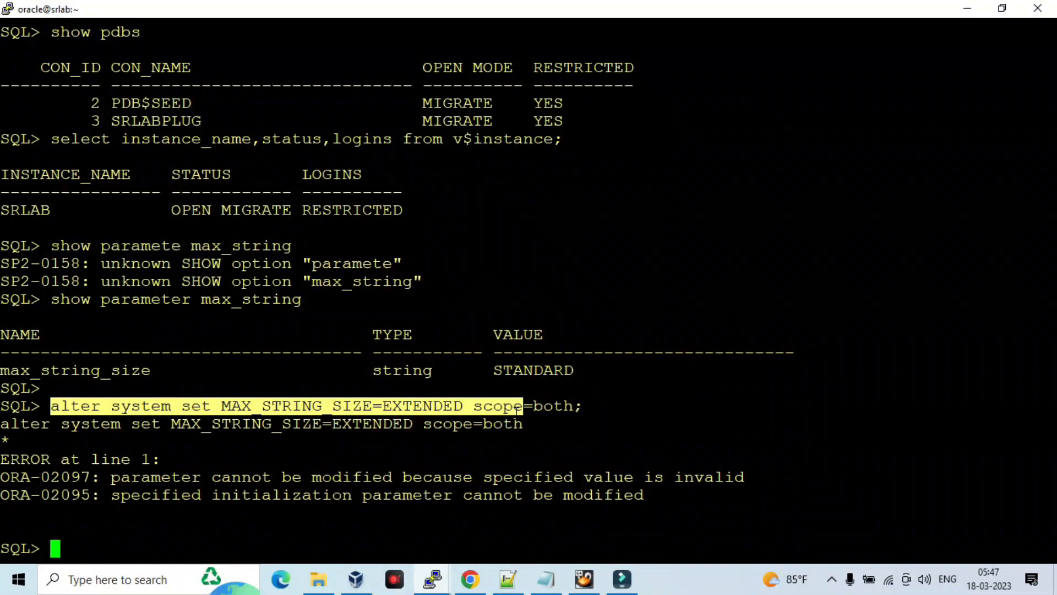
# Step: Set MAX_STRING_SIZE=EXTENDED with scope=spfile and shut the database down immediately
pyautogui.write('alter system set MAX_STRING_SIZE=EXTENDED scope=')
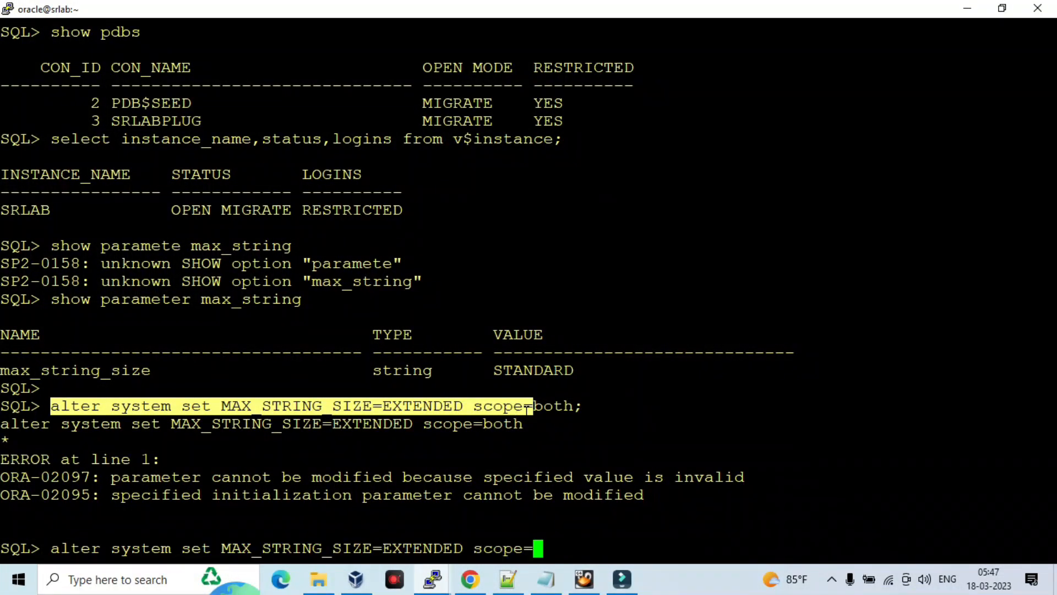
pyautogui.write('spfi')
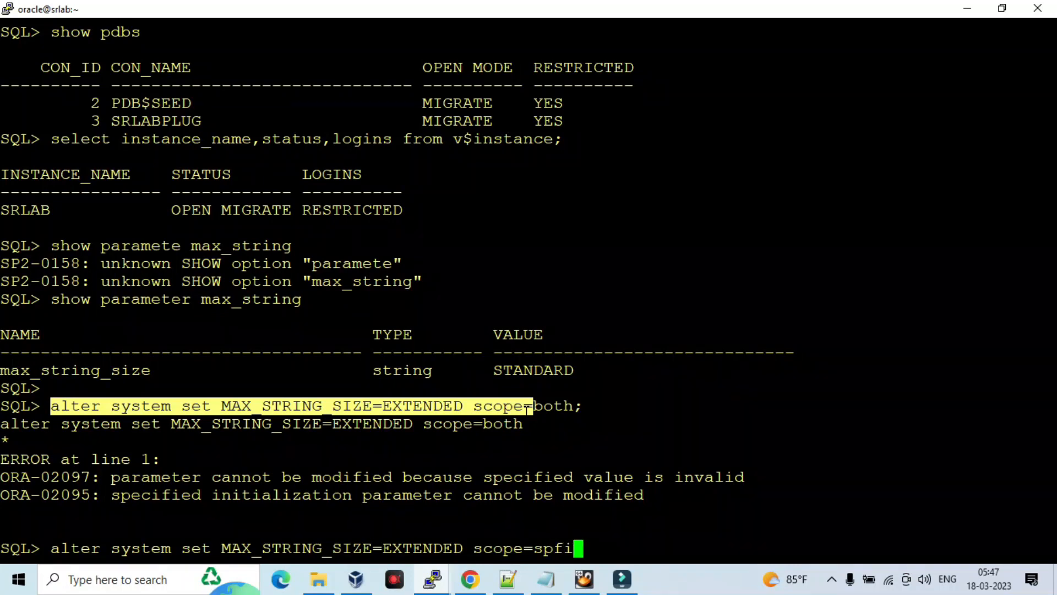
pyautogui.press('Return')
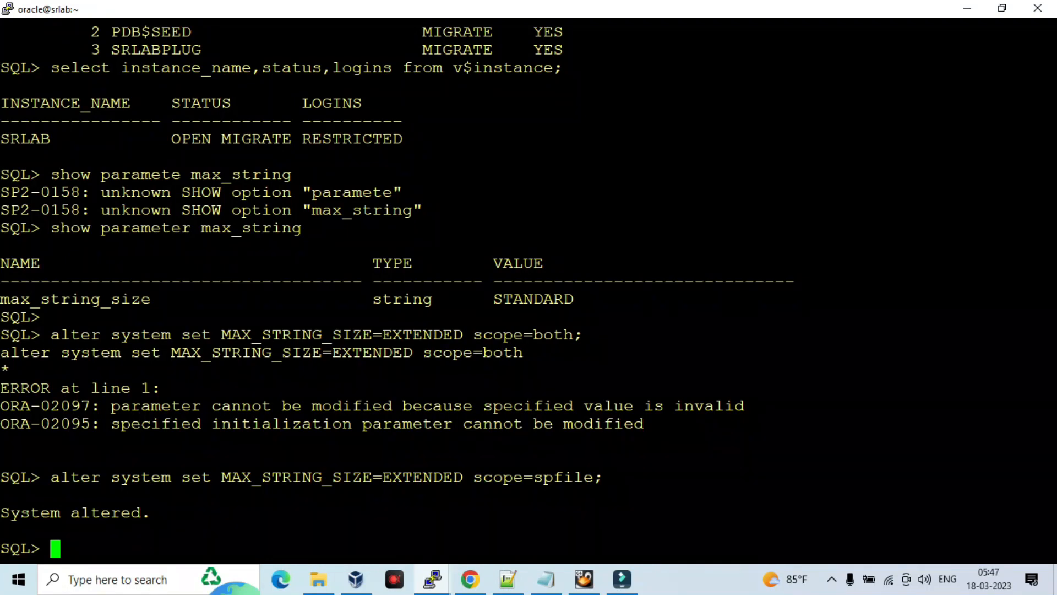
pyautogui.write('shut immediate;')
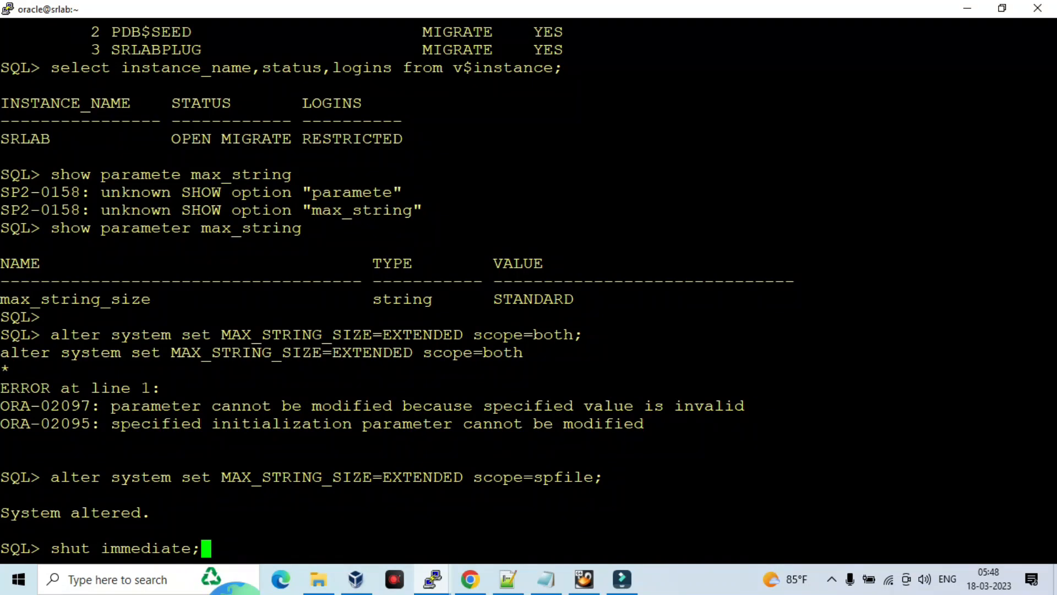
pyautogui.press('Return')
pyautogui.write('show parameter max_string')
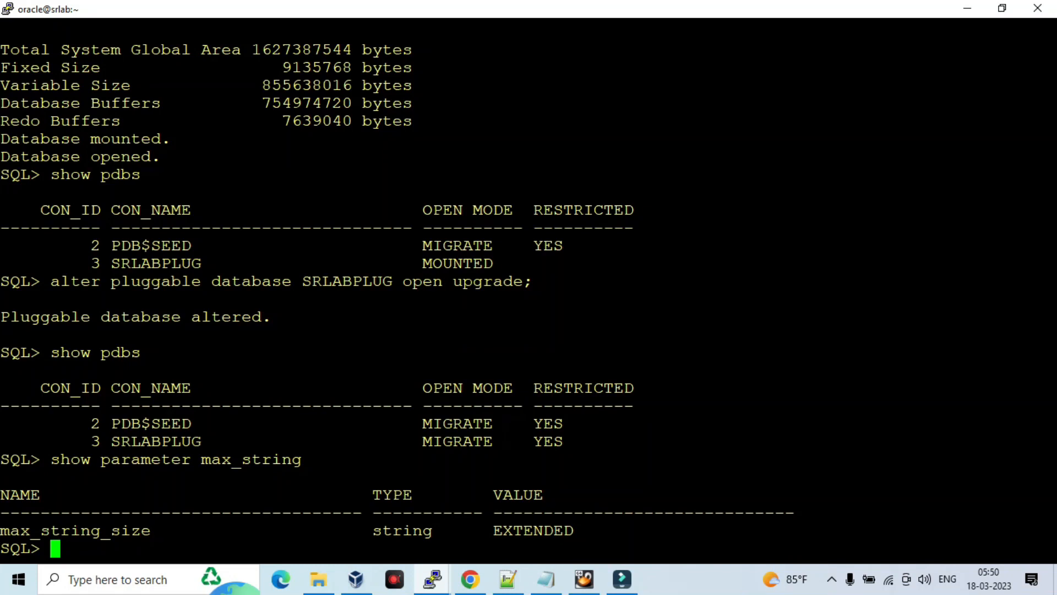
# Step: Run @?/rdbms/admin/utl32k.sql in the root container until package and session altered
pyautogui.write('@?/rdbms/admin/utl32k.sql')
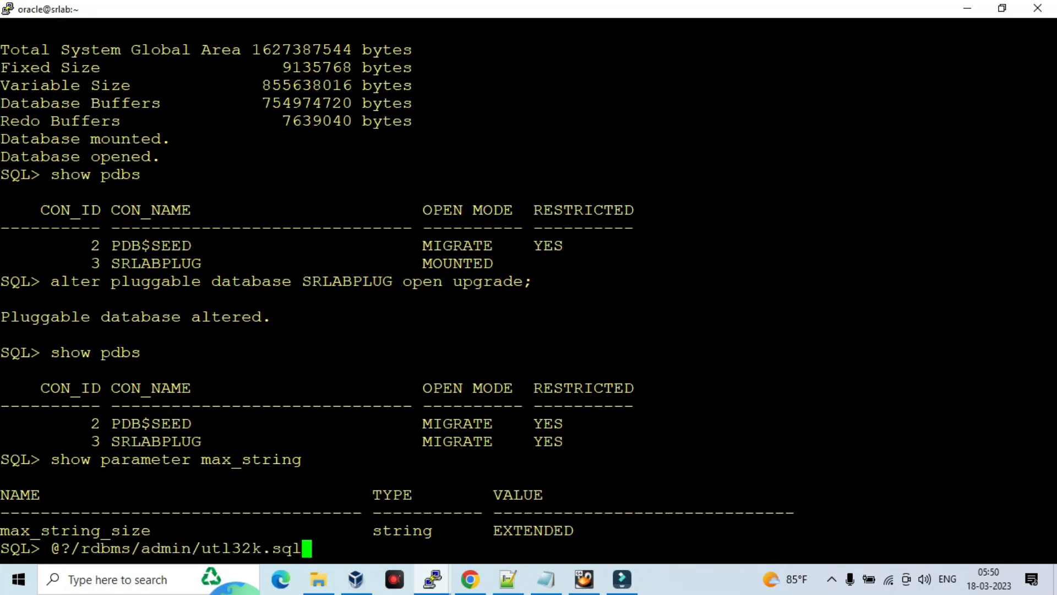
pyautogui.press('Return')
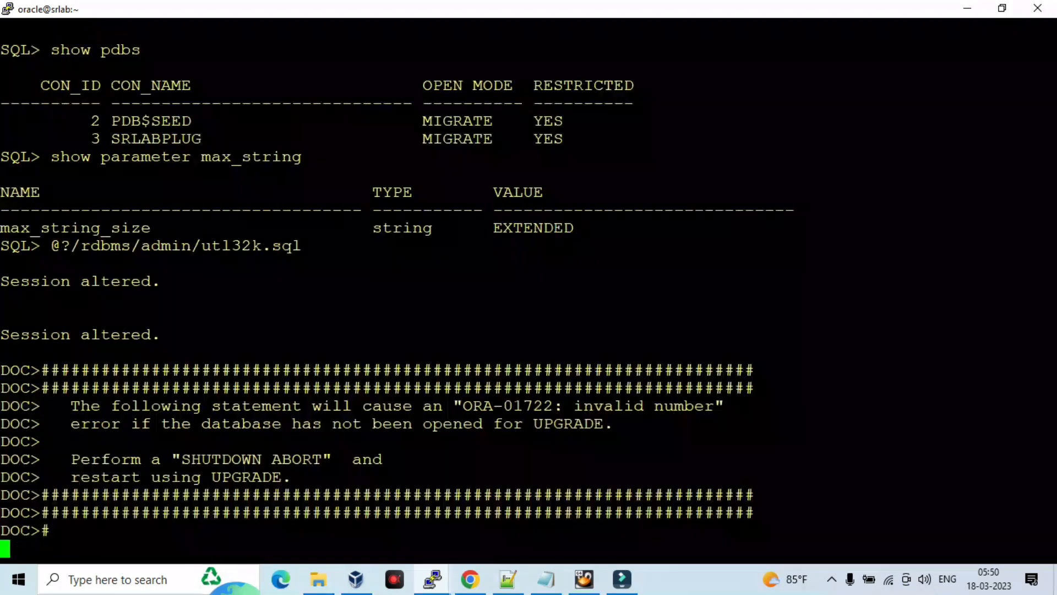
pyautogui.scroll(-3)
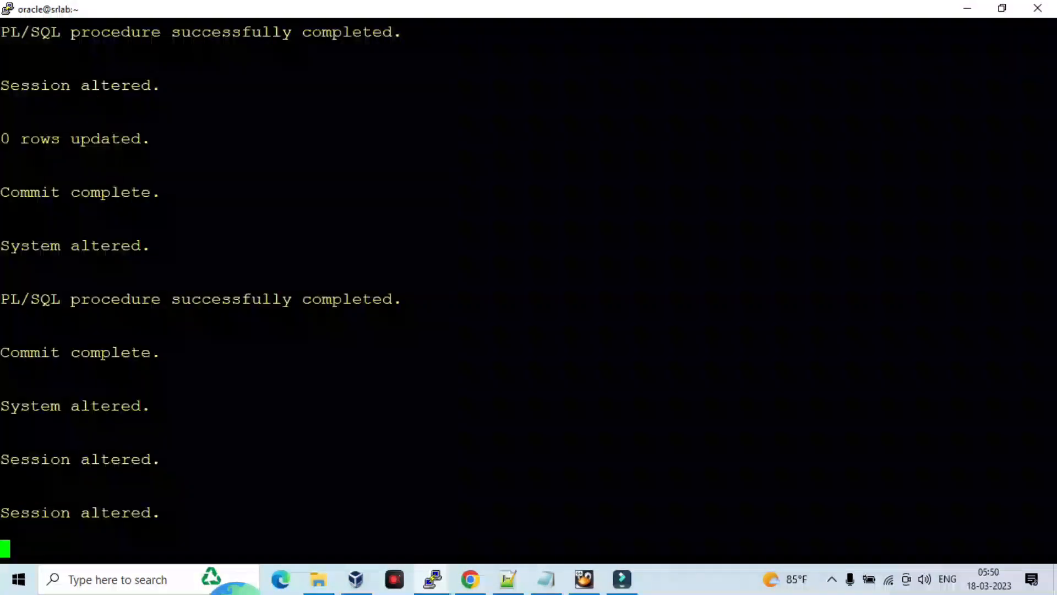
pyautogui.scroll(-3)
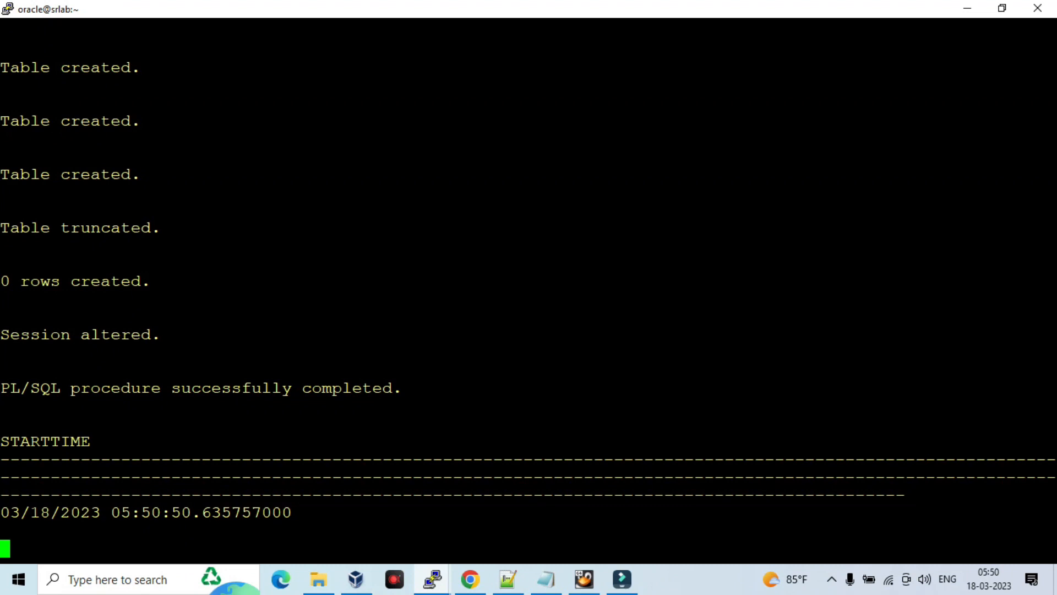
pyautogui.scroll(-3)
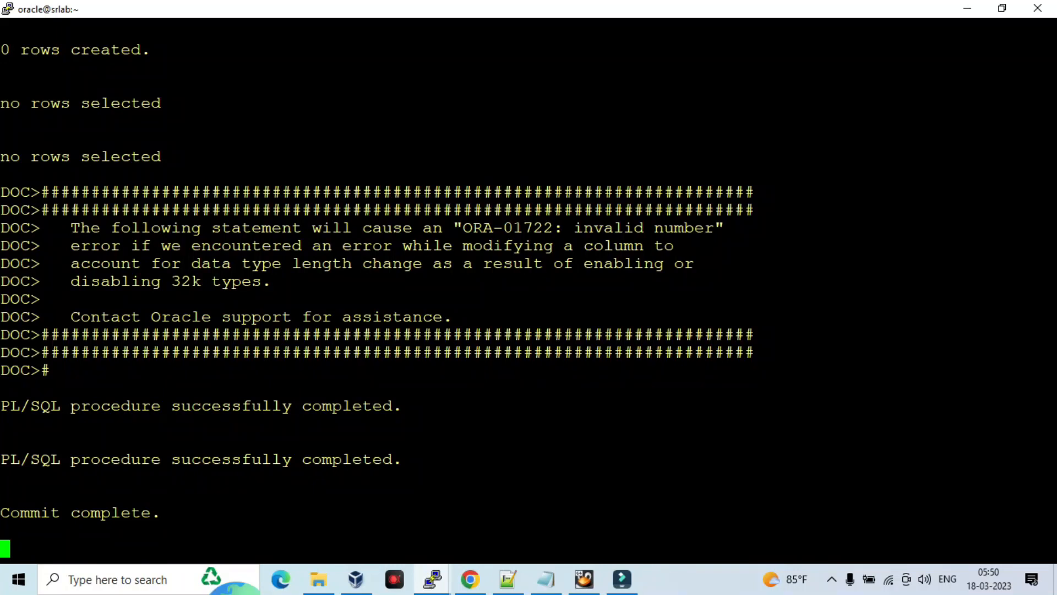
pyautogui.press('Return')
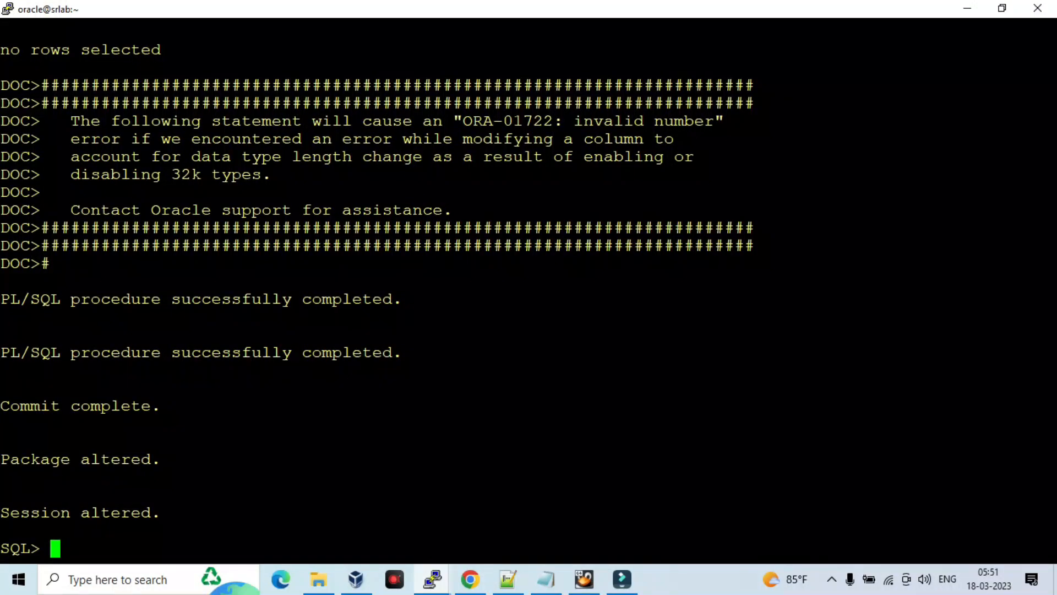
# Step: List the PDBs, switch the session to SRLABPLUG, and type the utl32k.sql call
pyautogui.write('show paa')
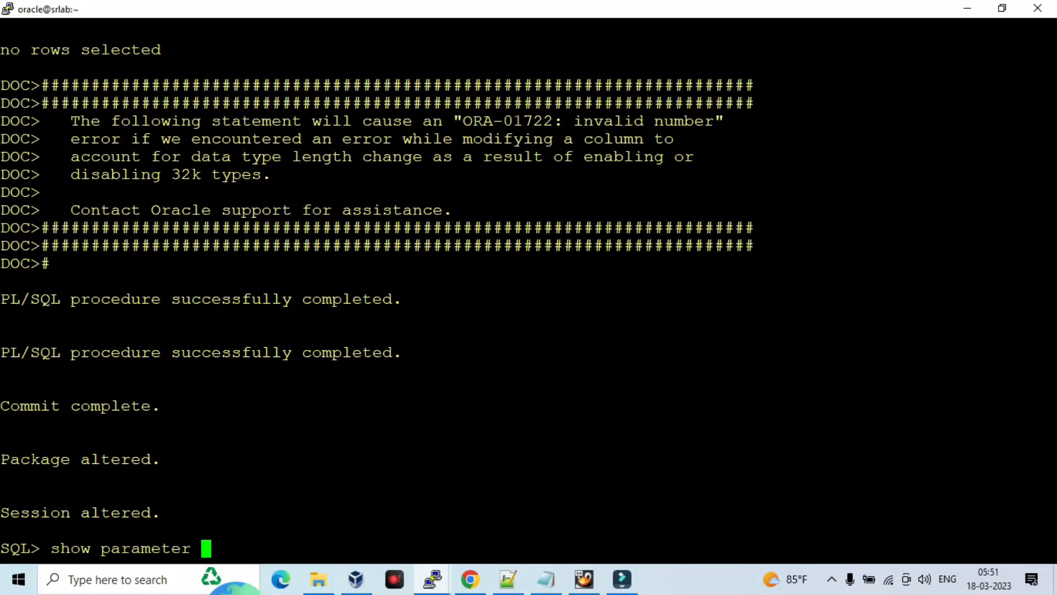
pyautogui.press('BackSpace')
pyautogui.write('alter ')
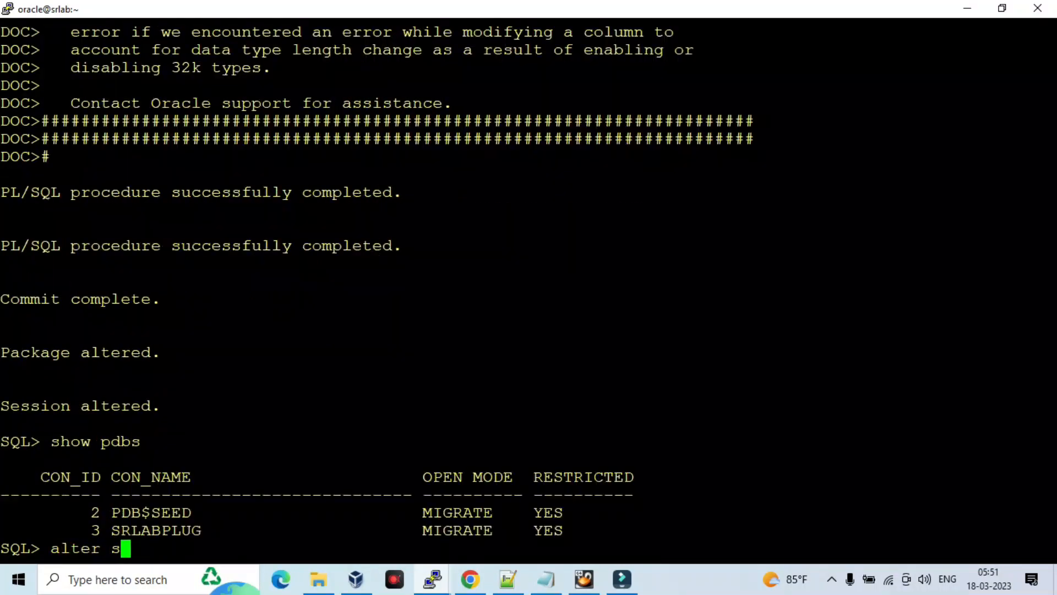
pyautogui.write('sessio nset c')
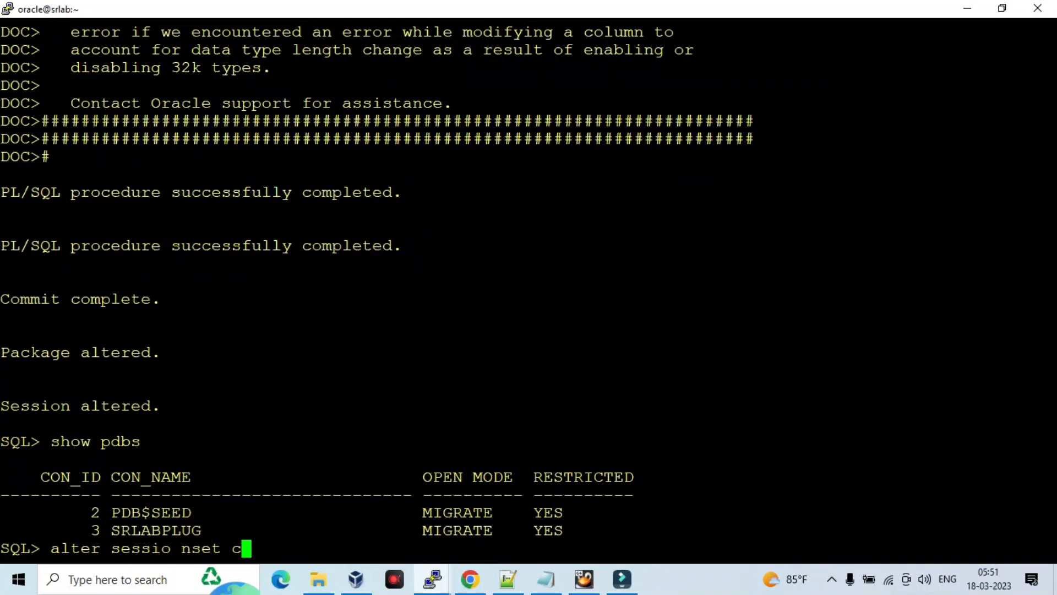
pyautogui.write('session set c')
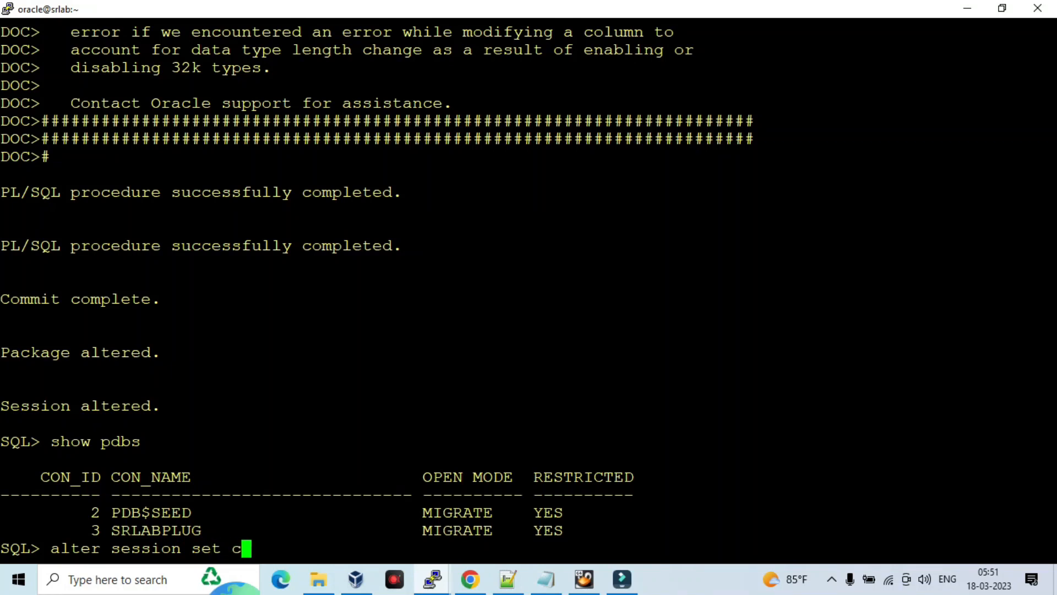
pyautogui.write('ontainer=')
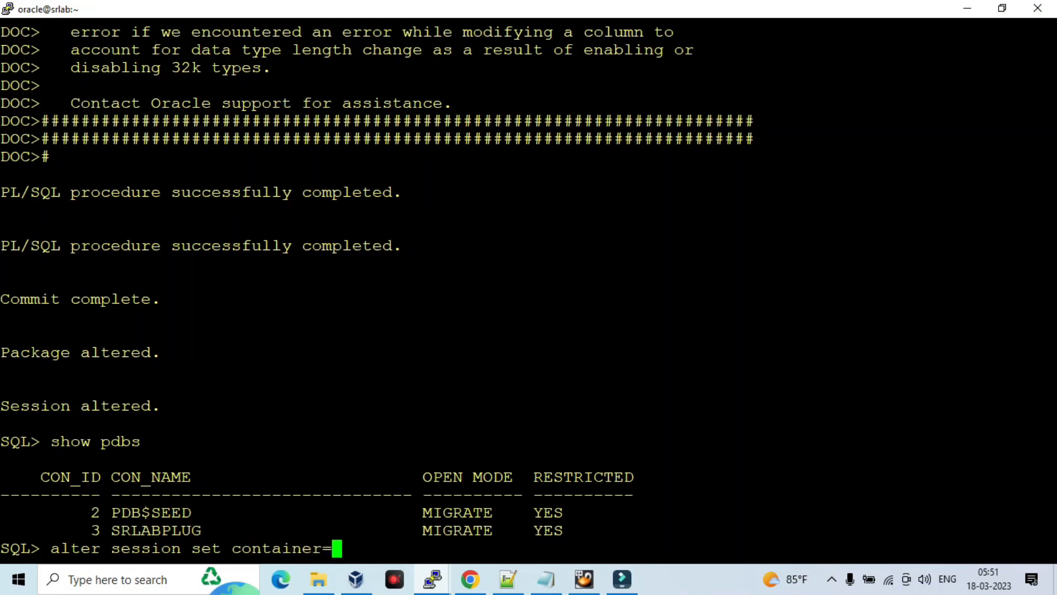
pyautogui.write('SRLABPLUG')
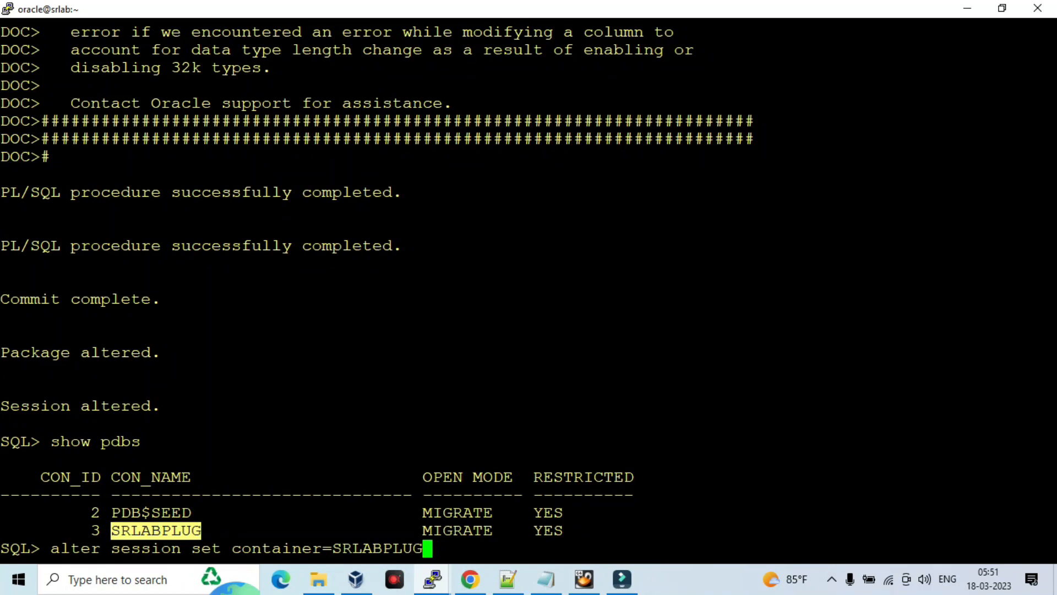
pyautogui.press('Return')
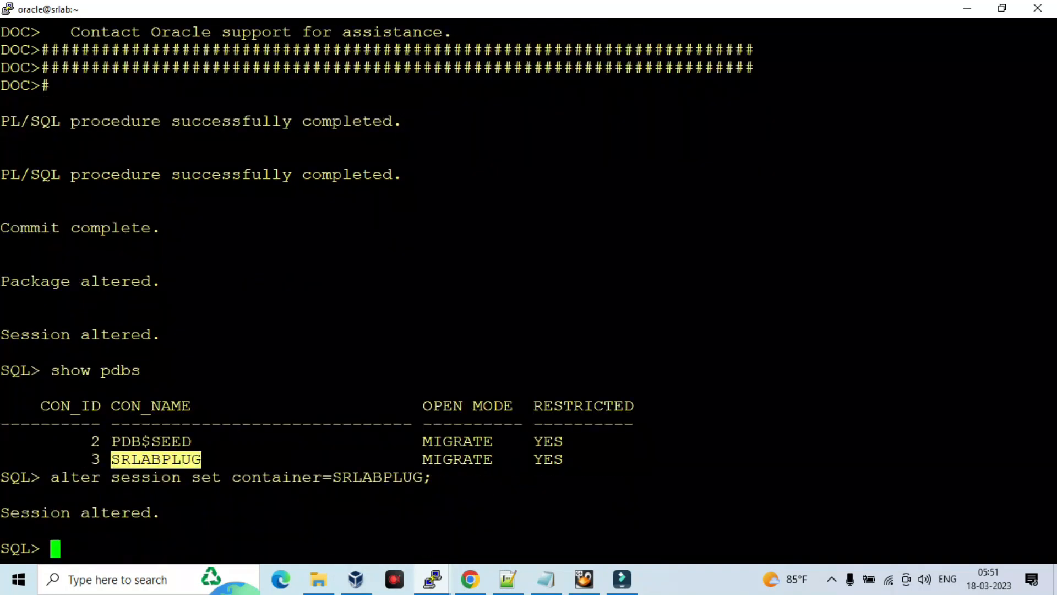
pyautogui.write('@?/rdbms/admin/utl32k.sql')
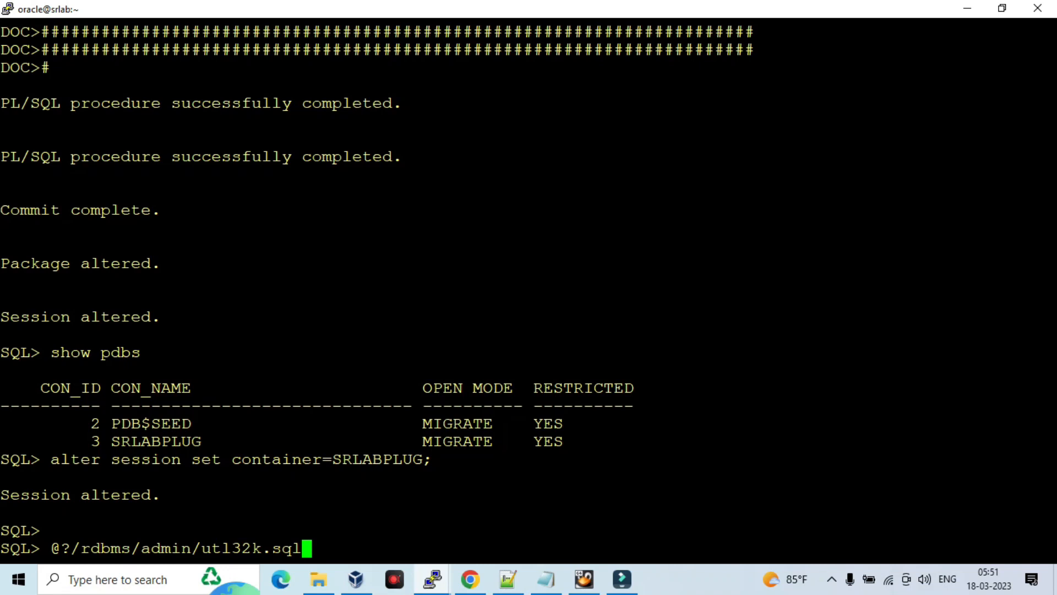
# Step: Run utl32k.sql in SRLABPLUG and scroll through its output until it finishes
pyautogui.press('Return')
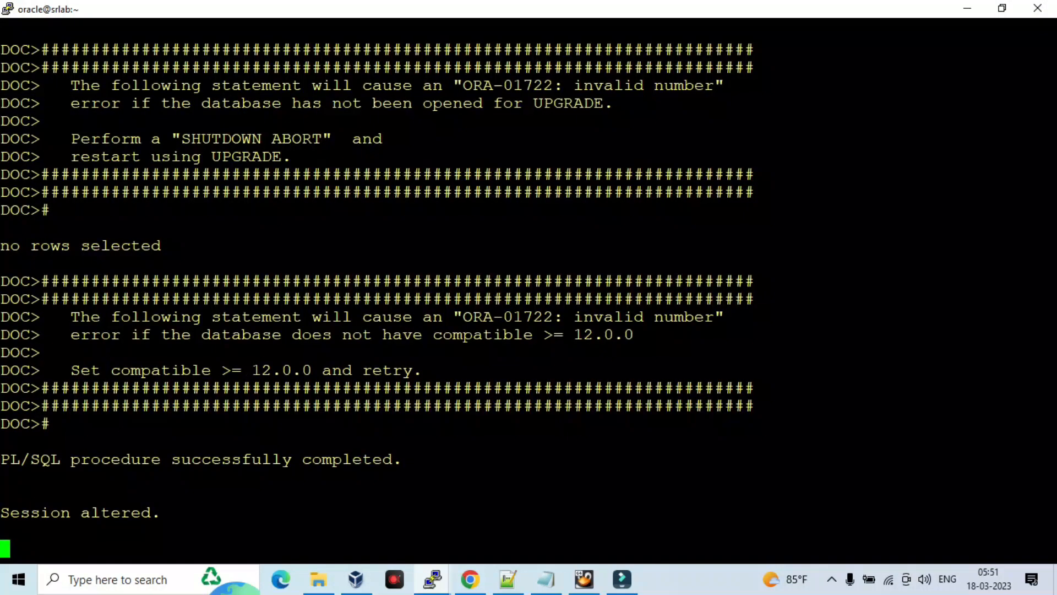
pyautogui.scroll(-3)
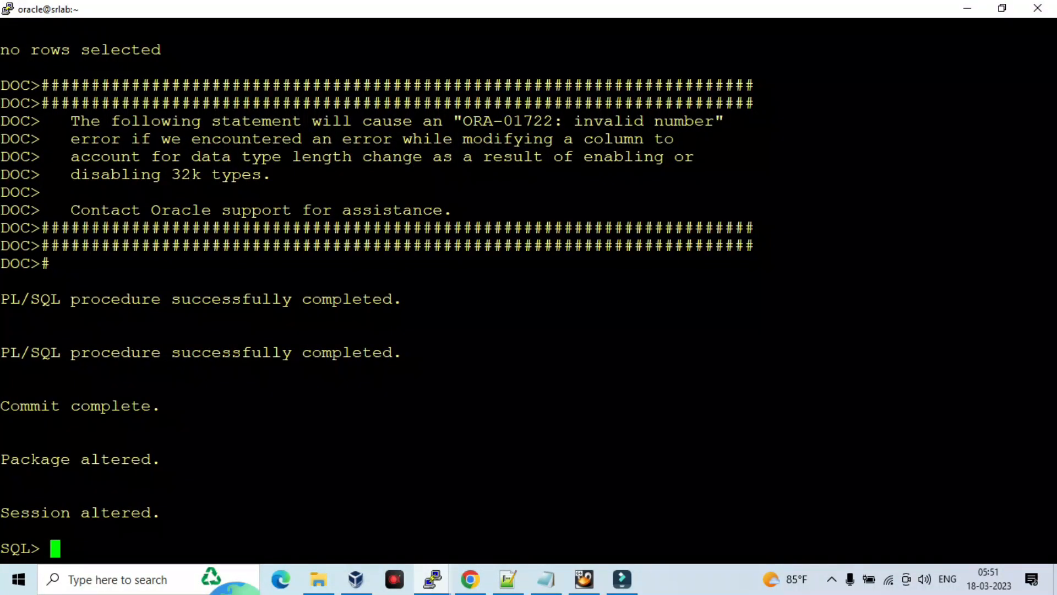
# Step: Show the PDBs and switch the session container back to CDB
pyautogui.write('s')
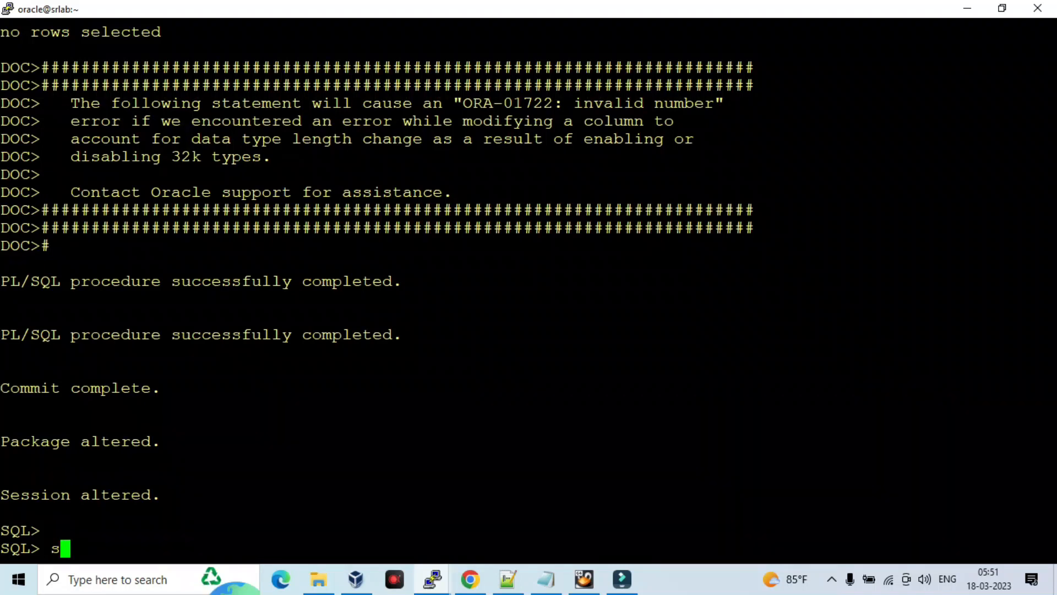
pyautogui.write('howp')
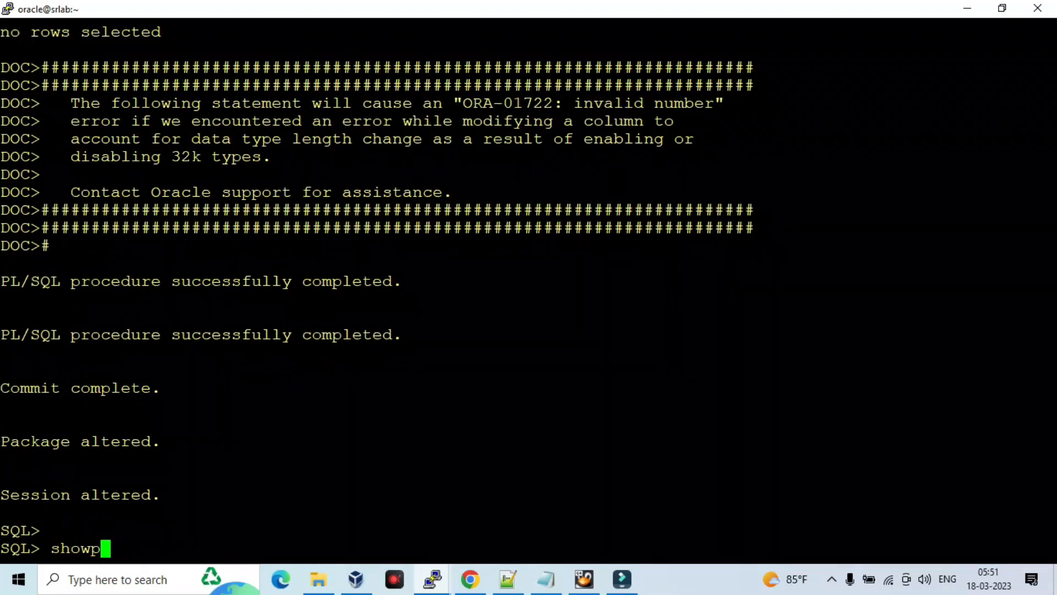
pyautogui.press('Return')
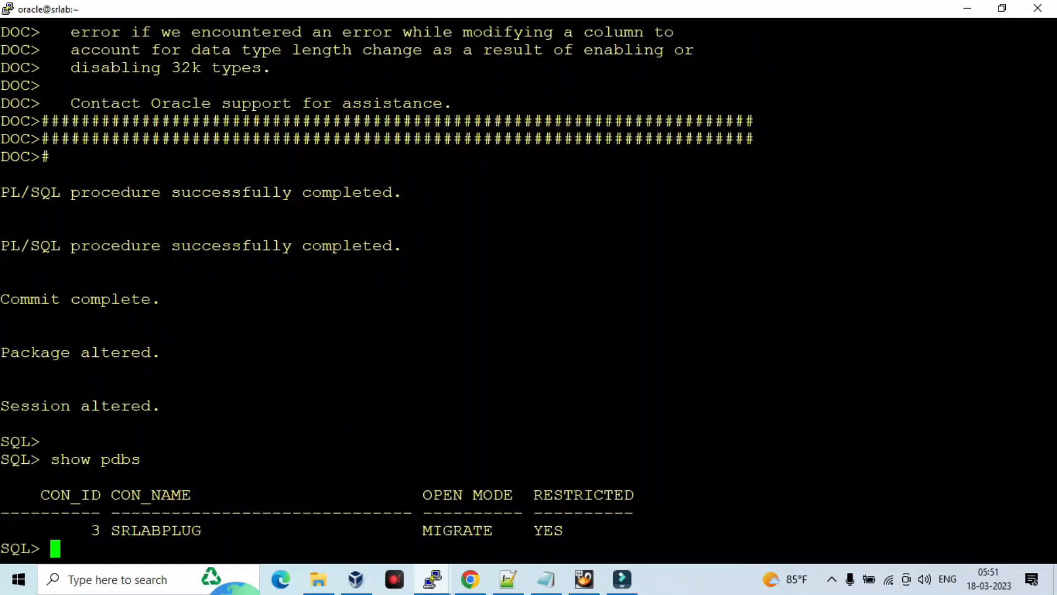
pyautogui.write('alter ses')
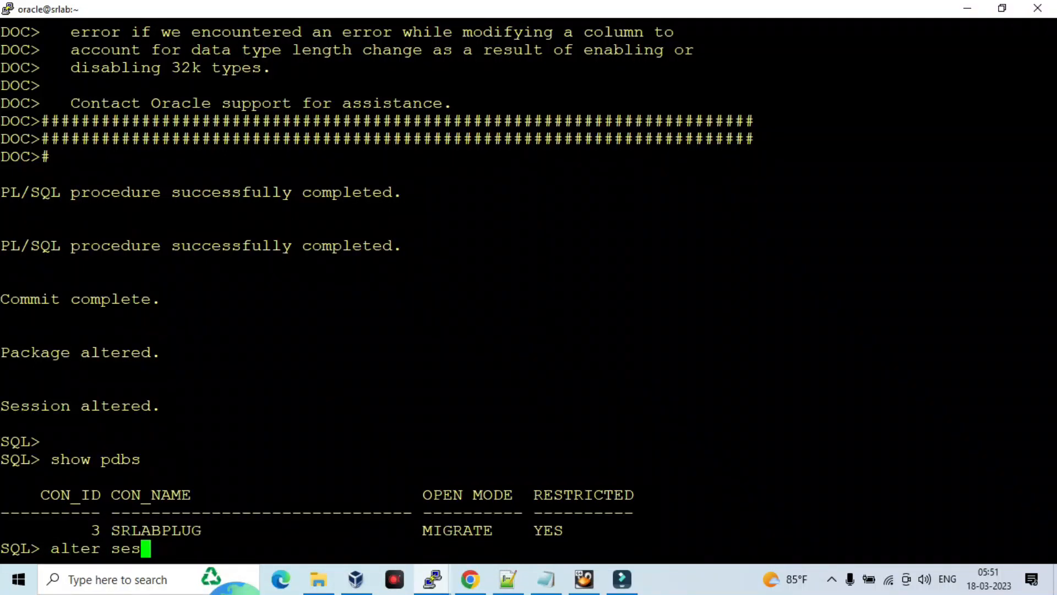
pyautogui.write('sion set co')
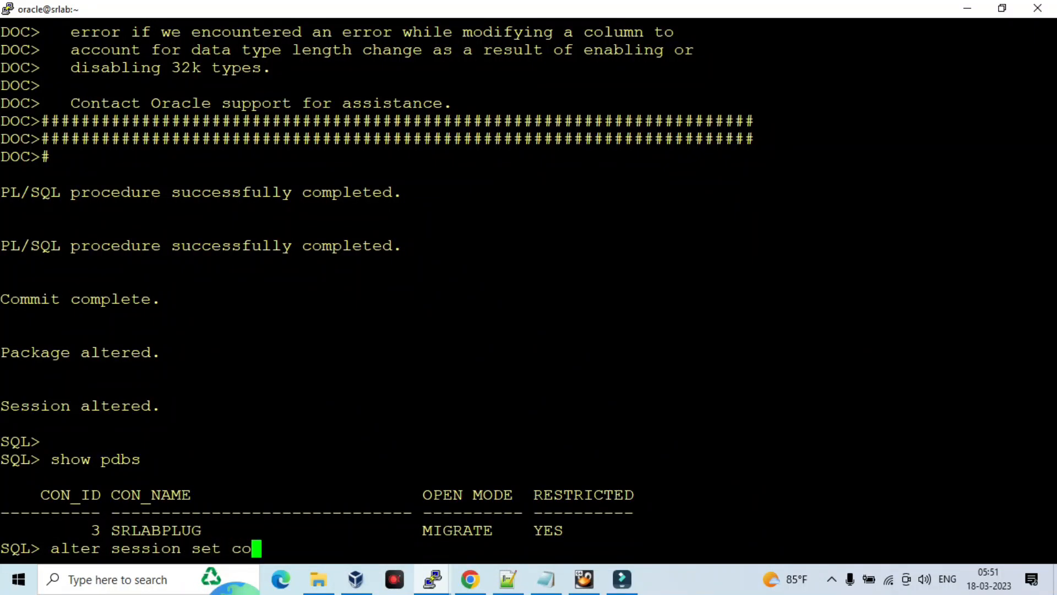
pyautogui.write('ntainer=cdb$root;')
pyautogui.write('s')
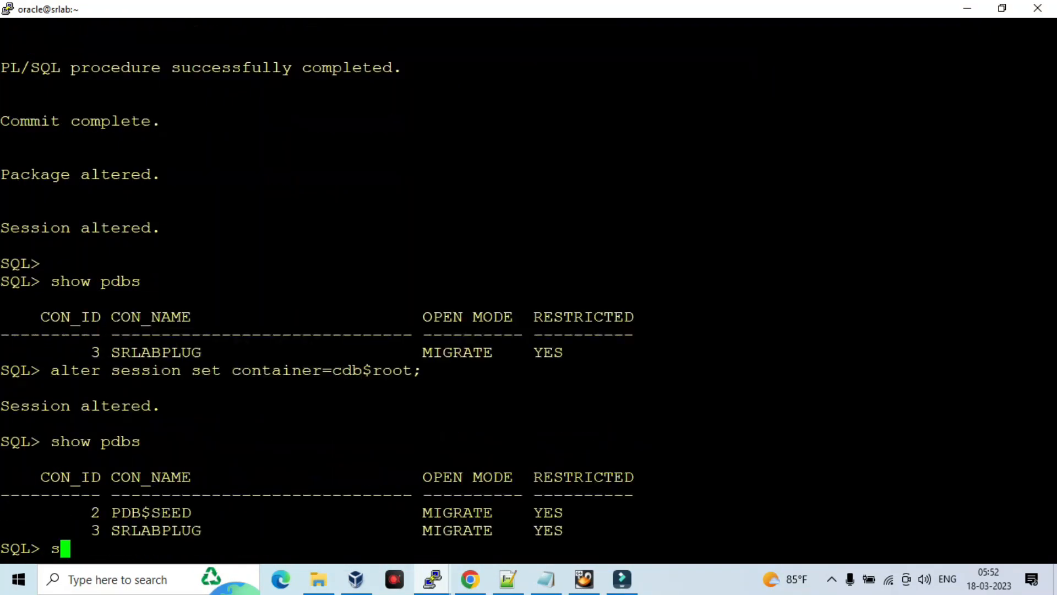
# Step: Shut down the database immediately and start it back up
pyautogui.write('hut')
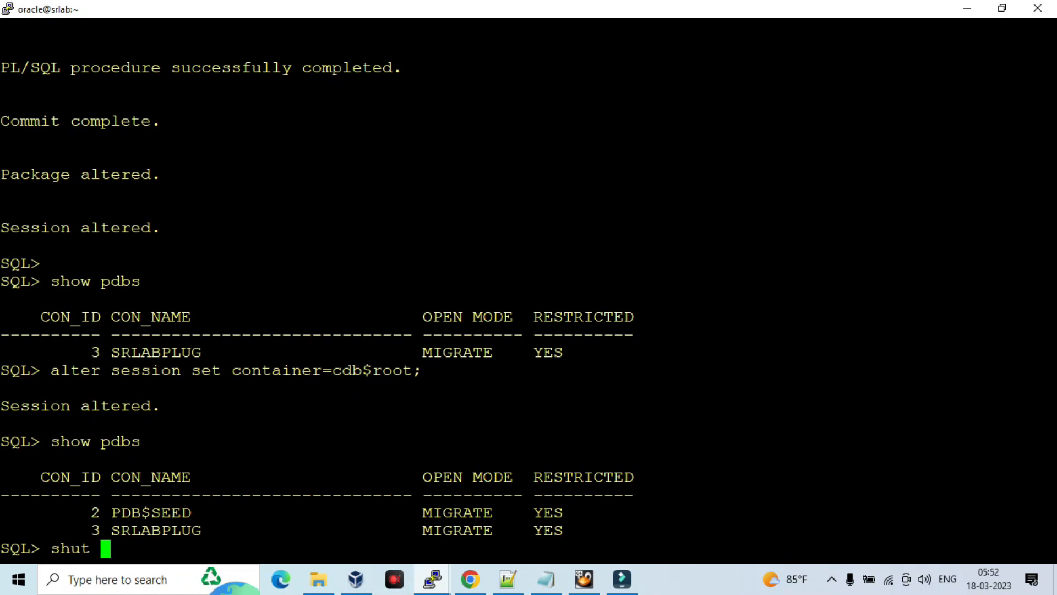
pyautogui.write('immediate;')
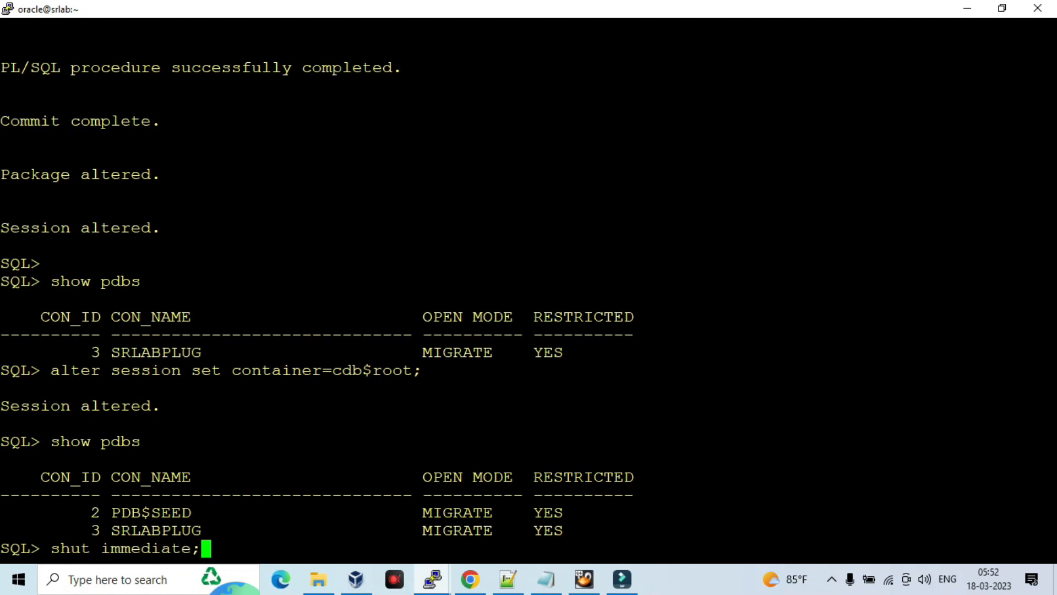
pyautogui.write('startup')
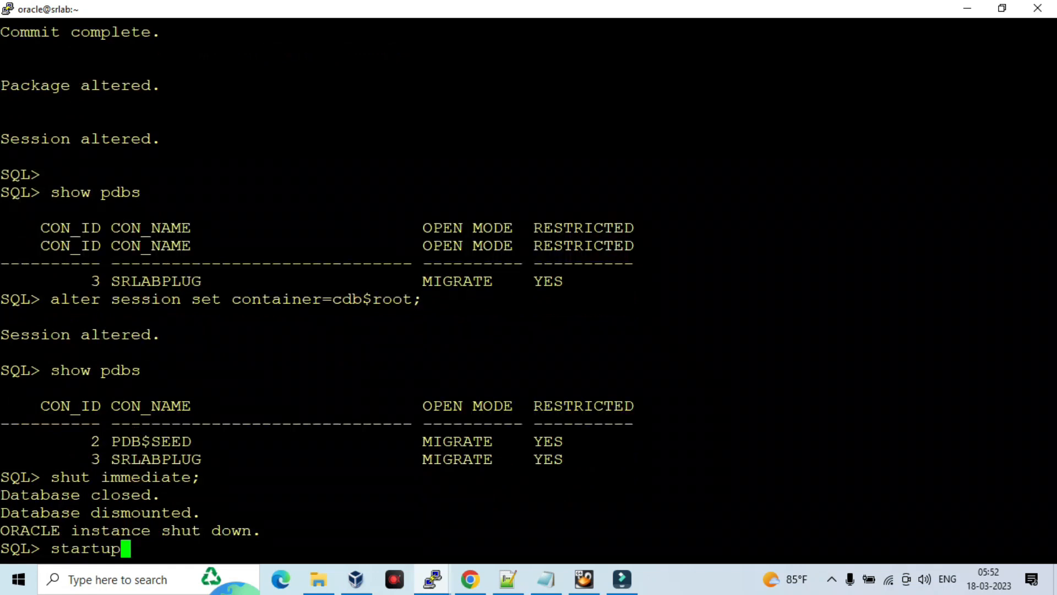
pyautogui.press('Return')
pyautogui.write('show parameter max_string')
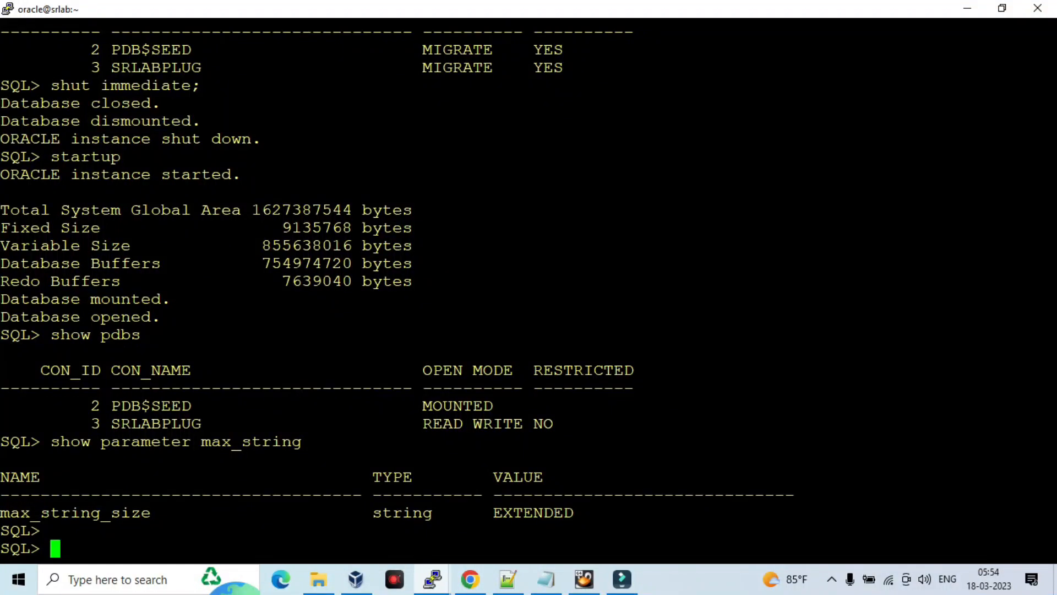
# Step: Run ALTER SESSION SET CONTAINER=SRLABPLUG to enter the pluggable database
pyautogui.write('alter sess')
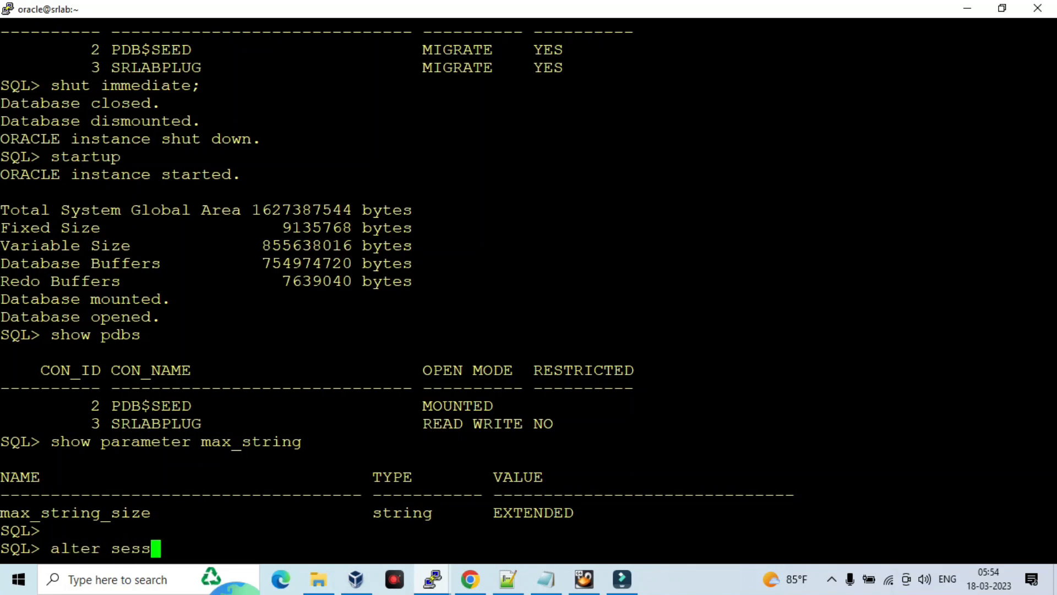
pyautogui.write('ion set container')
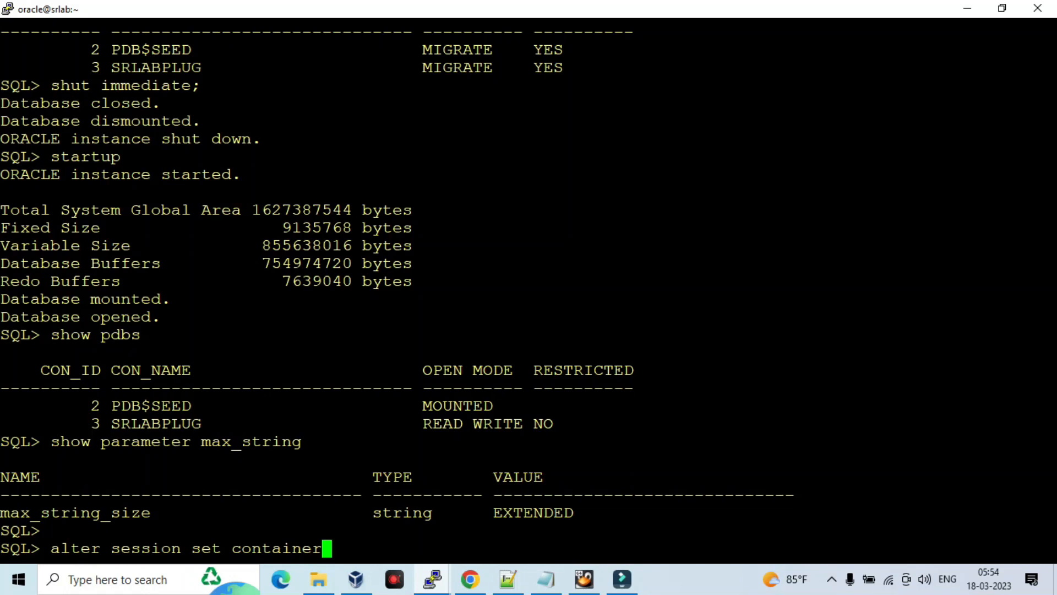
pyautogui.write('=')
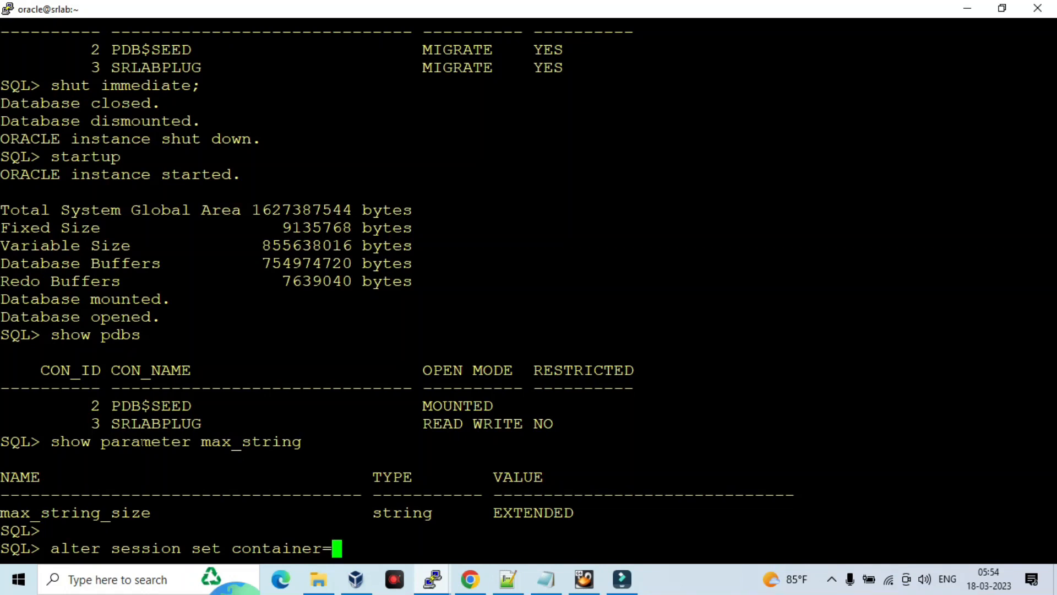
pyautogui.write('SRLABPLUG;')
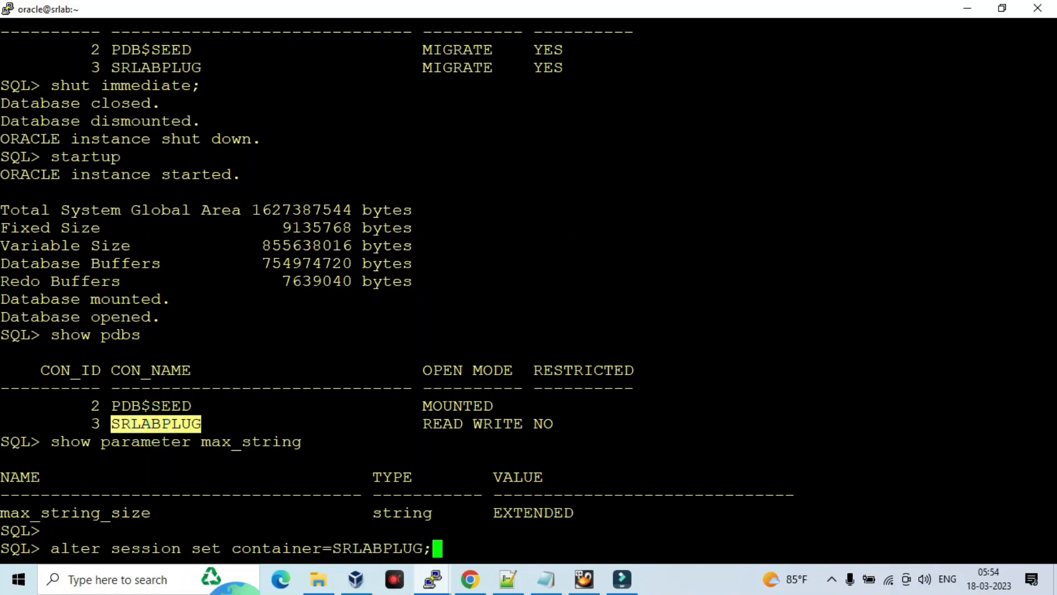
pyautogui.press('Return')
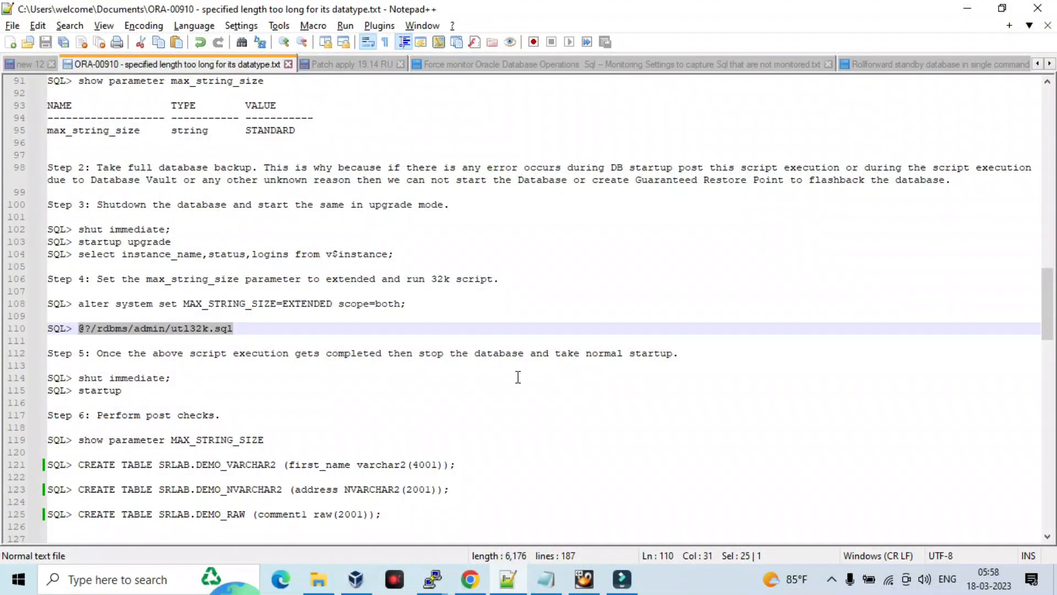
# Step: Scroll the notes down to the Physical Standby steps and the RAC Database procedure
pyautogui.scroll(-3)
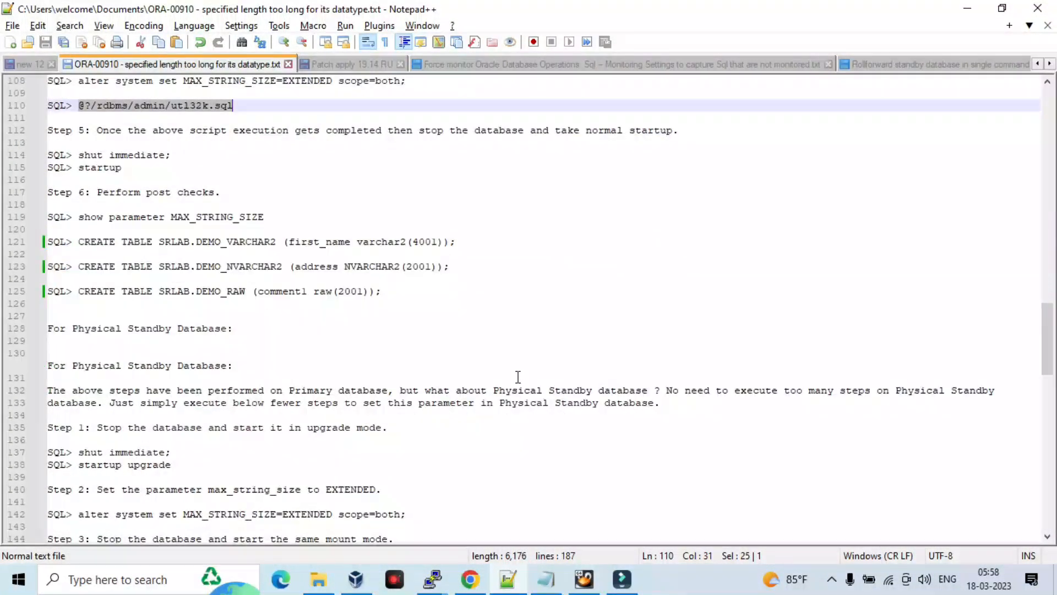
pyautogui.scroll(-3)
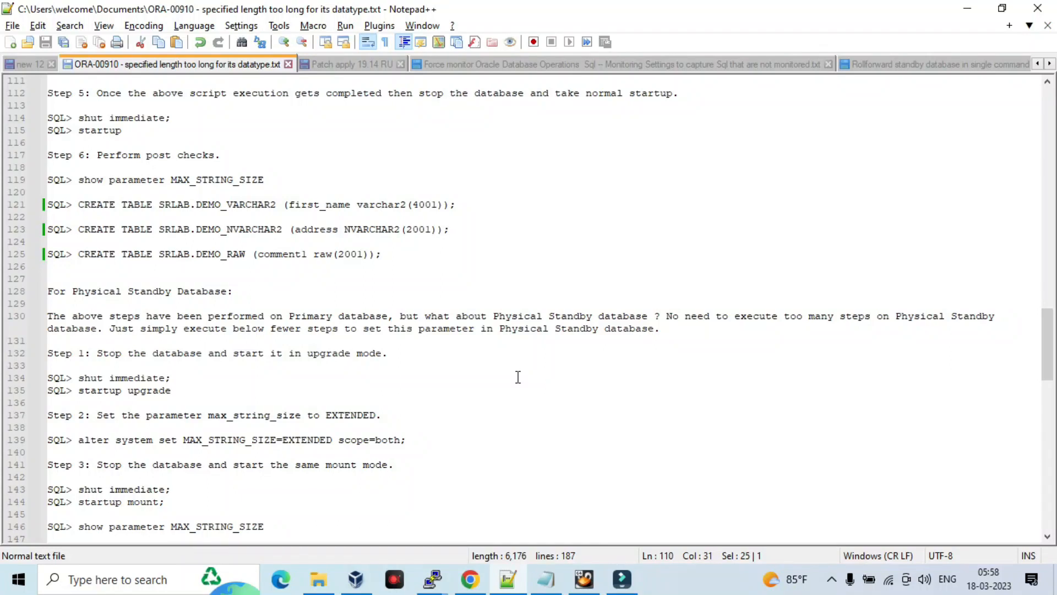
pyautogui.scroll(-3)
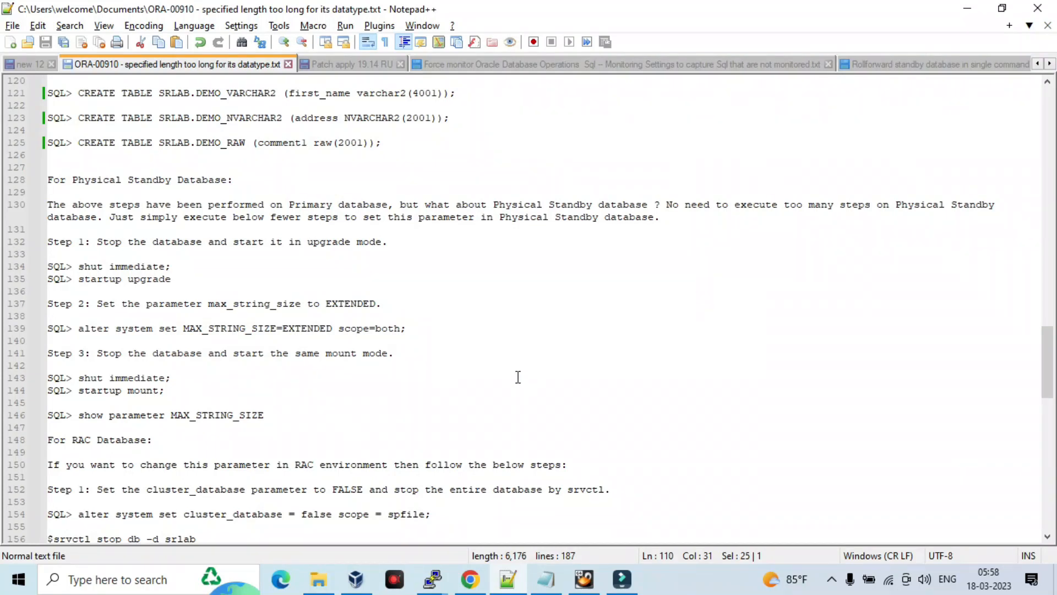
pyautogui.moveTo(374, 332)
pyautogui.write('pfile')
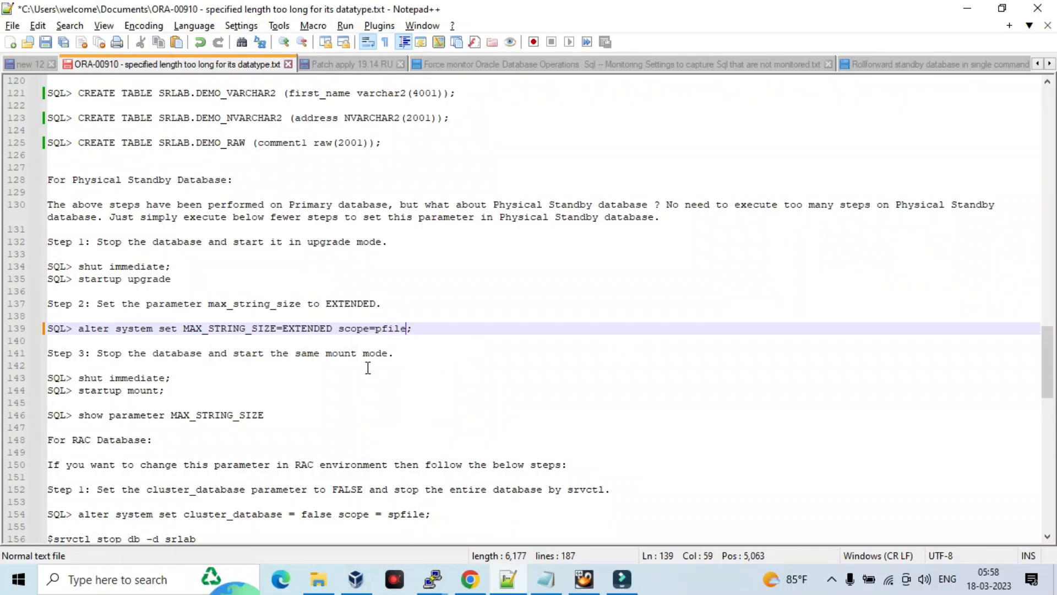
pyautogui.moveTo(236, 385)
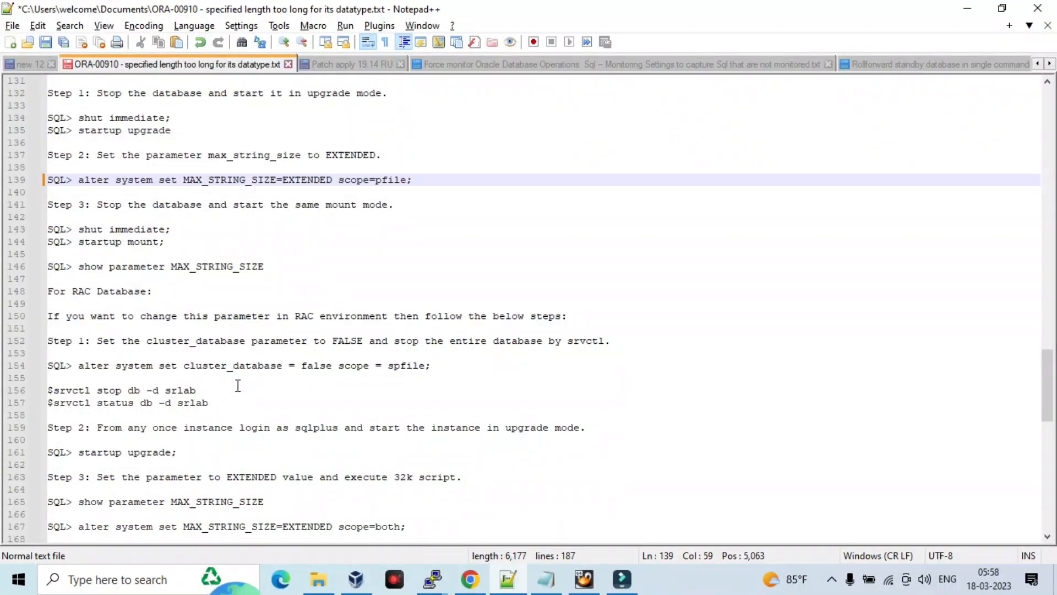
pyautogui.scroll(-3)
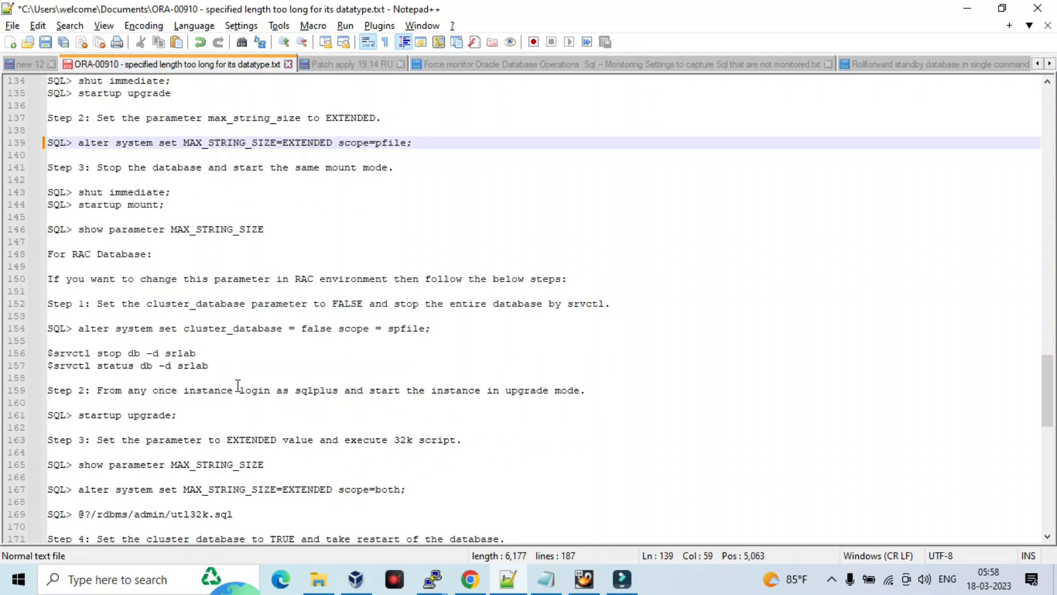
pyautogui.click(407, 142)
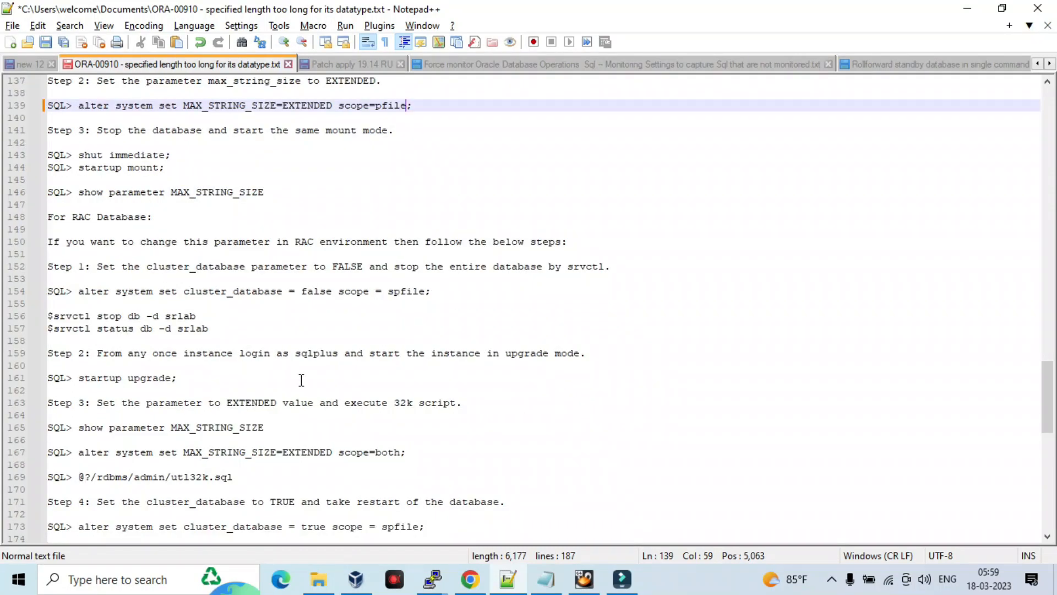
pyautogui.moveTo(384, 390)
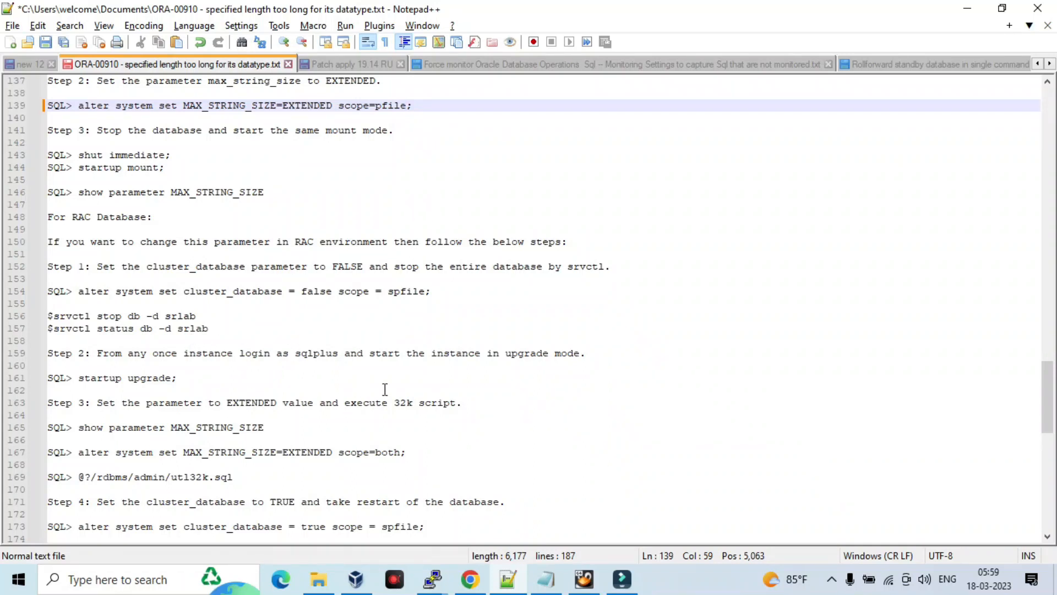
pyautogui.scroll(-3)
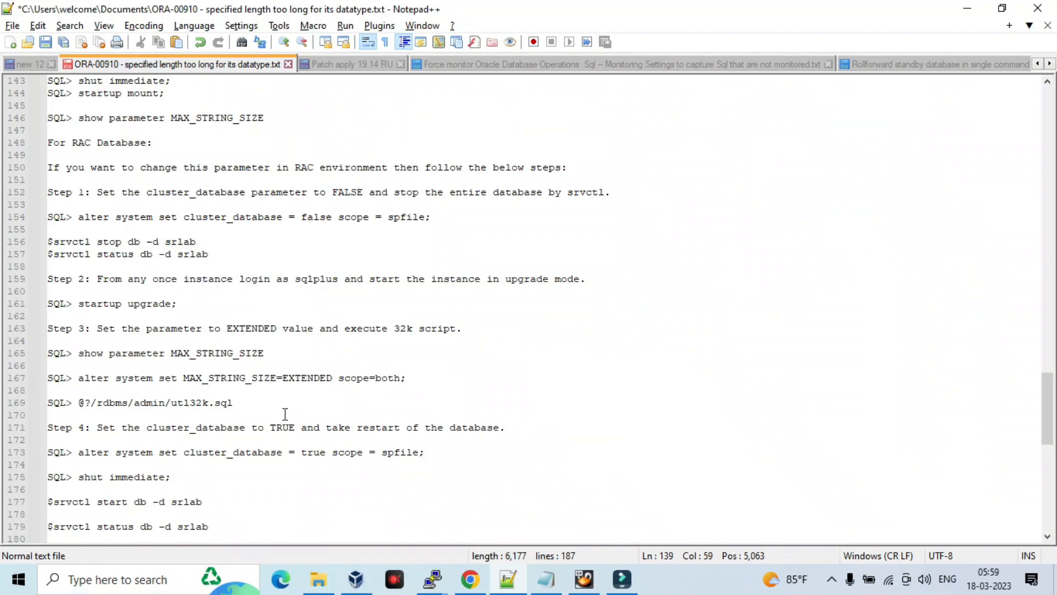
pyautogui.moveTo(419, 432)
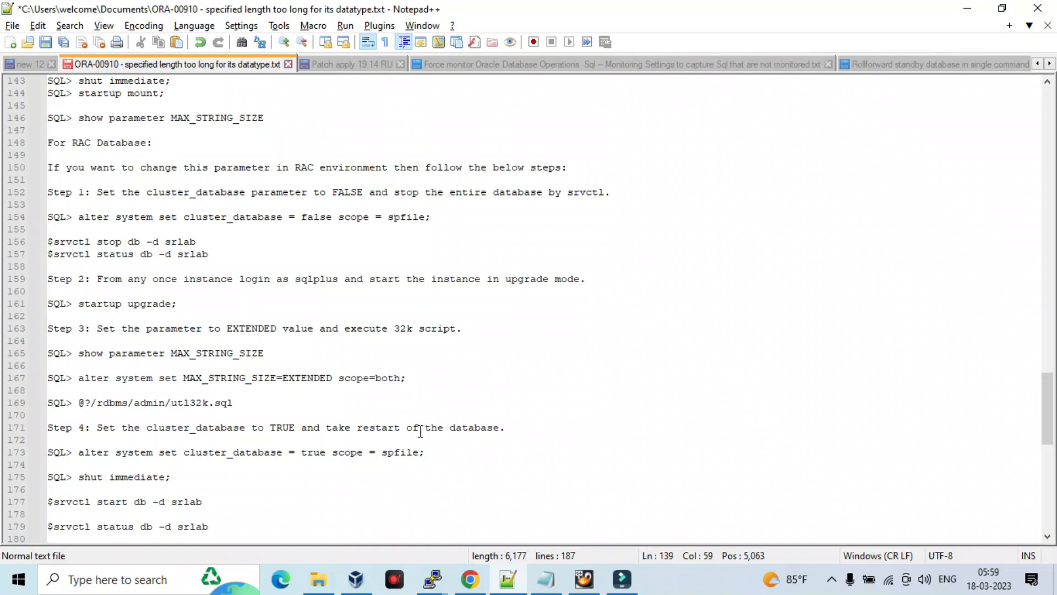
pyautogui.moveTo(482, 431)
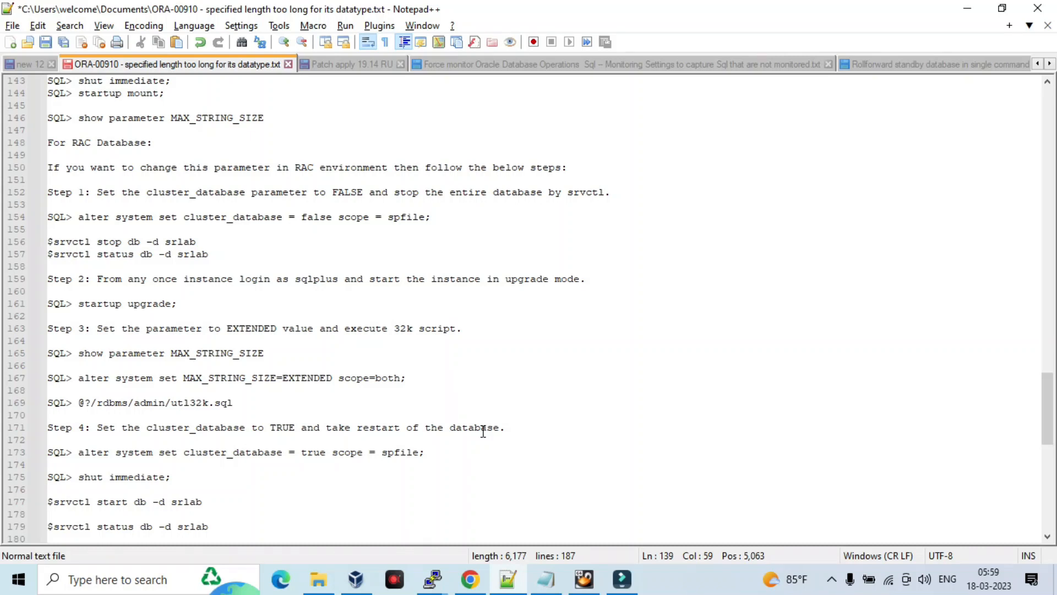
pyautogui.scroll(-3)
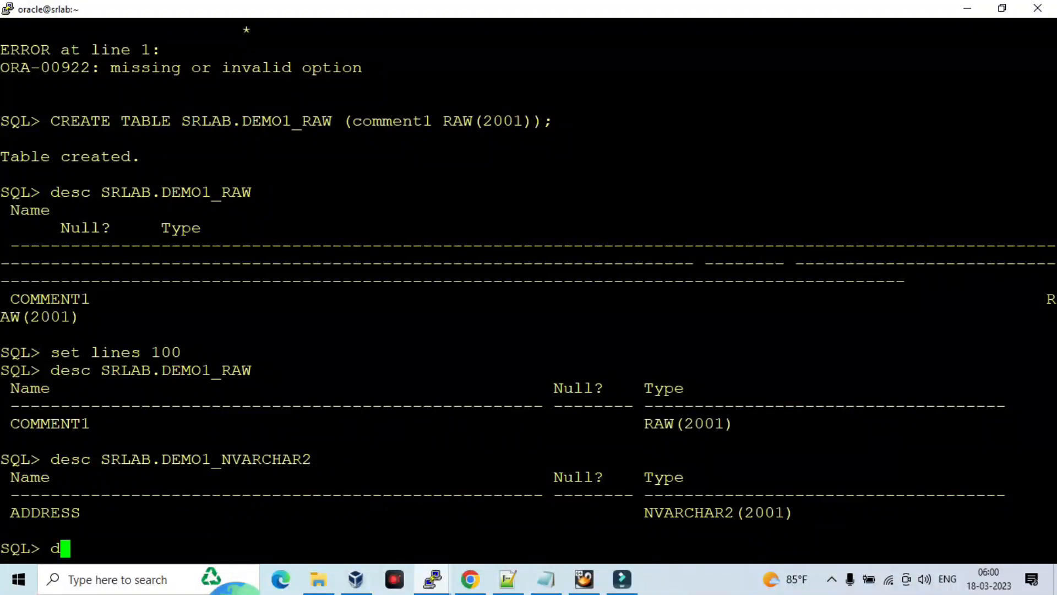
# Step: Describe SRLAB.DEMO1_VARCHAR2, fixing the duplicated name, to confirm FIRST_NAME VARCHAR2(4001)
pyautogui.write('esc SRLAB.DEMO1_VARCHAR2SRLAB.DEMO1_VARCHAR2')
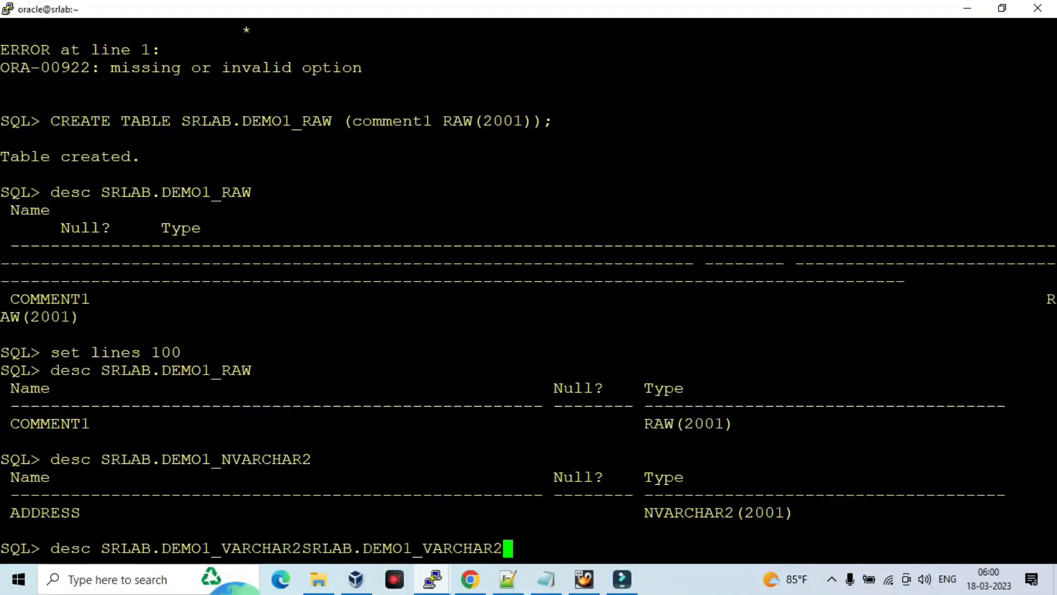
pyautogui.press('Backspace')
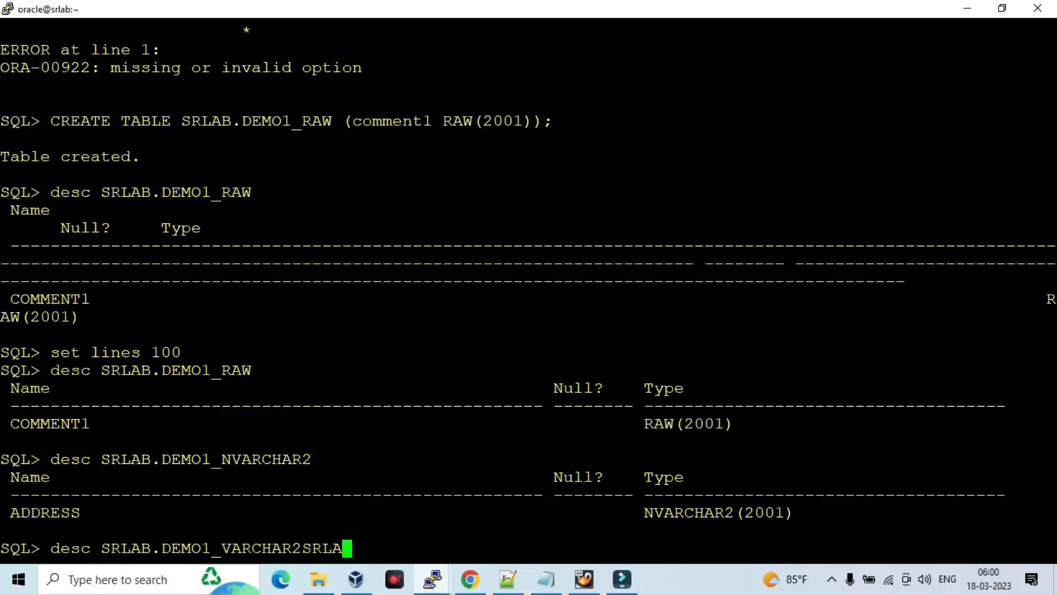
pyautogui.press('Return')
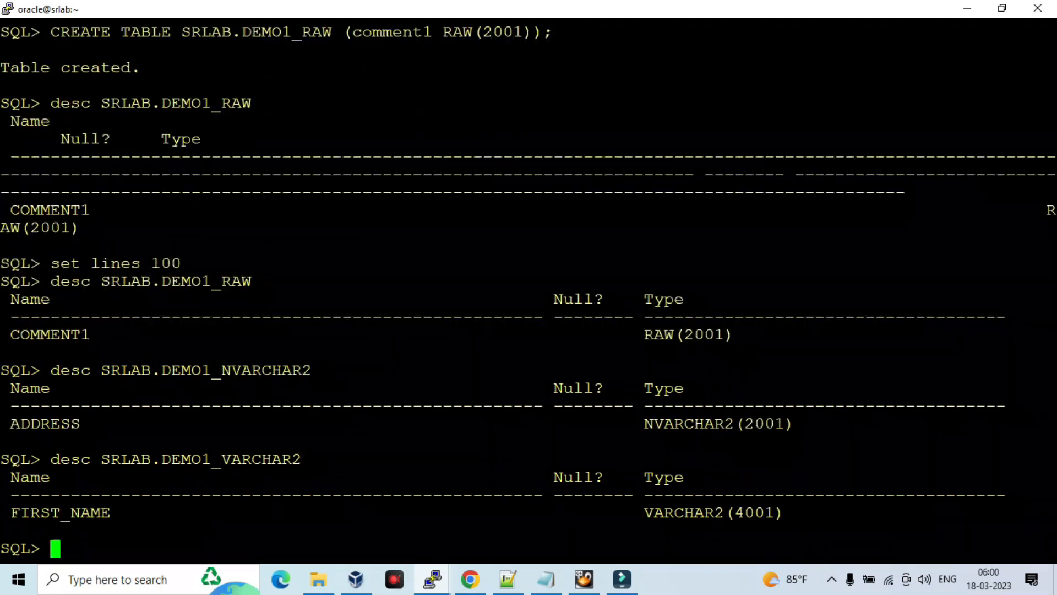